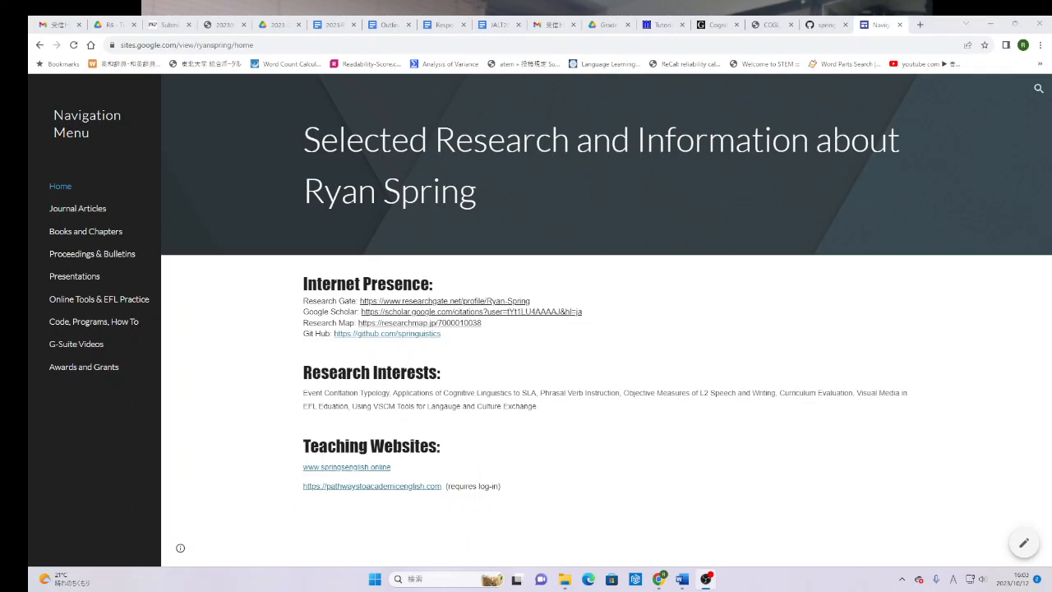
mouse_move(597, 232)
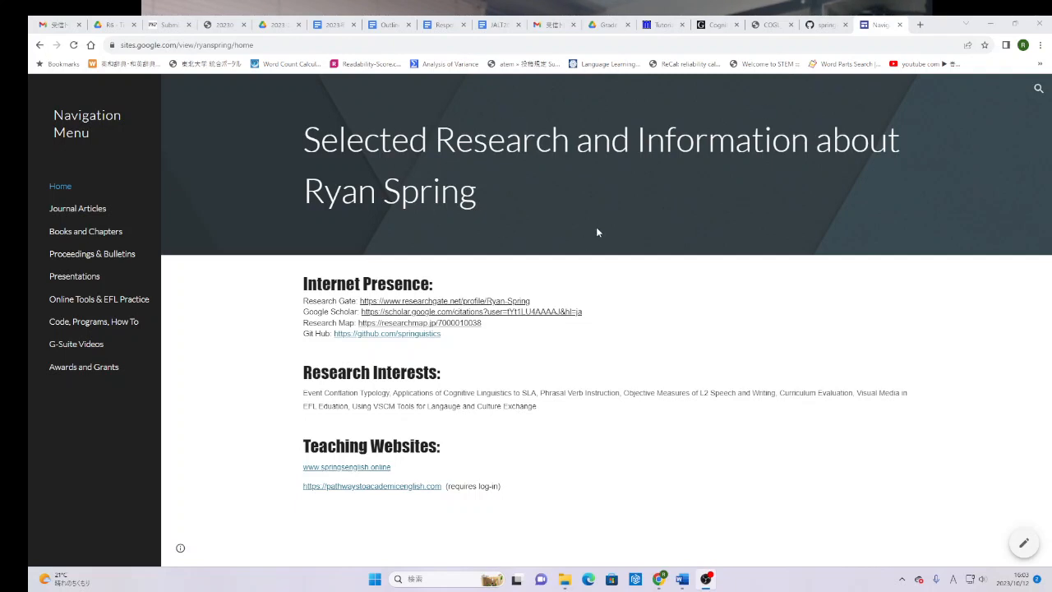
mouse_move(649, 240)
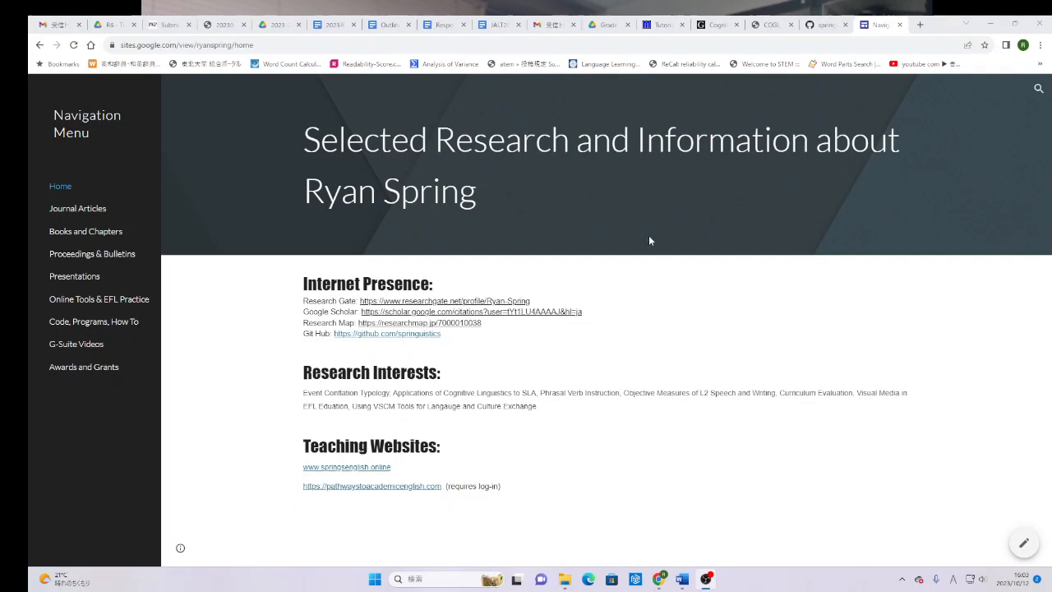
mouse_move(986, 379)
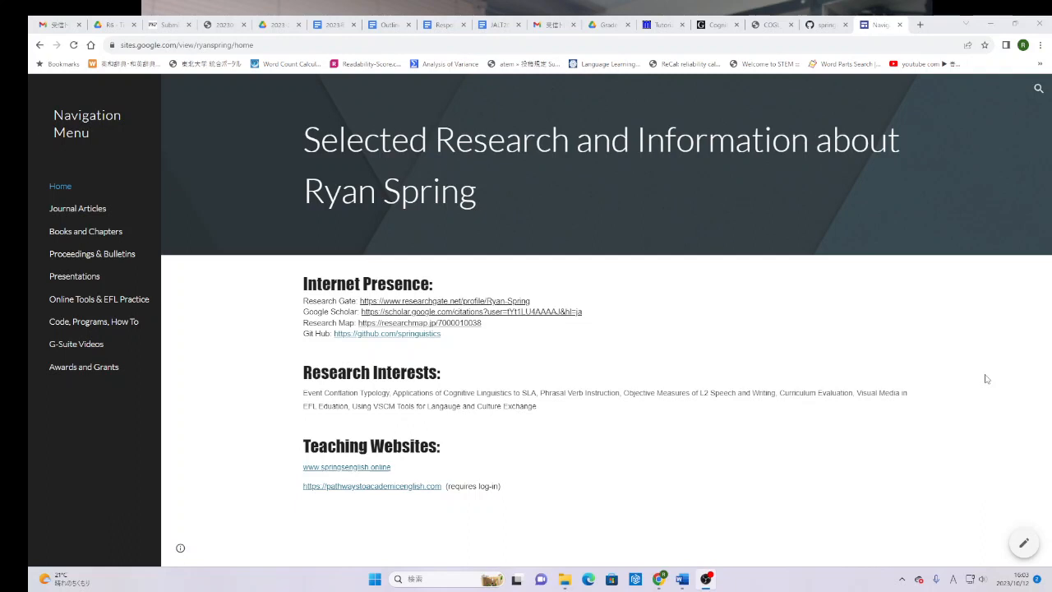
mouse_move(998, 455)
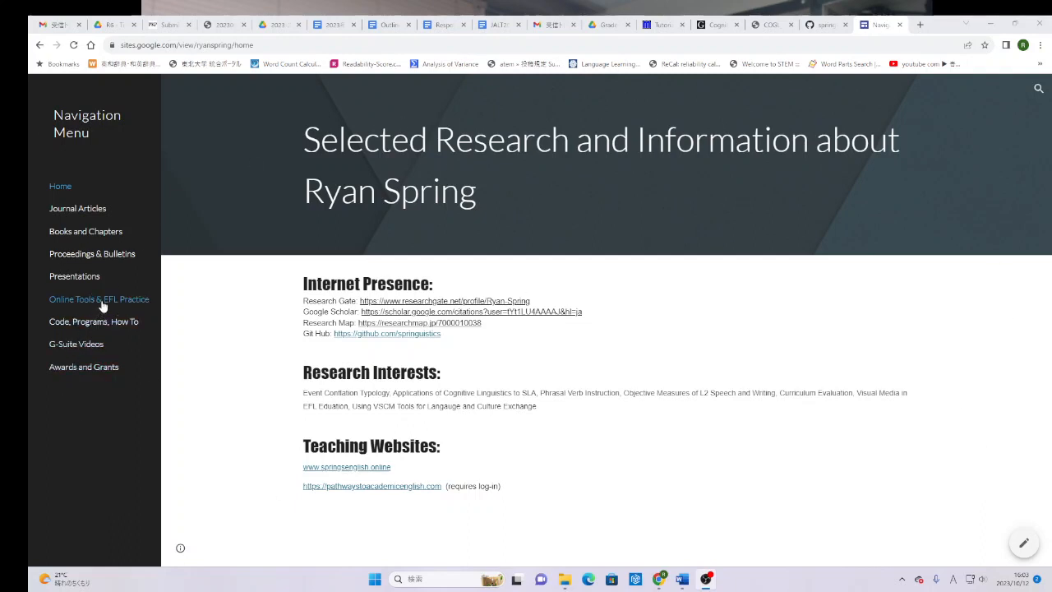
Browse the Code, Programs, How To page and settle on Online Tools & EFL Practice.
click(98, 298)
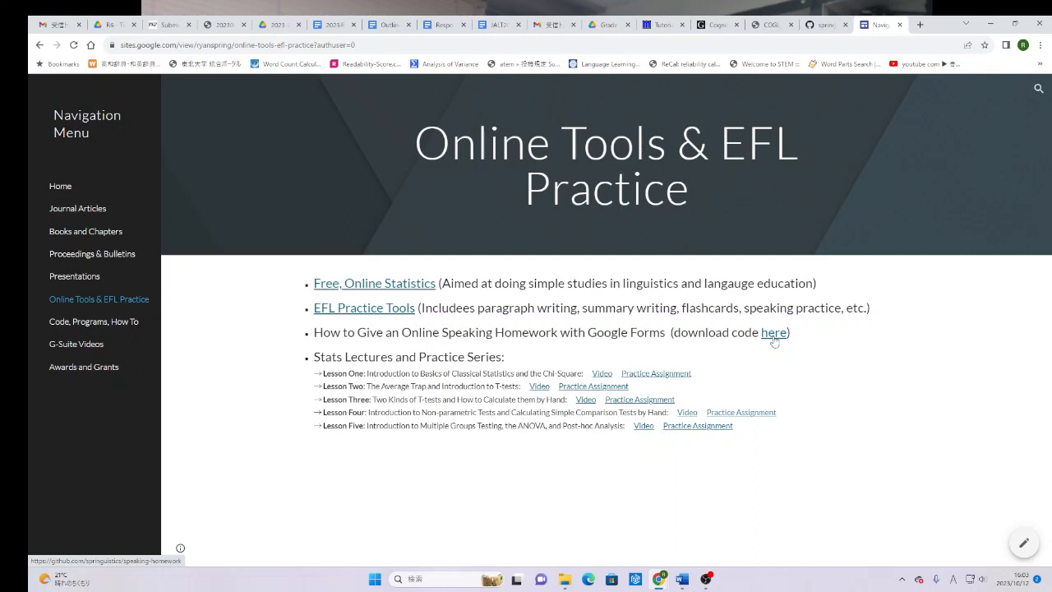
mouse_move(94, 322)
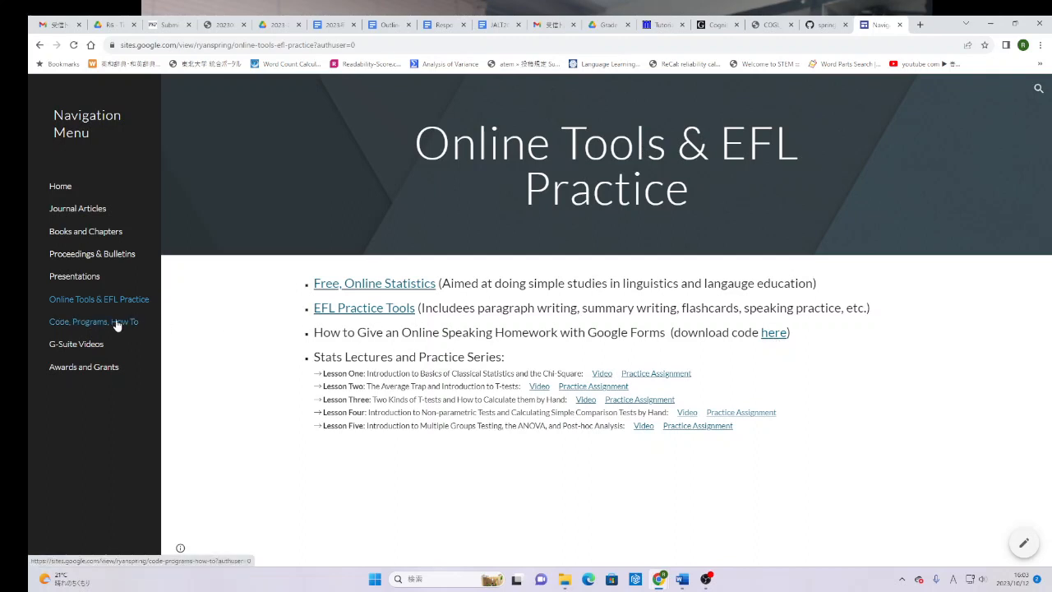
click(93, 321)
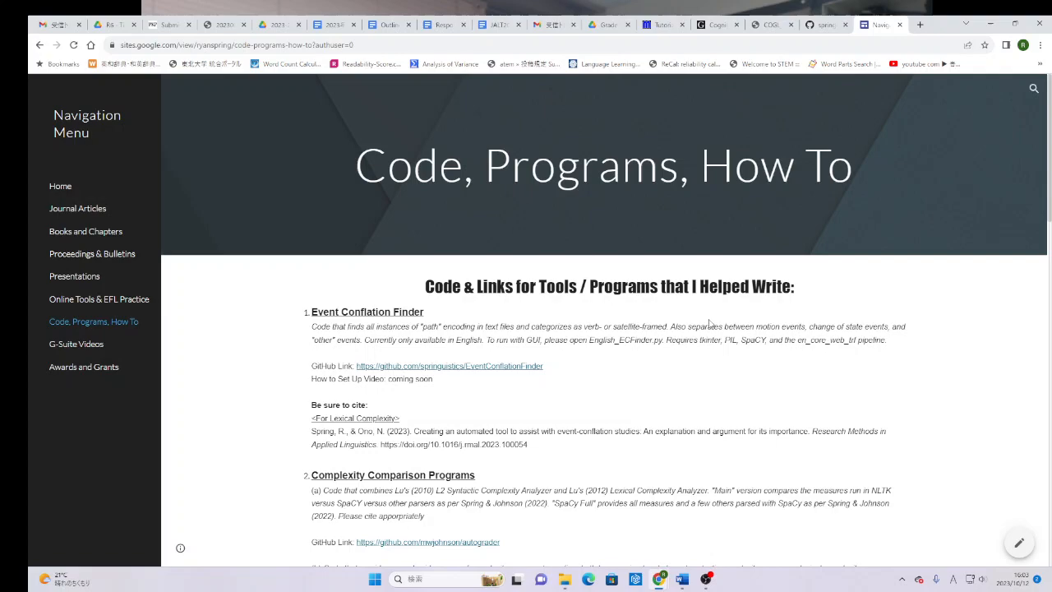
scroll(down, 3)
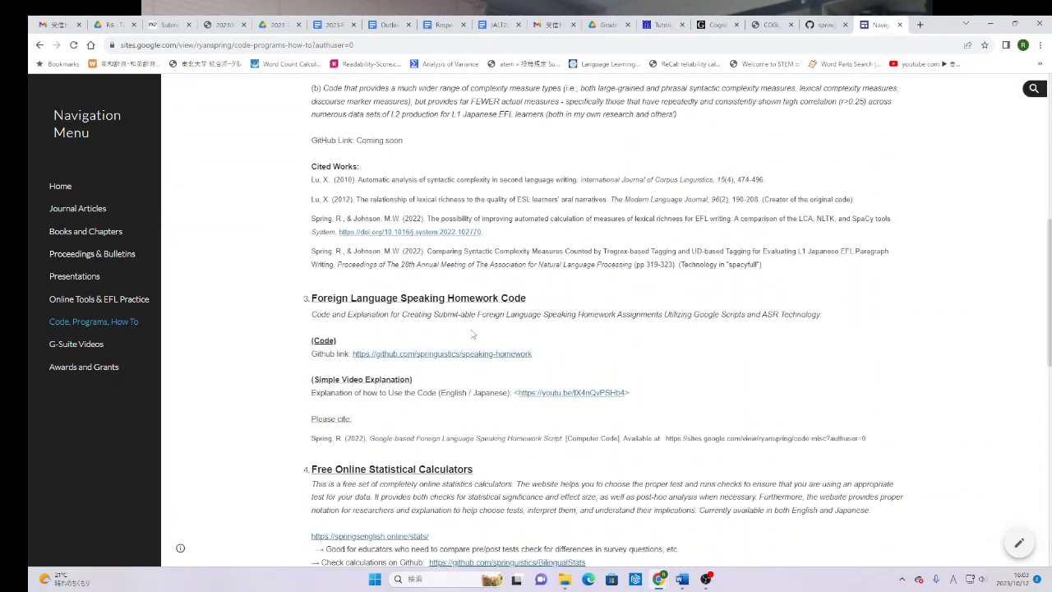
scroll(down, 3)
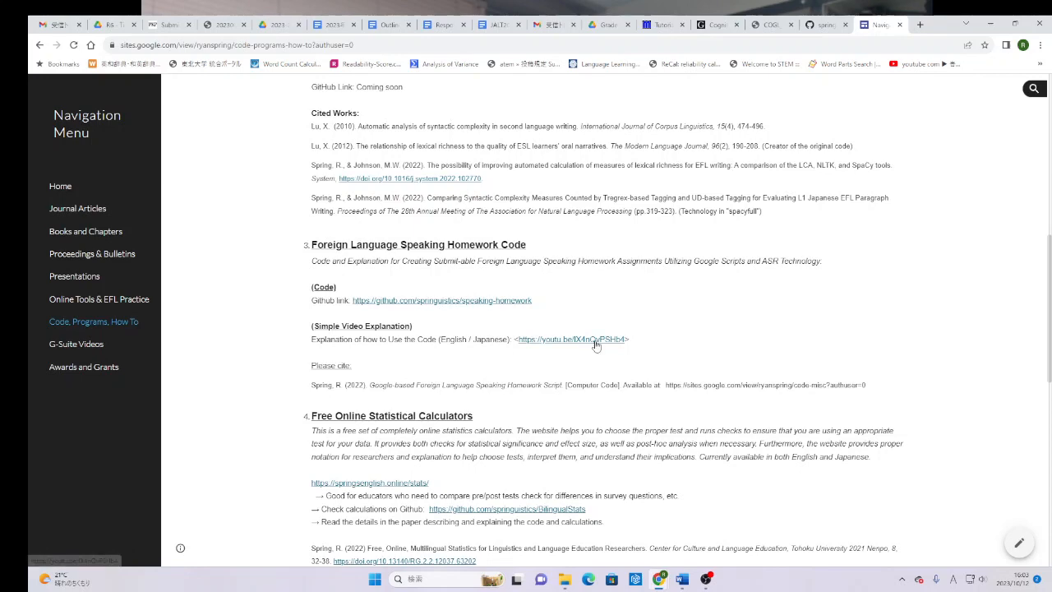
click(98, 299)
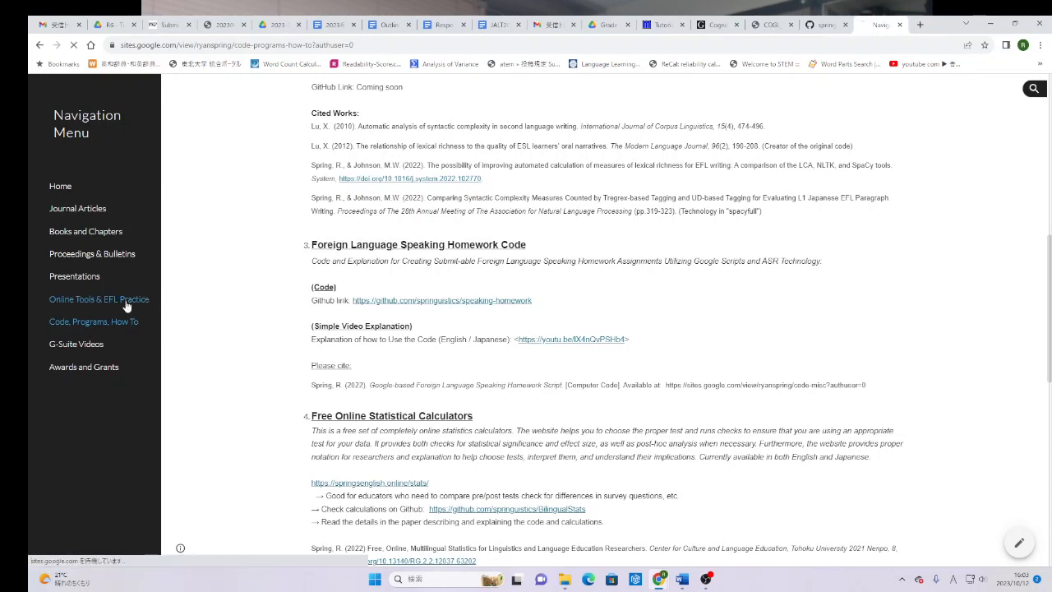
click(98, 298)
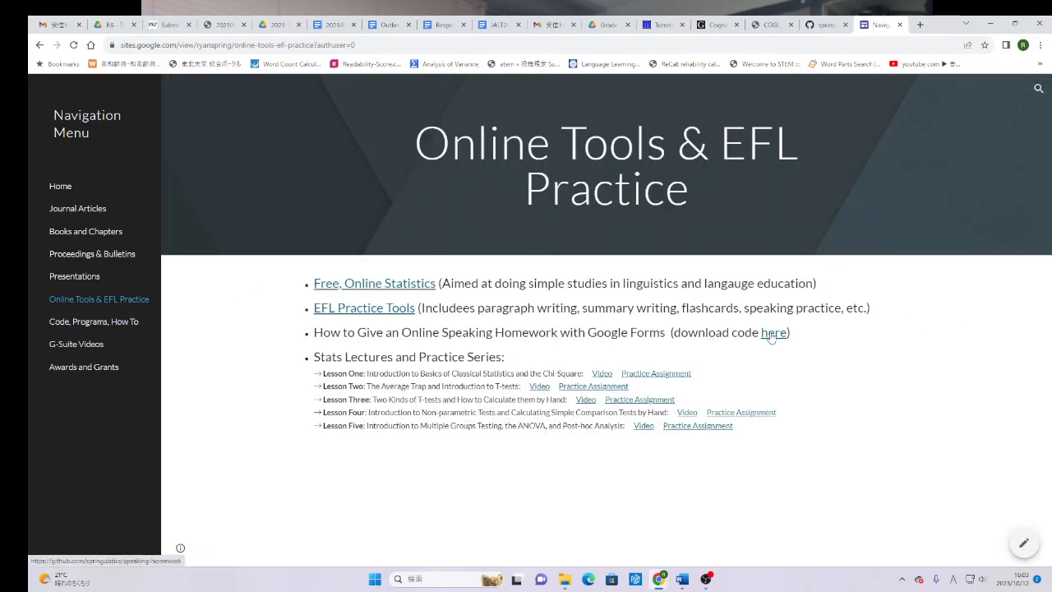
Follow the download-code 'here' link to the speaking-homework GitHub repository.
click(773, 332)
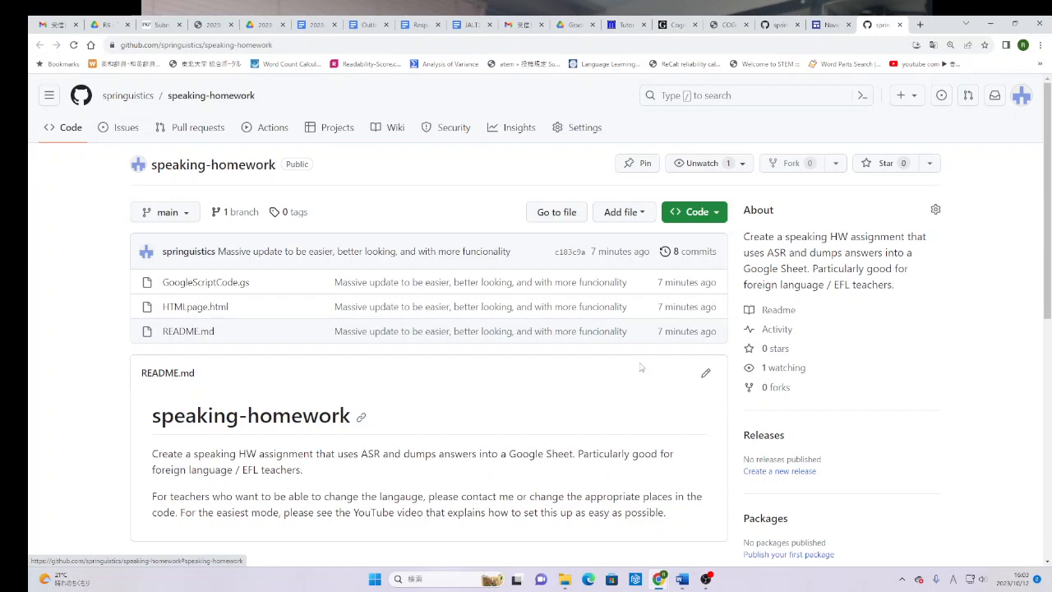
mouse_move(573, 405)
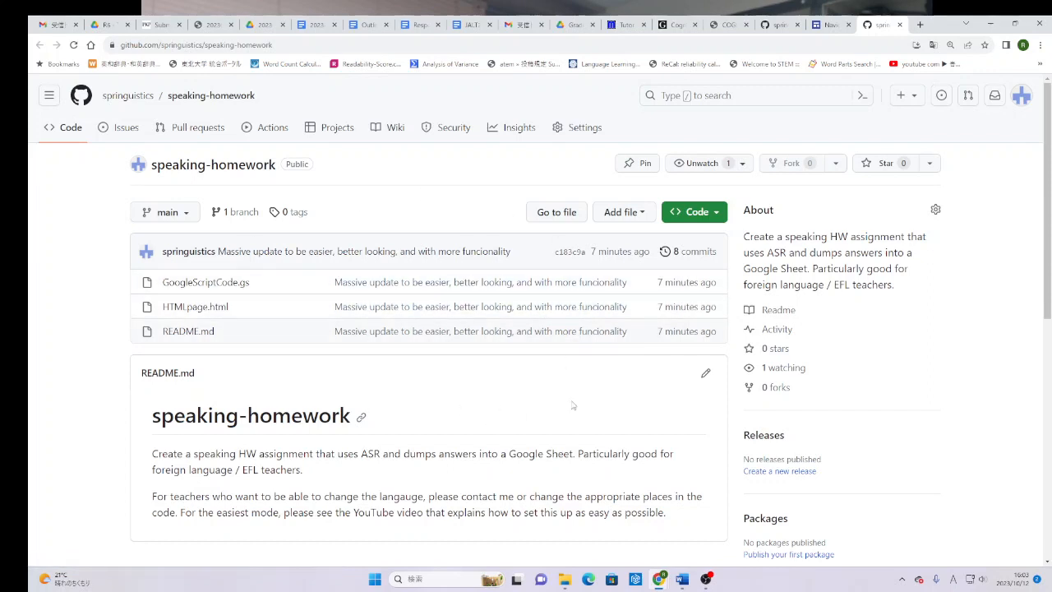
mouse_move(571, 403)
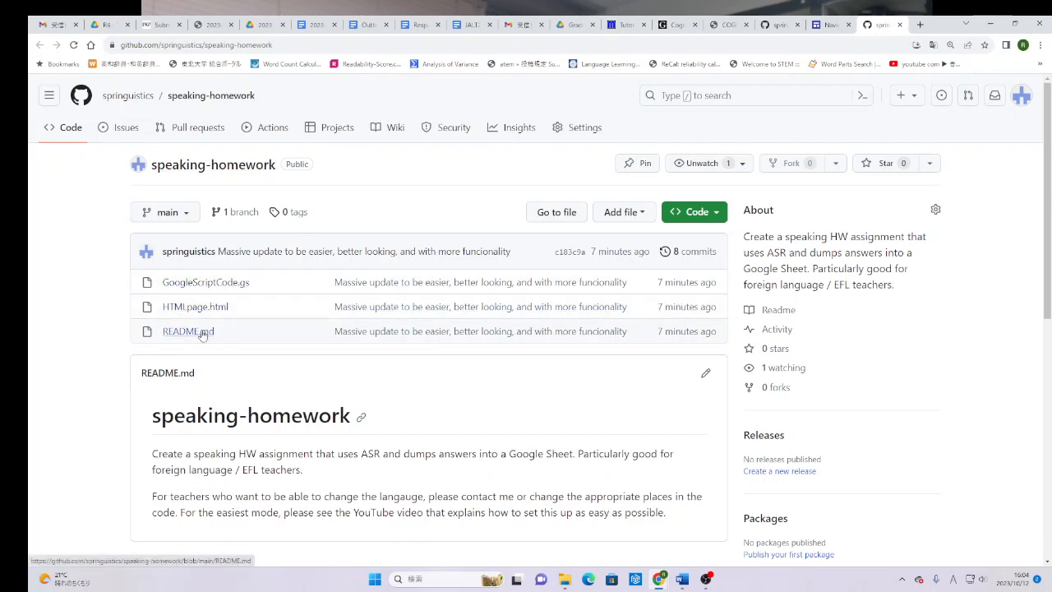
mouse_move(188, 330)
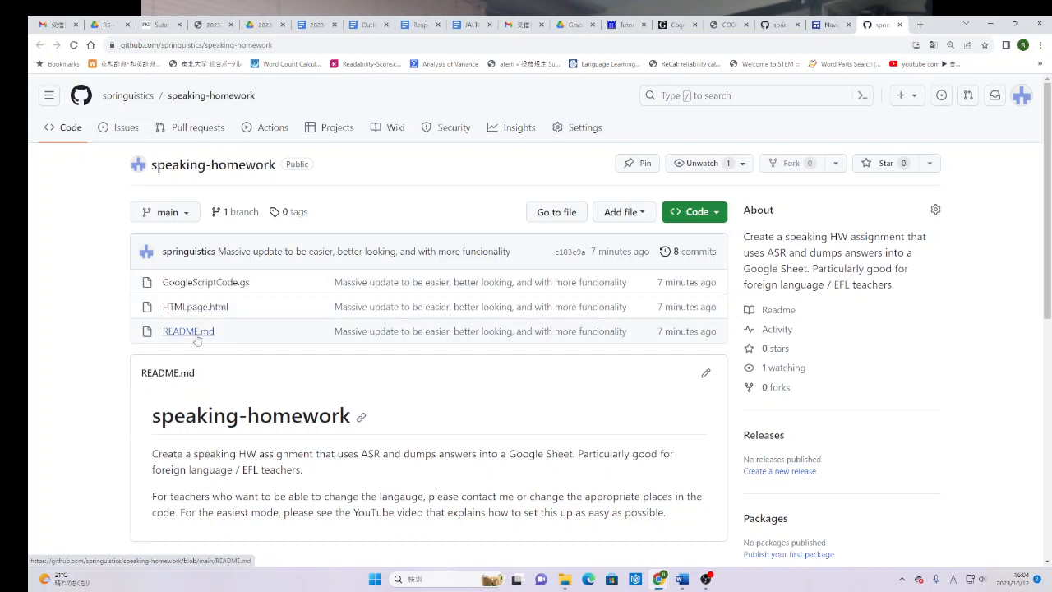
mouse_move(205, 282)
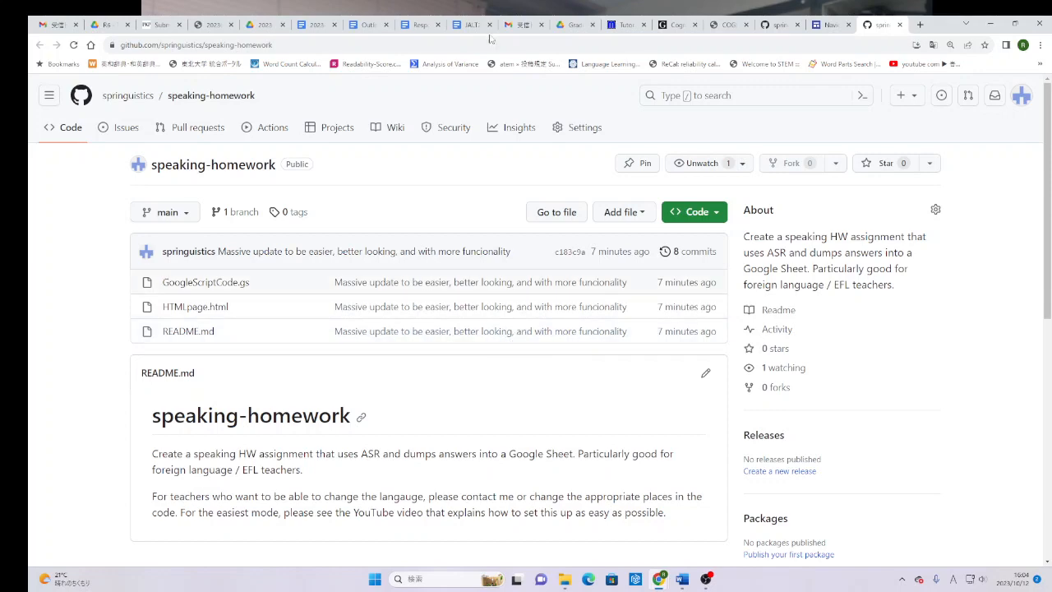
Reach My Drive via Gmail's Google apps grid, then search 'google sheets' in a new tab.
click(520, 24)
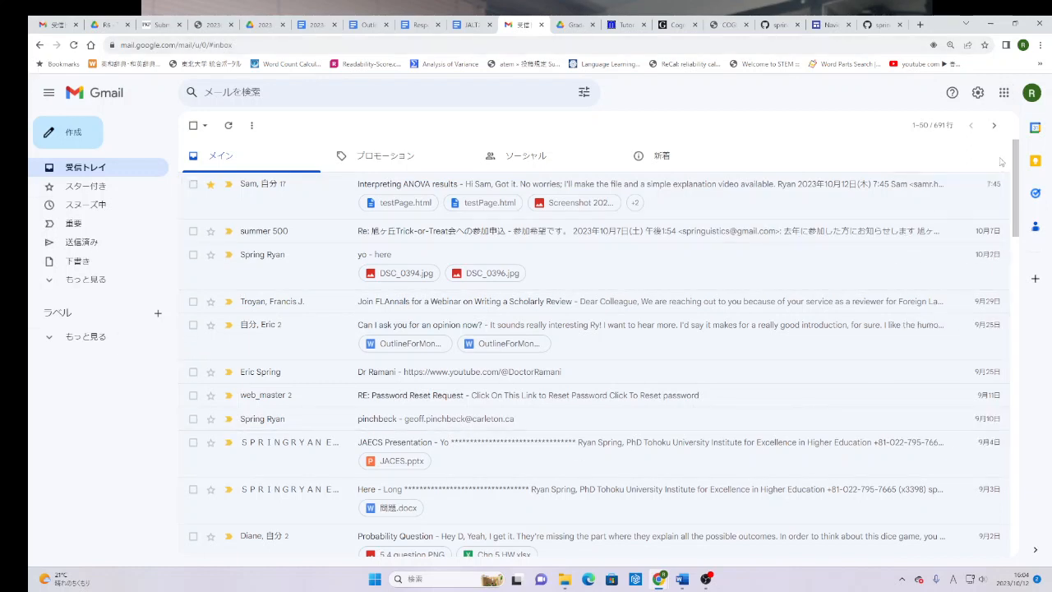
click(1004, 92)
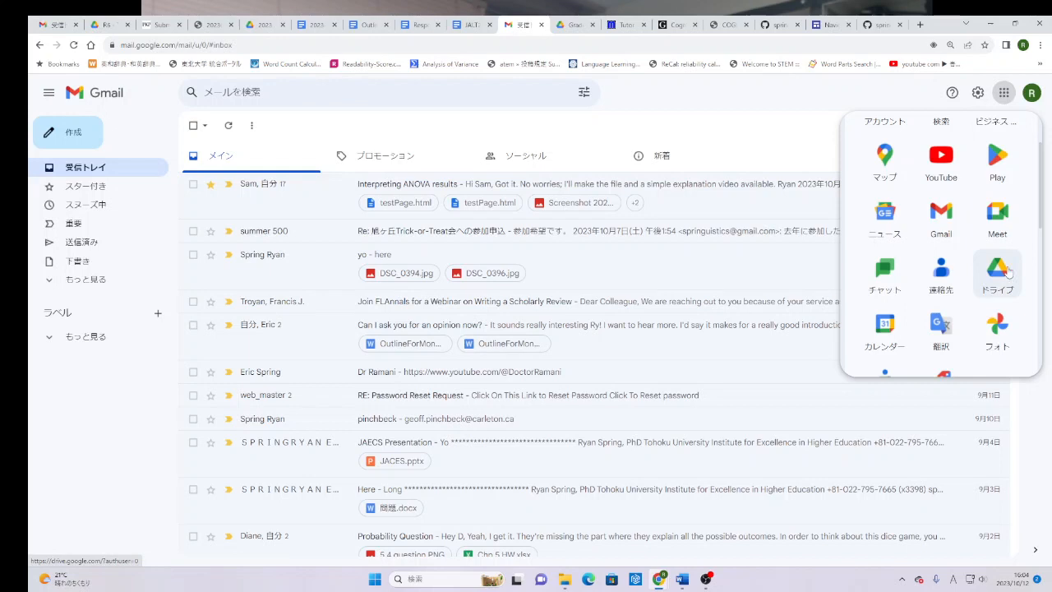
click(997, 273)
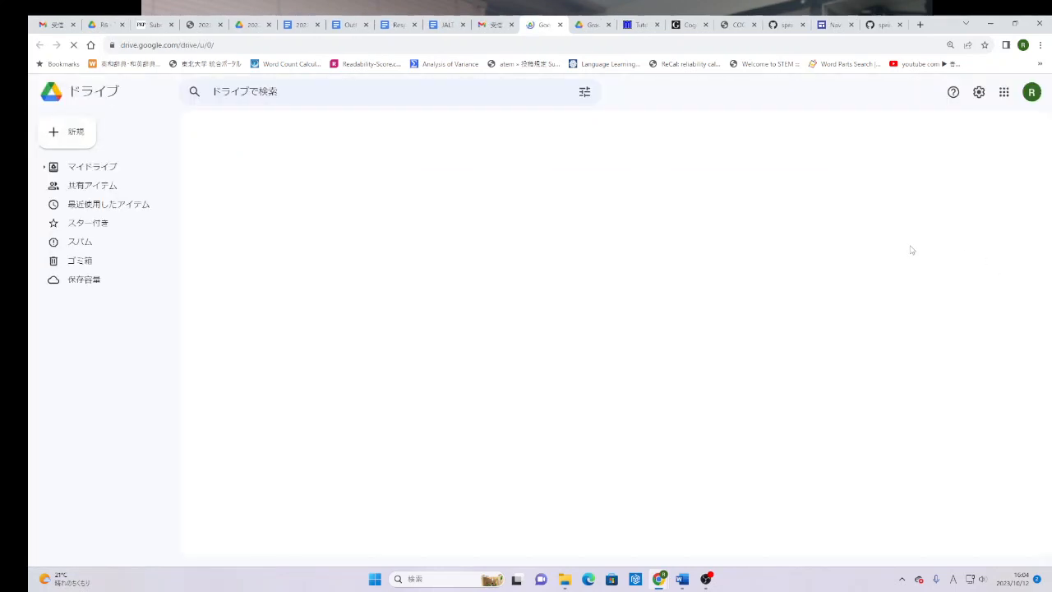
click(92, 166)
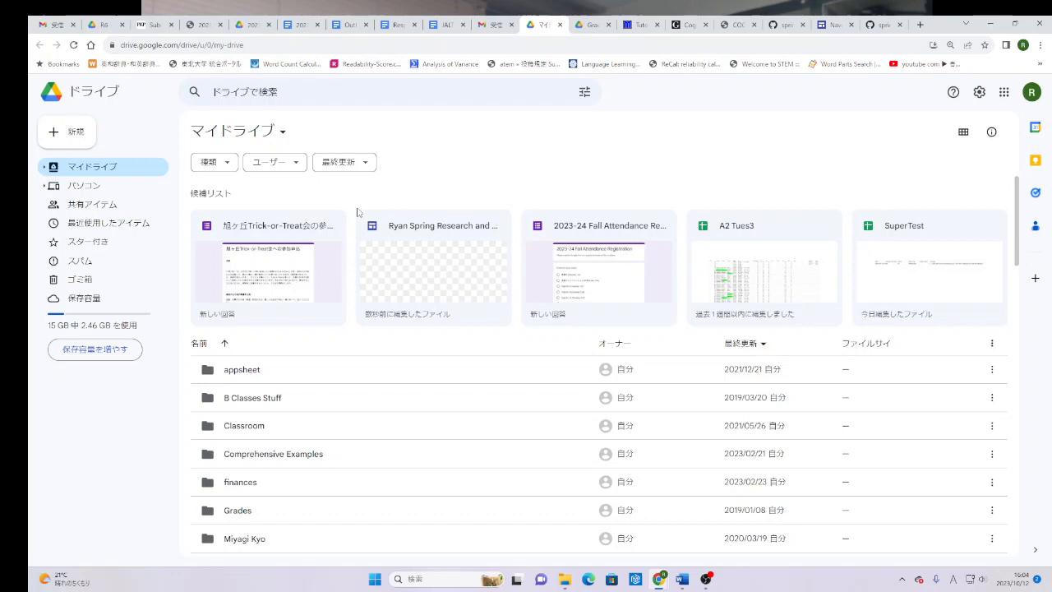
click(920, 24)
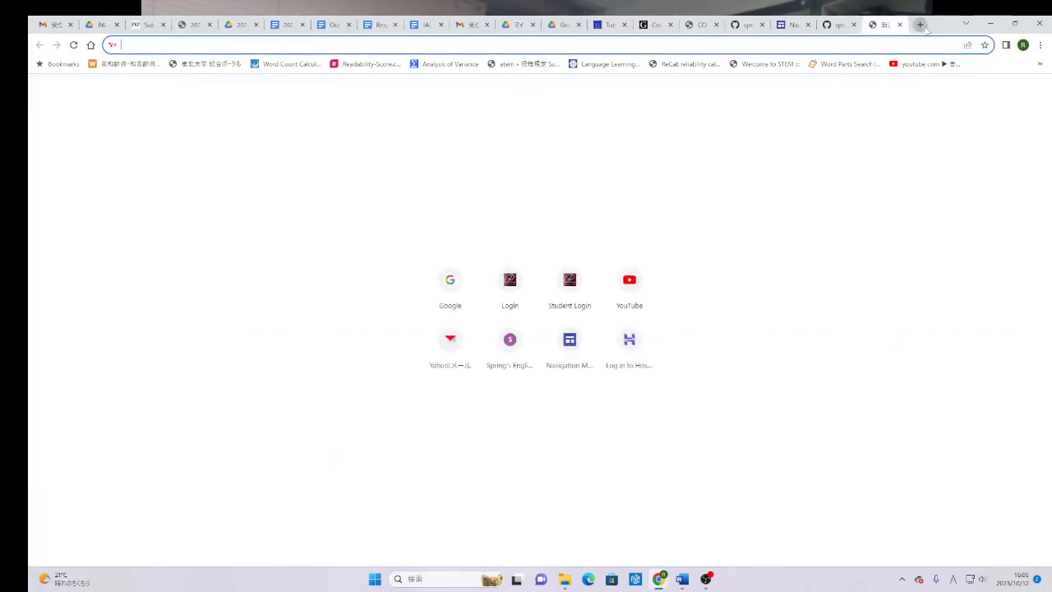
text(google sheets)
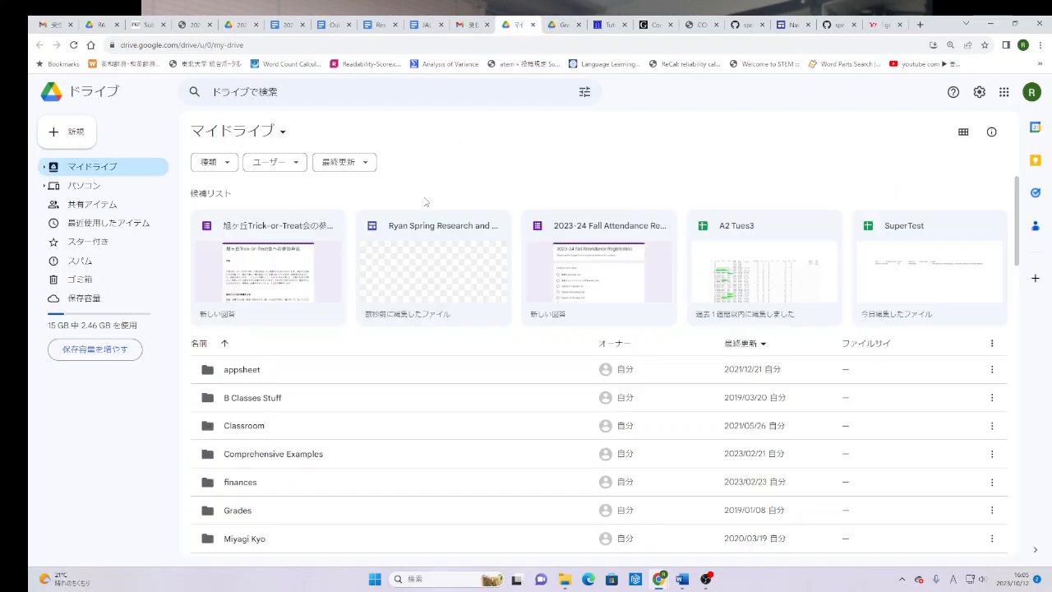
mouse_move(350, 347)
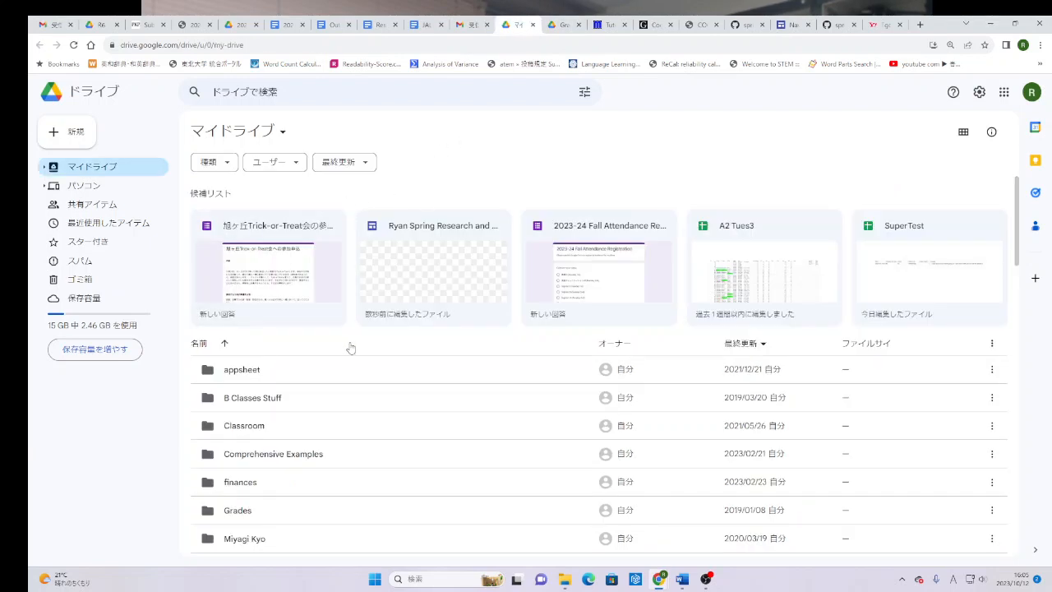
Create a blank spreadsheet and title it 'My First Homework Assignment'.
right_click(354, 362)
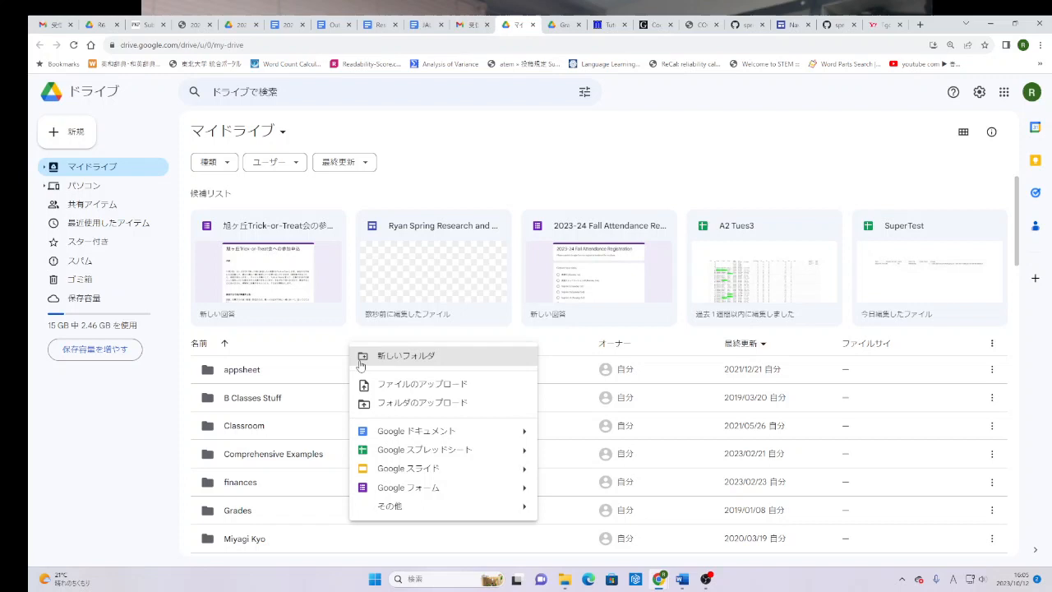
mouse_move(424, 449)
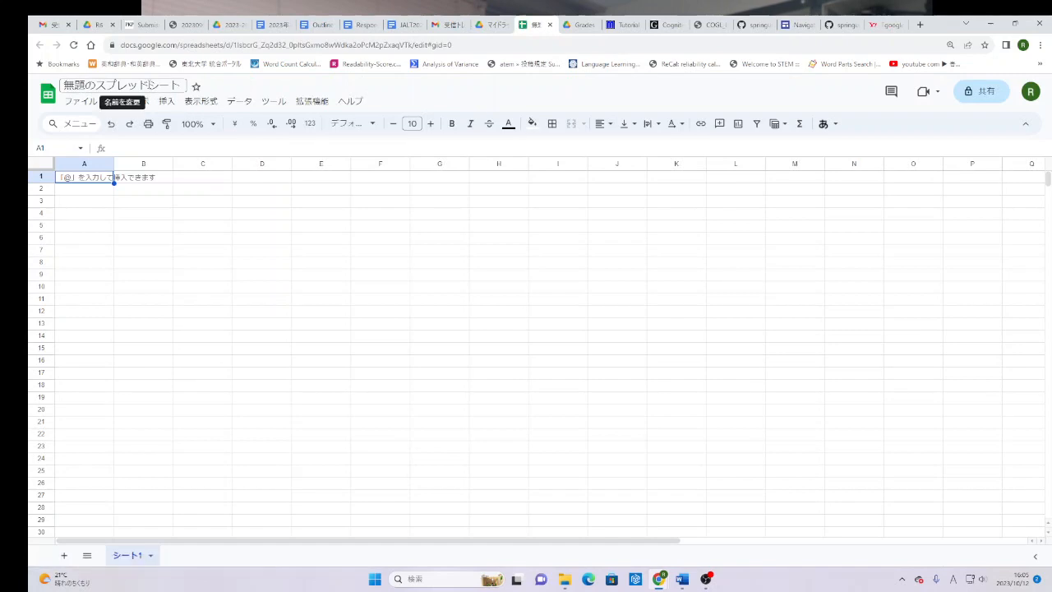
click(122, 85)
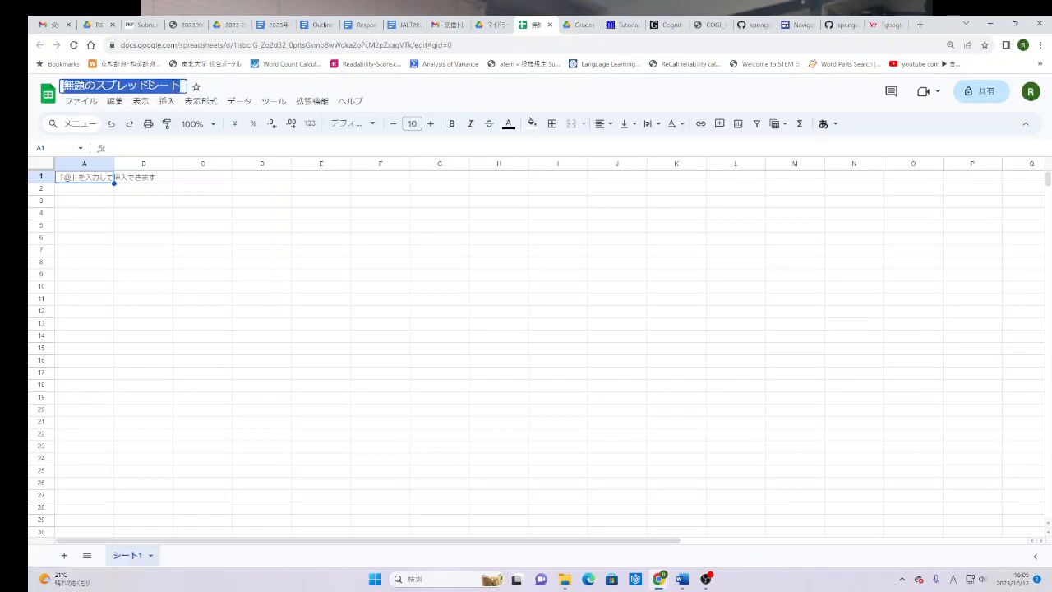
text(My First Homework A)
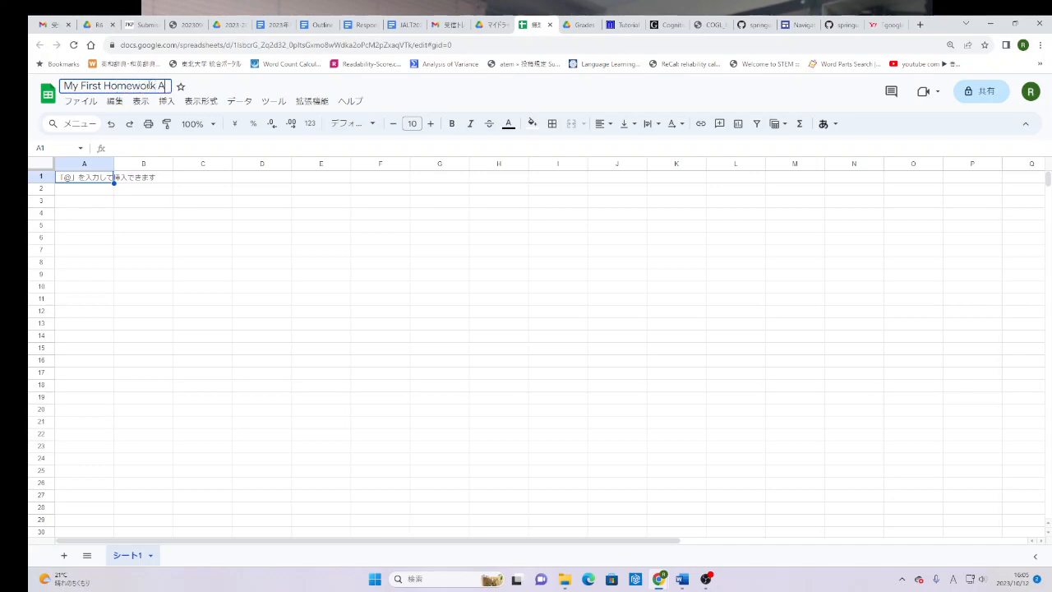
text(ssignm)
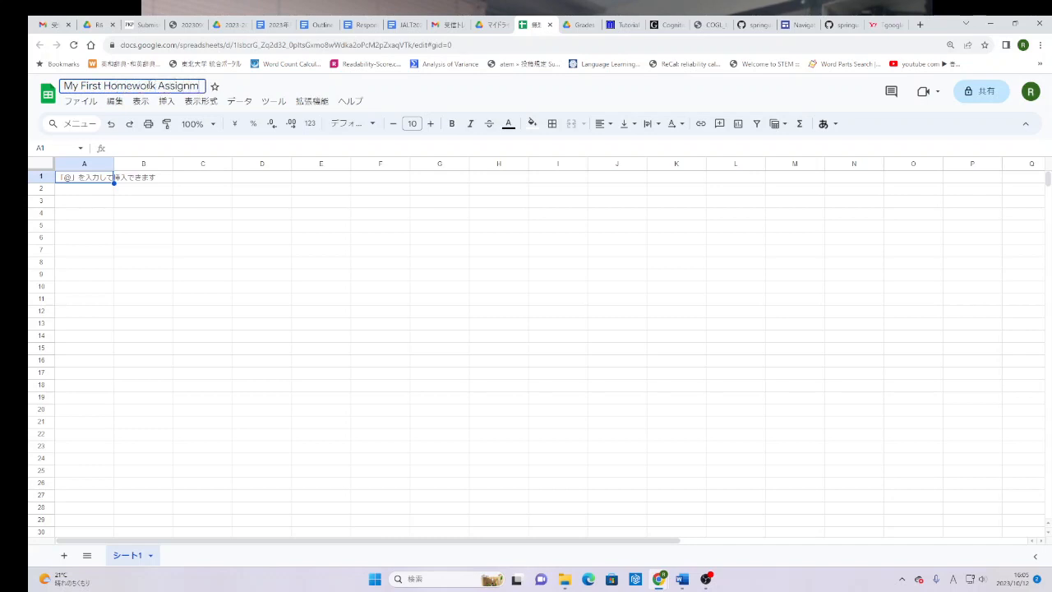
click(320, 250)
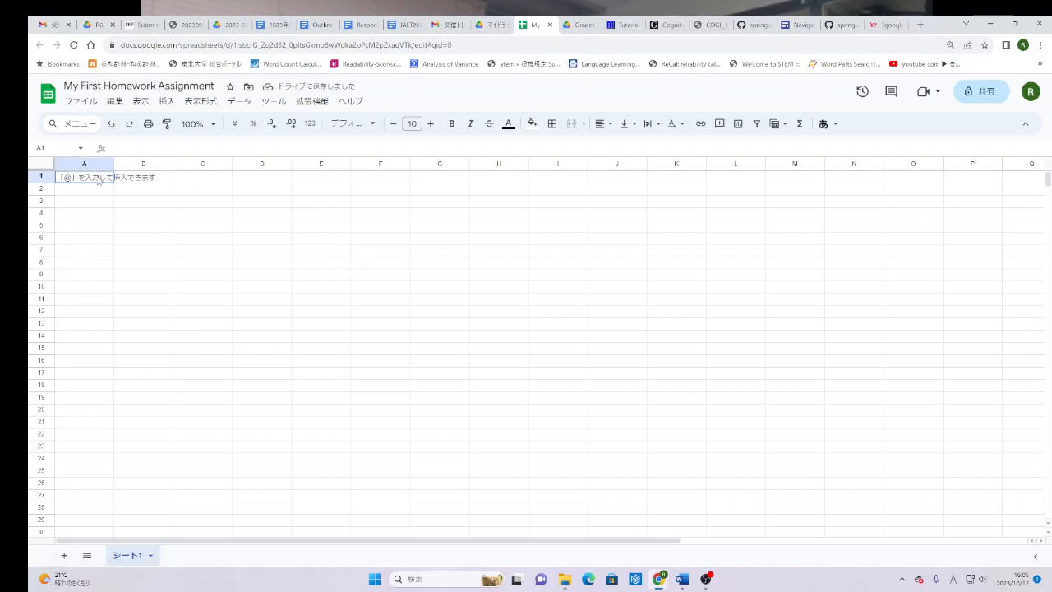
Enter the headers Date, Student Number, Student Name, Day, Period, Answer across A1:F1.
drag(84, 176, 320, 177)
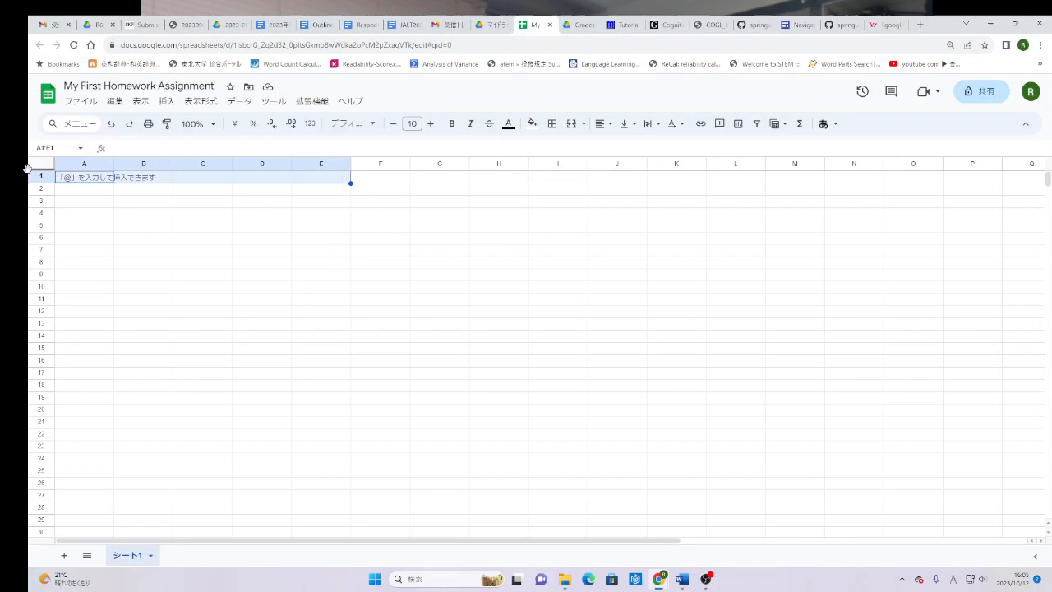
click(84, 177)
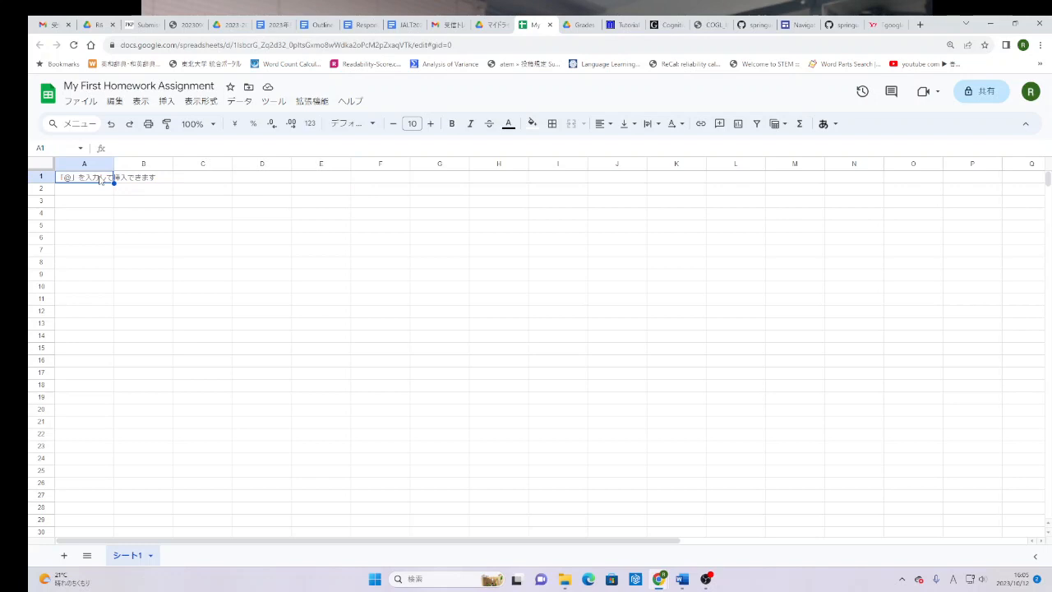
text(Date)
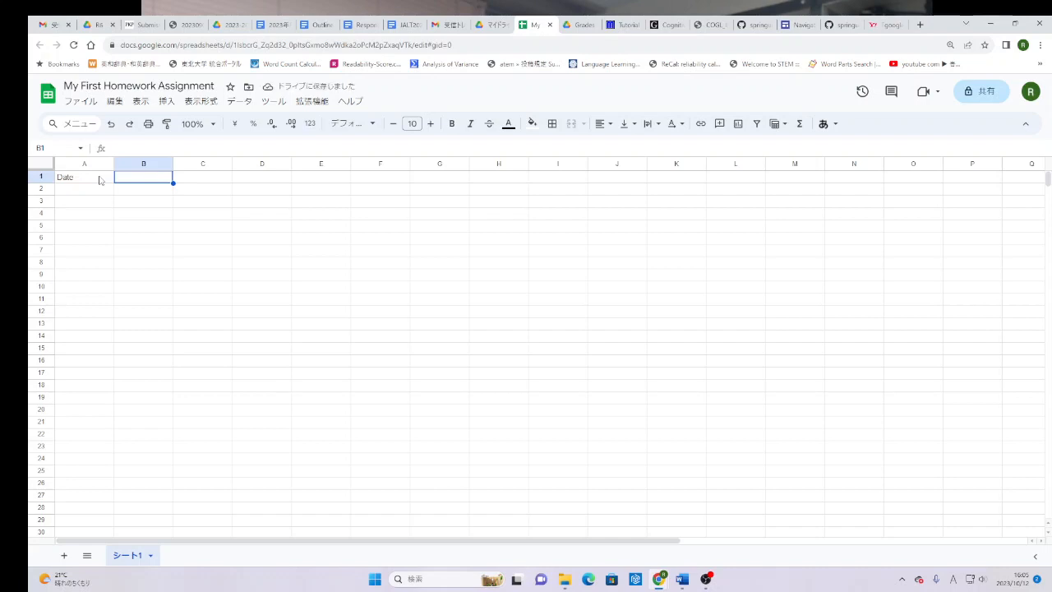
text(Stu)
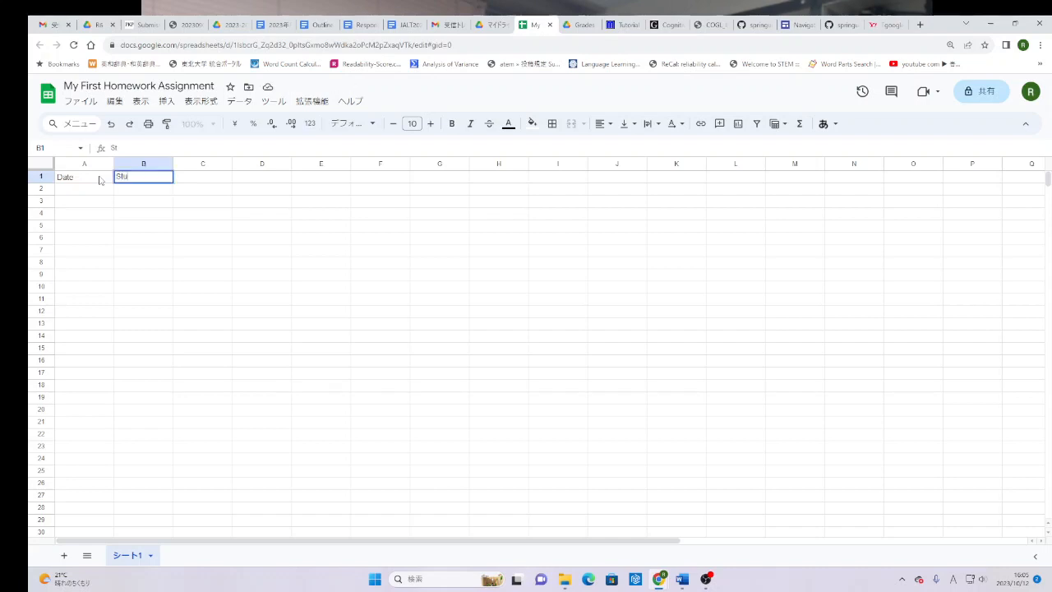
text(Student Number)
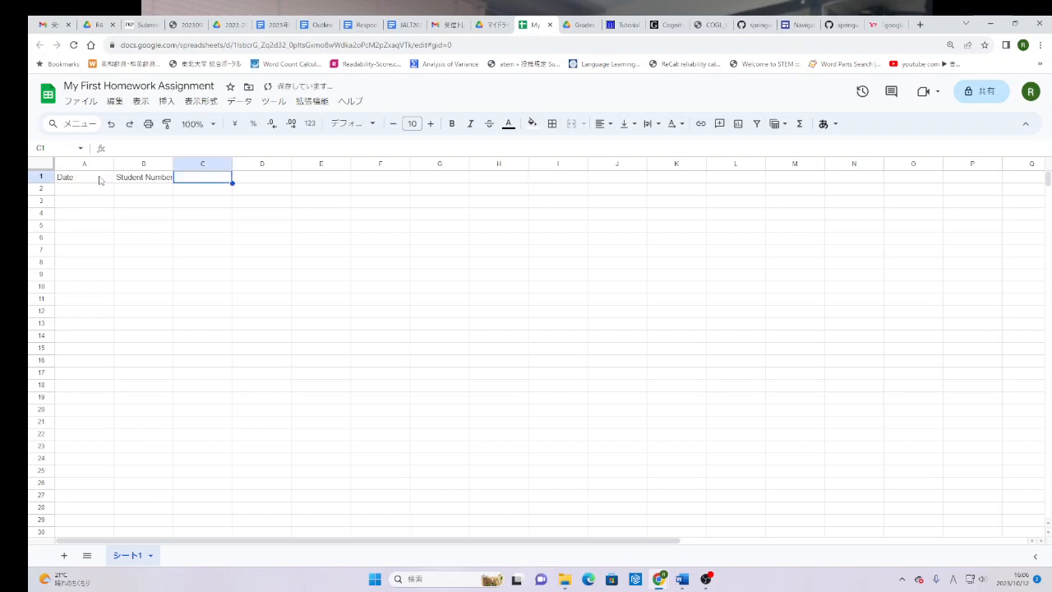
text(Student Name)
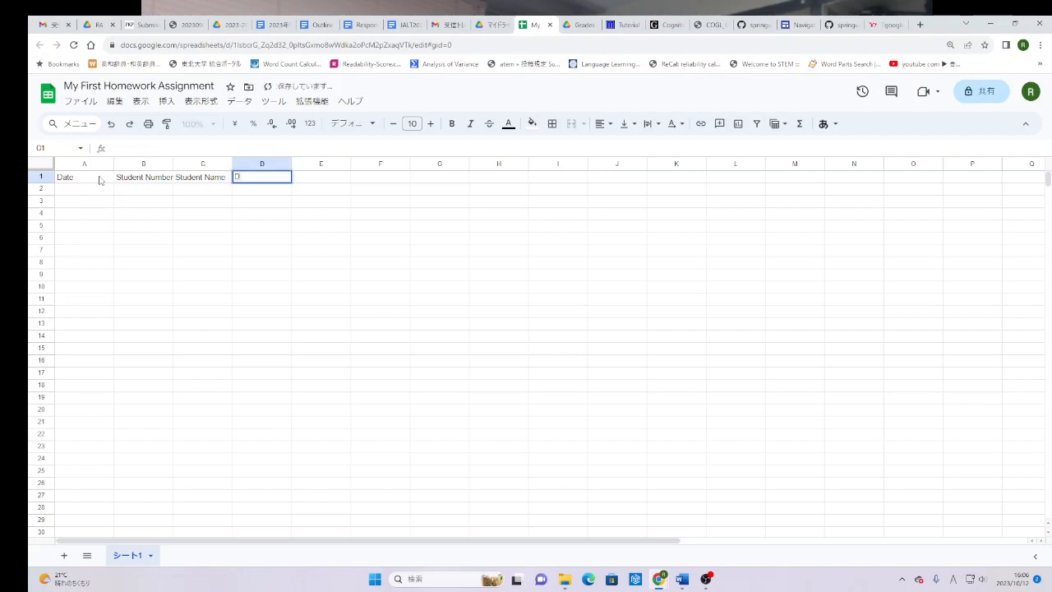
text(Perf)
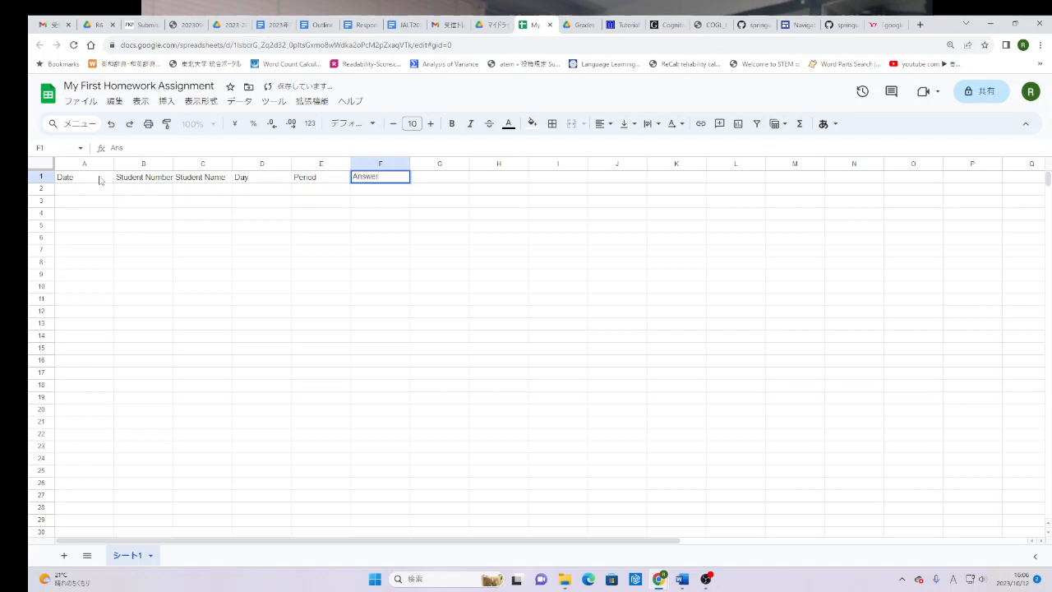
Finish the Answer header and review the completed header row.
click(84, 189)
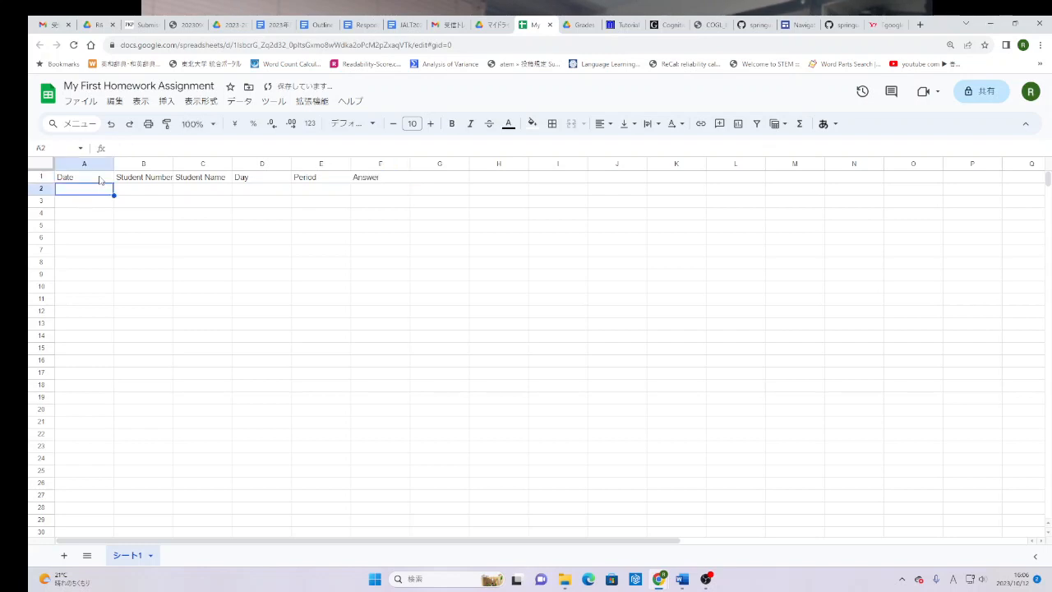
click(202, 176)
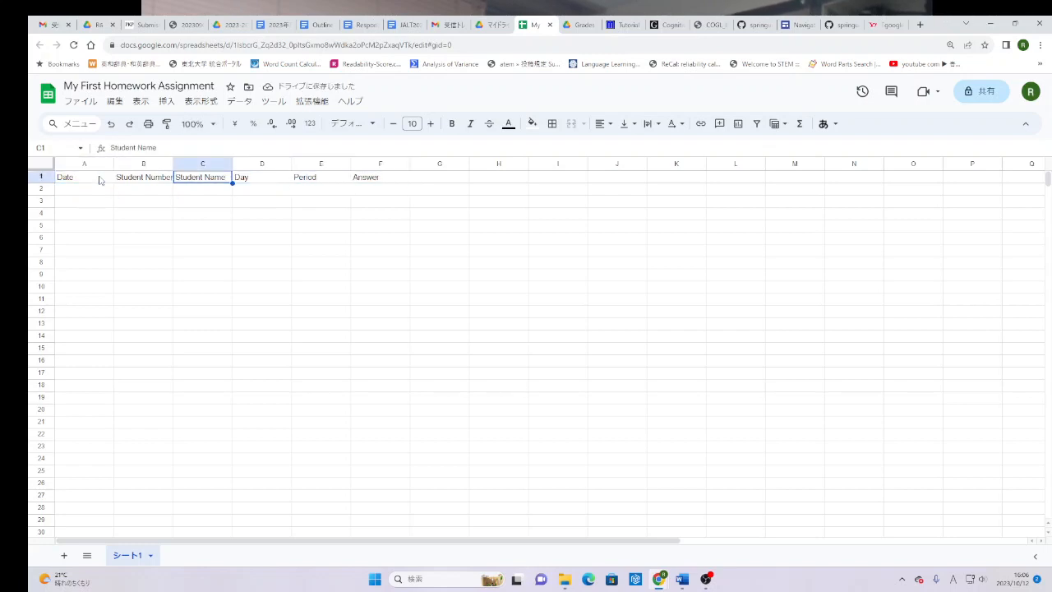
click(84, 177)
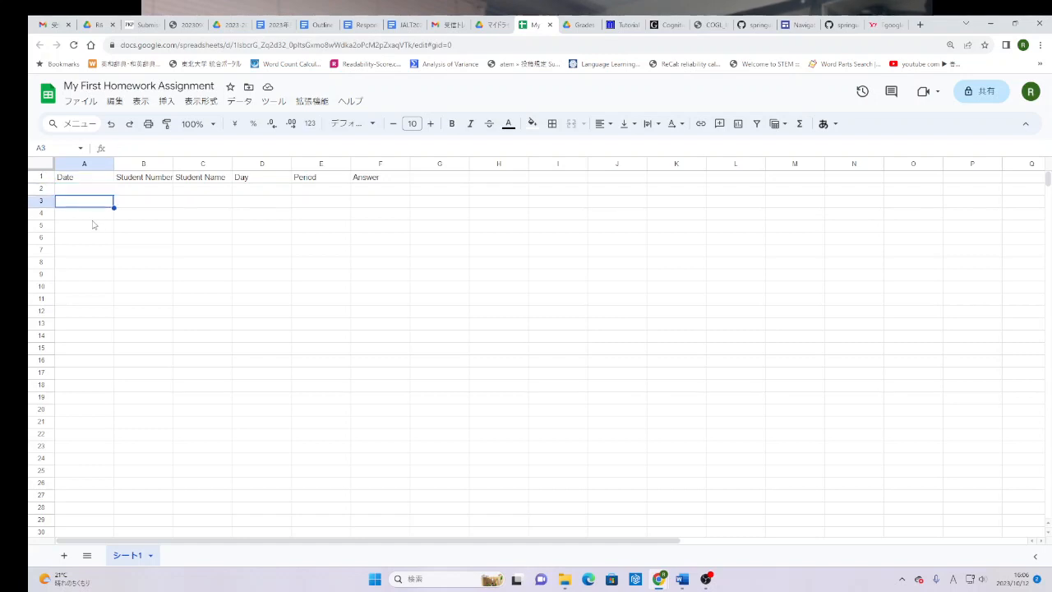
click(84, 322)
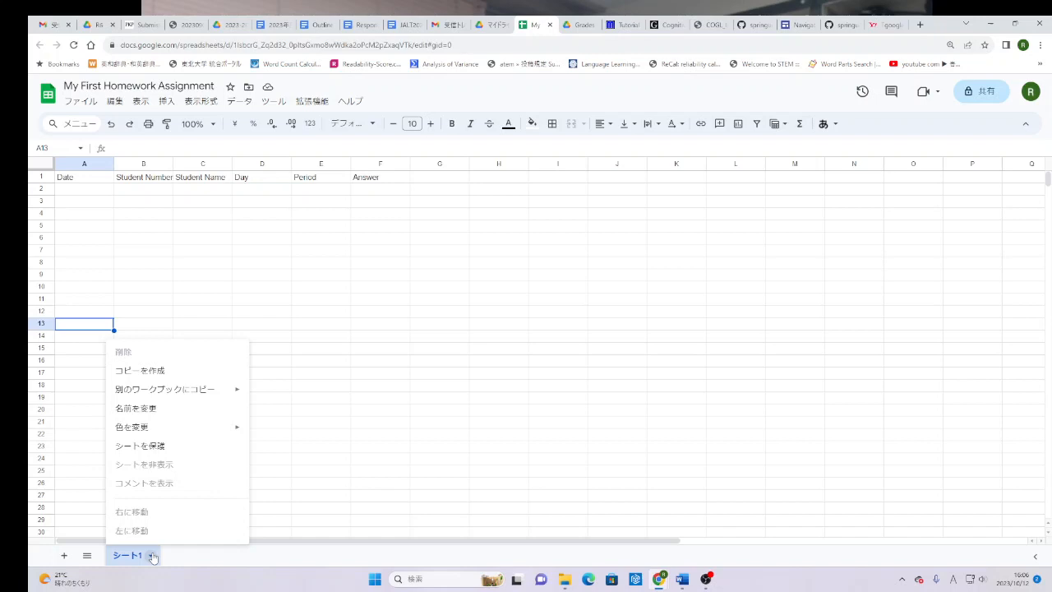
mouse_move(135, 408)
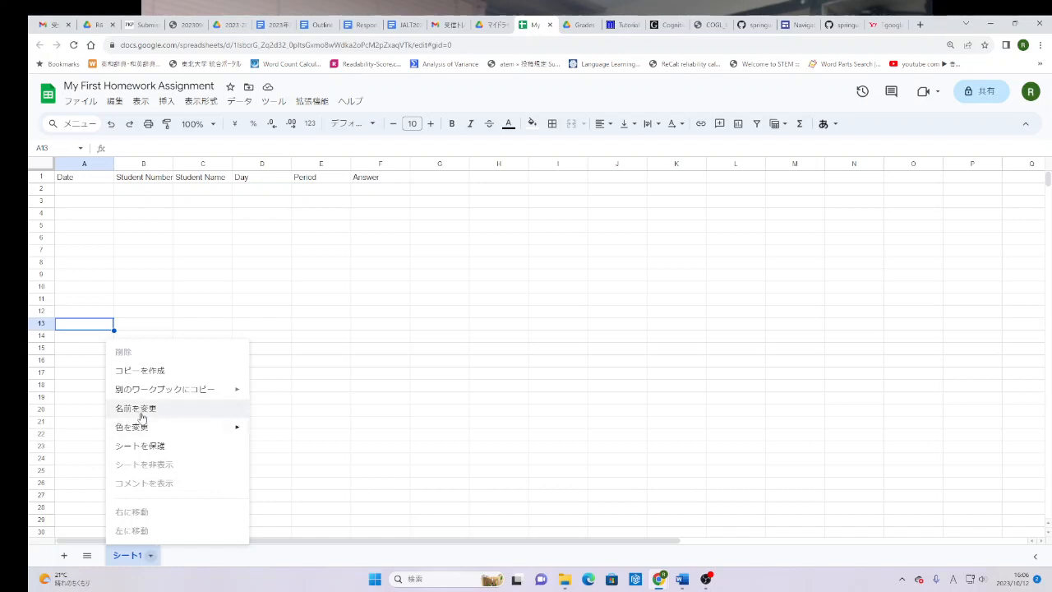
mouse_move(157, 414)
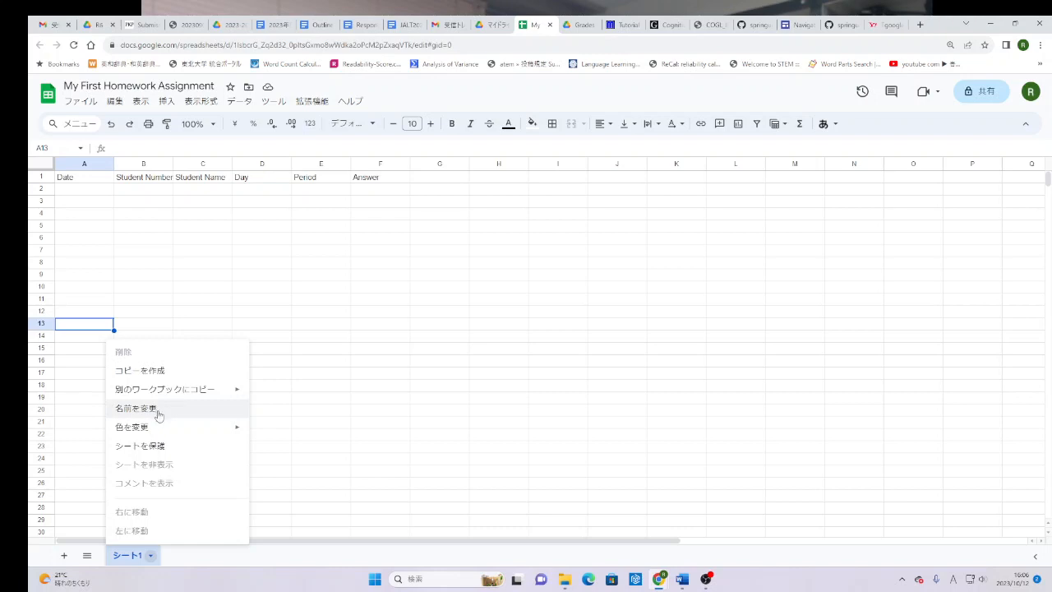
Rename the シート1 sheet tab to 'Answers'.
click(136, 407)
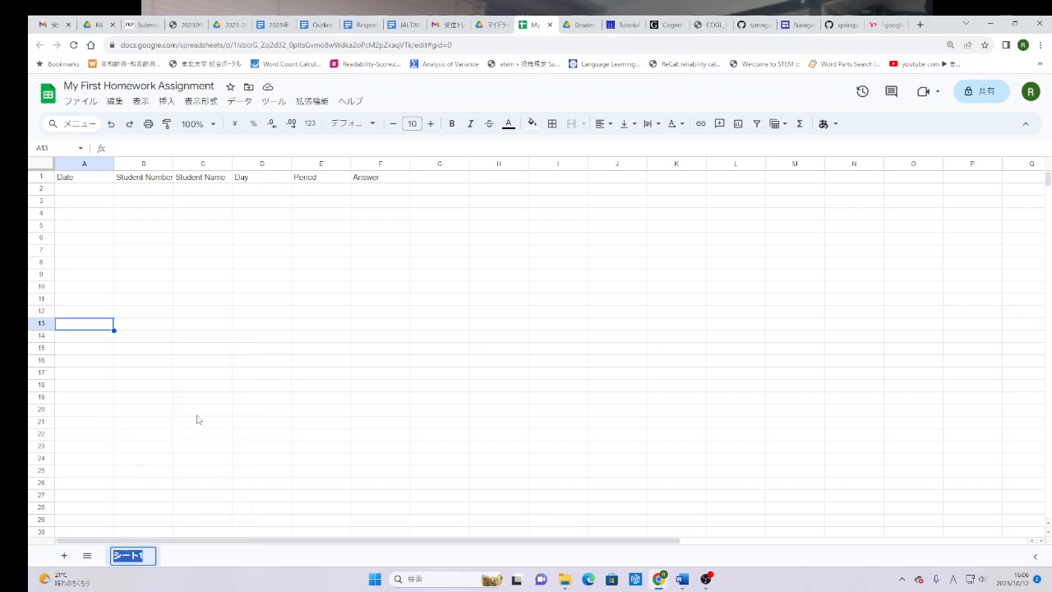
text(Answers1)
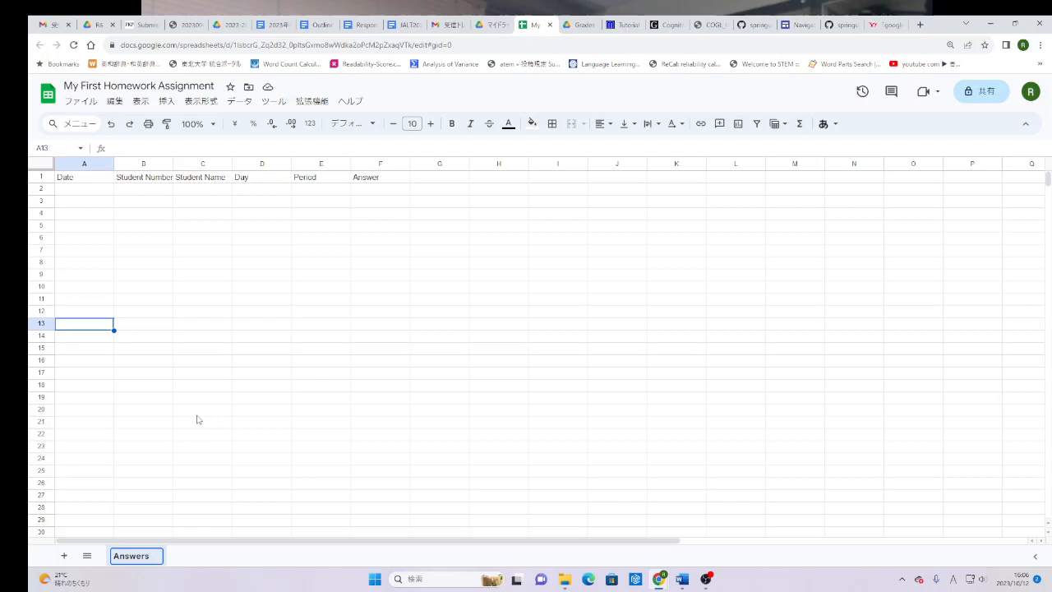
click(261, 385)
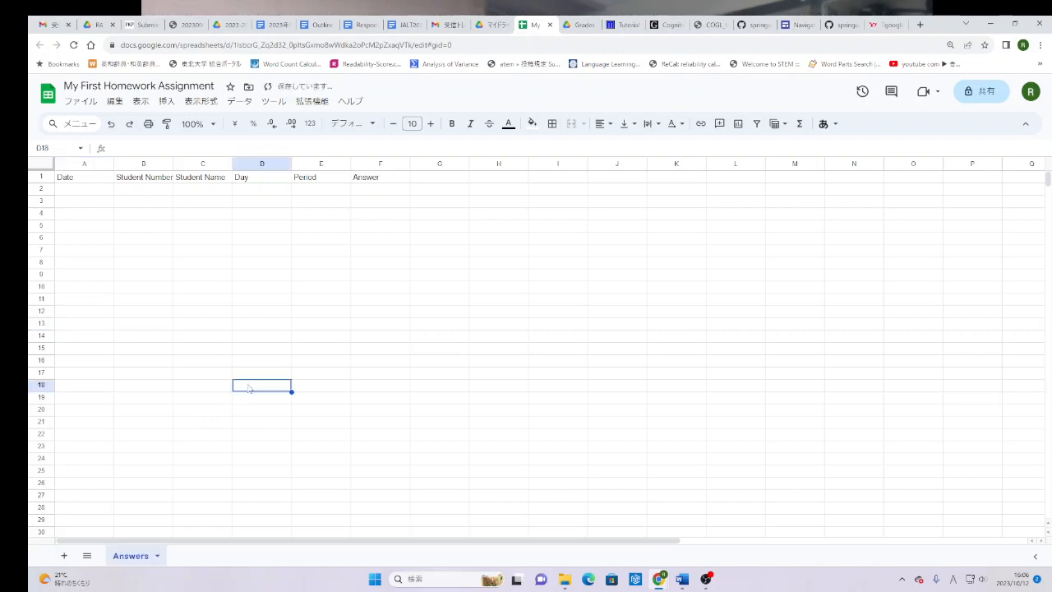
mouse_move(194, 346)
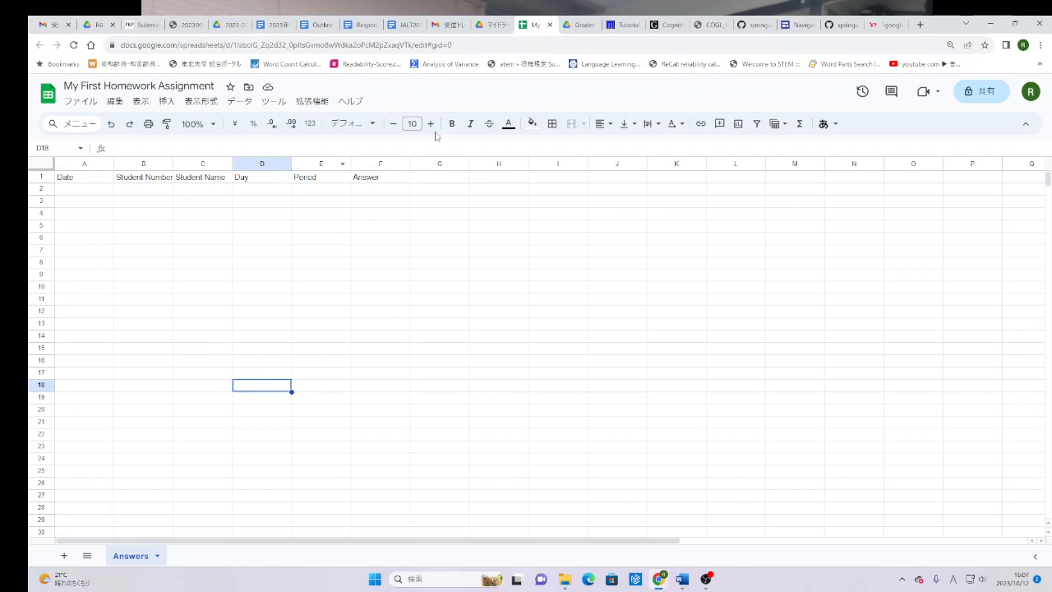
mouse_move(427, 169)
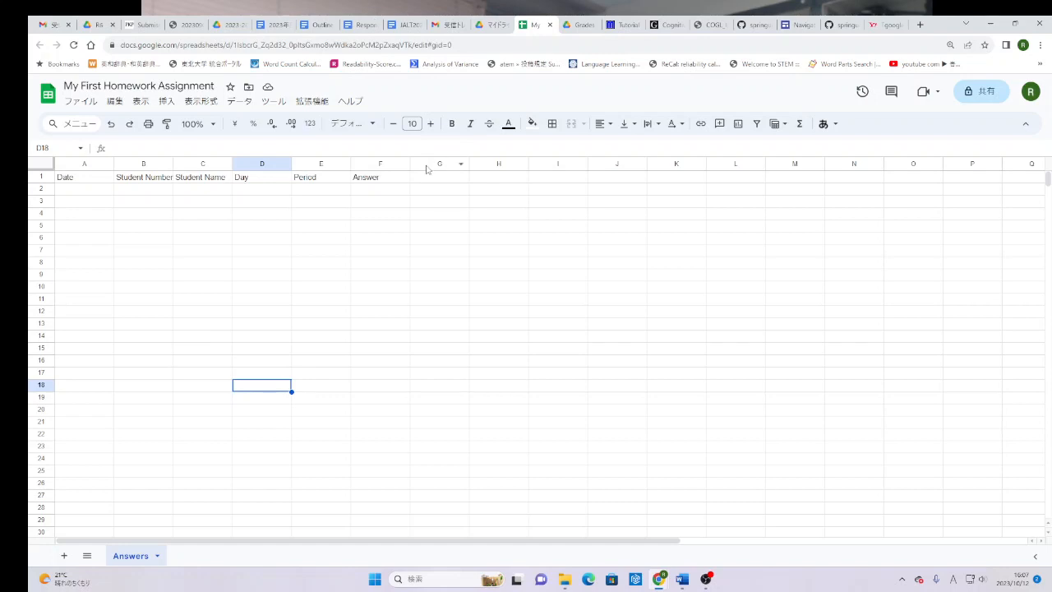
mouse_move(242, 200)
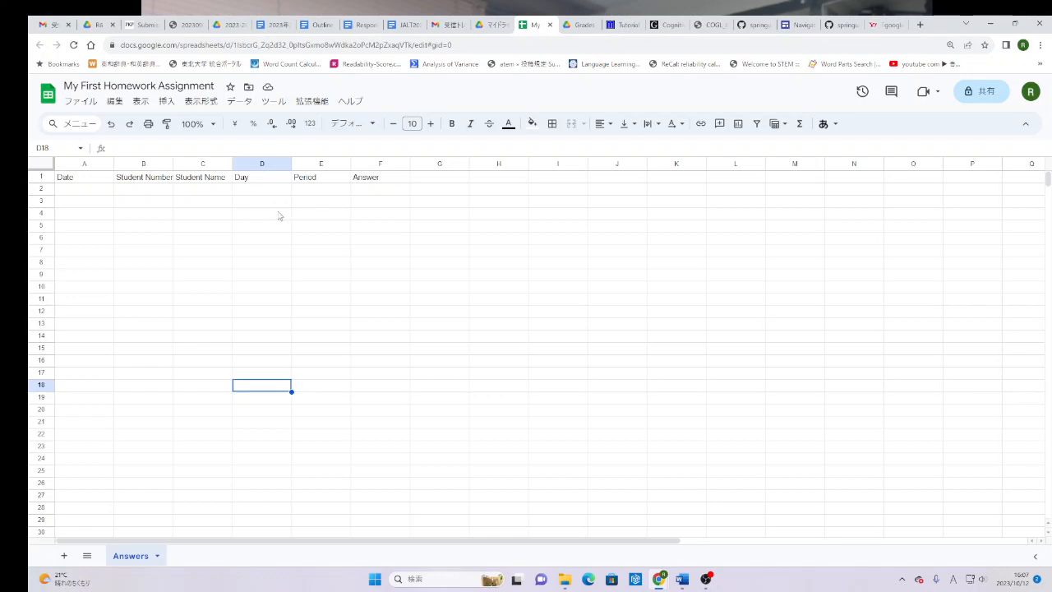
mouse_move(311, 101)
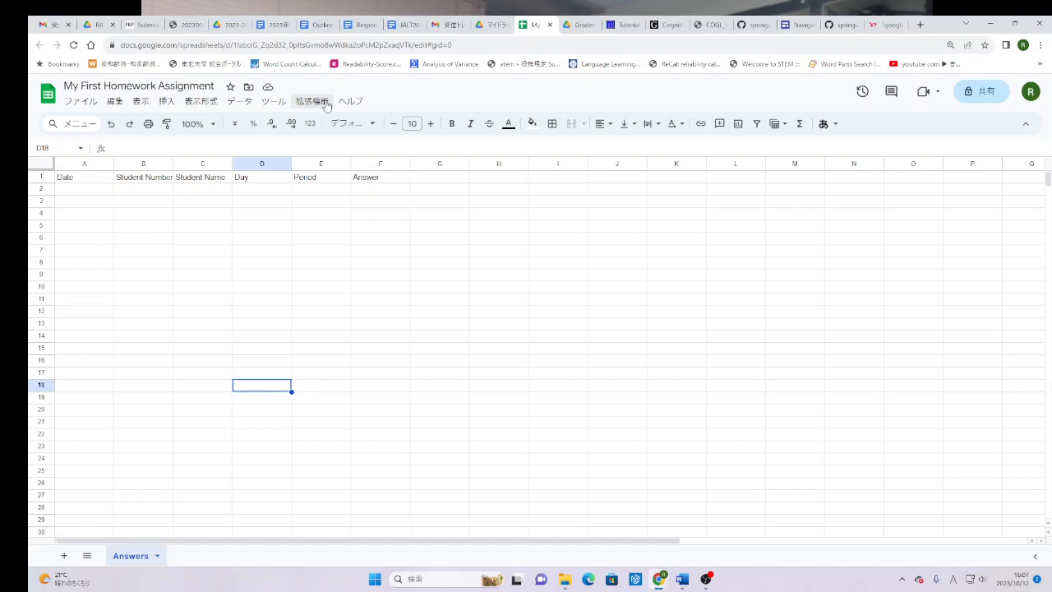
mouse_move(328, 111)
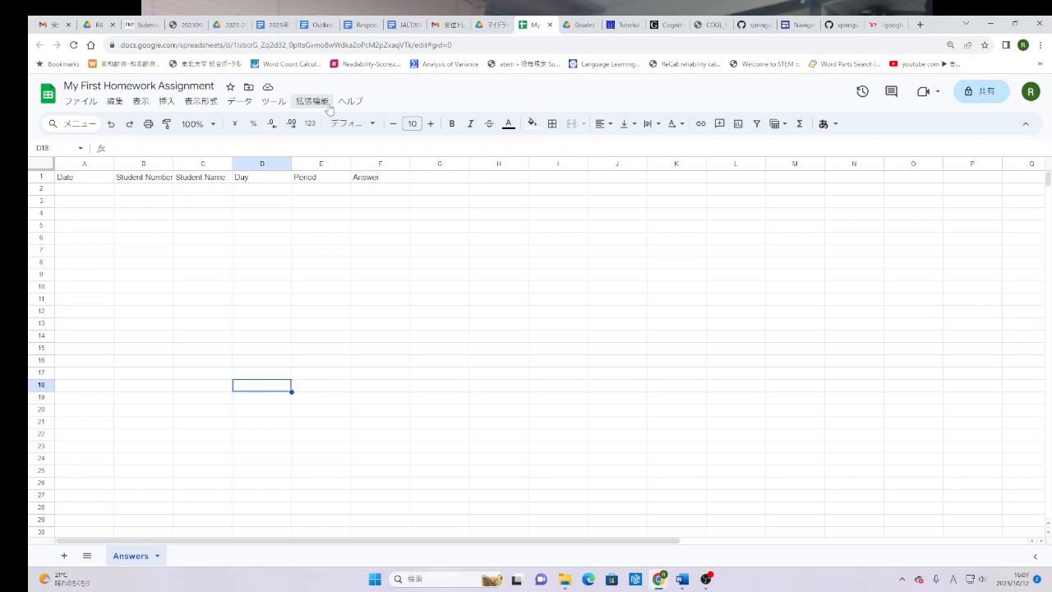
Launch Apps Script from the 拡張機能 (Extensions) menu for this spreadsheet.
click(312, 100)
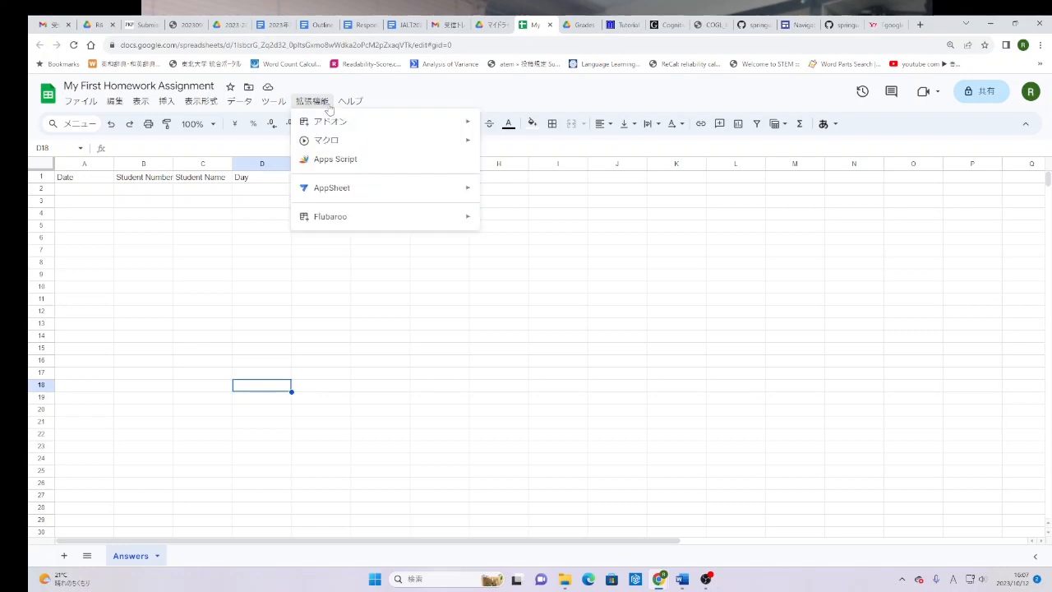
mouse_move(336, 159)
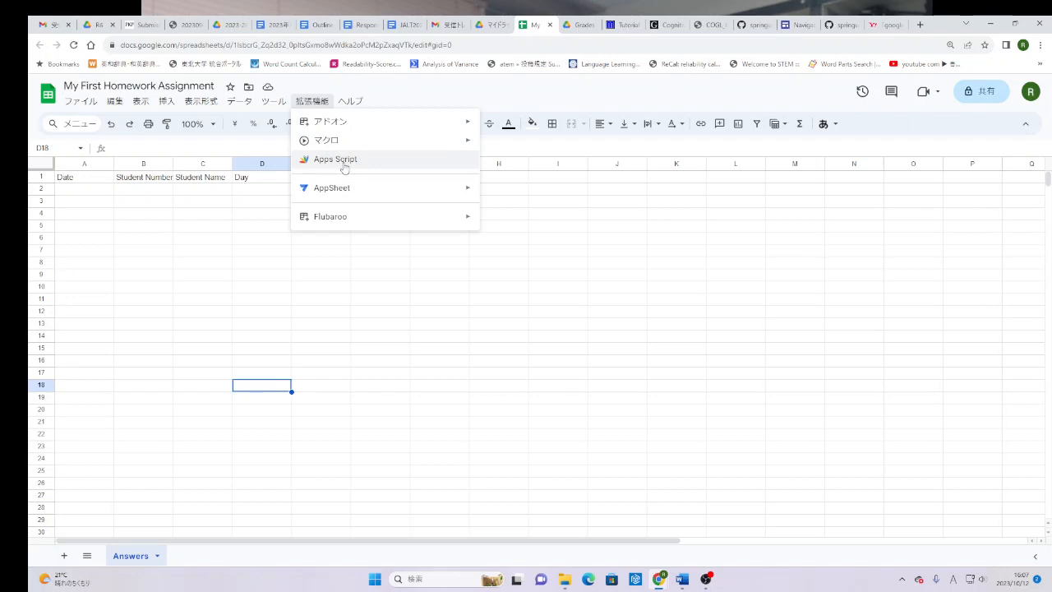
click(335, 158)
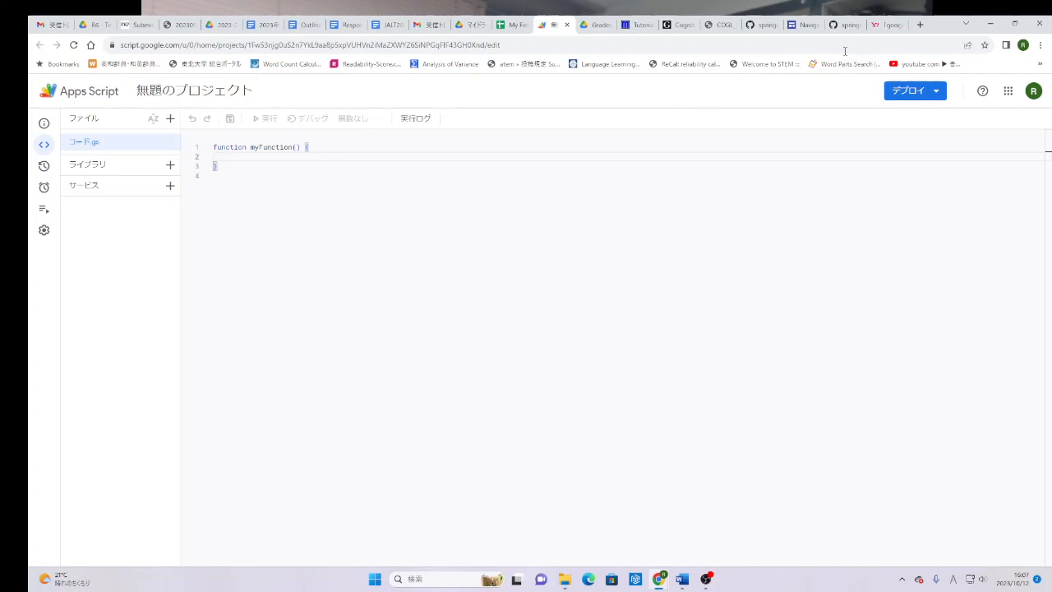
Copy the code from GoogleScriptCode.gs on GitHub and return to the Apps Script project.
click(842, 24)
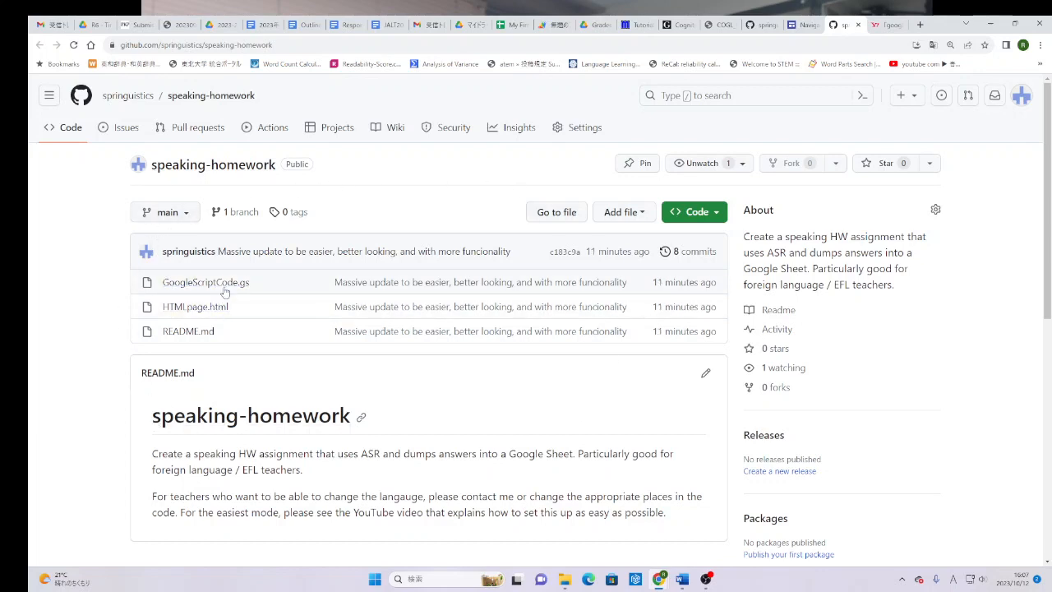
mouse_move(205, 281)
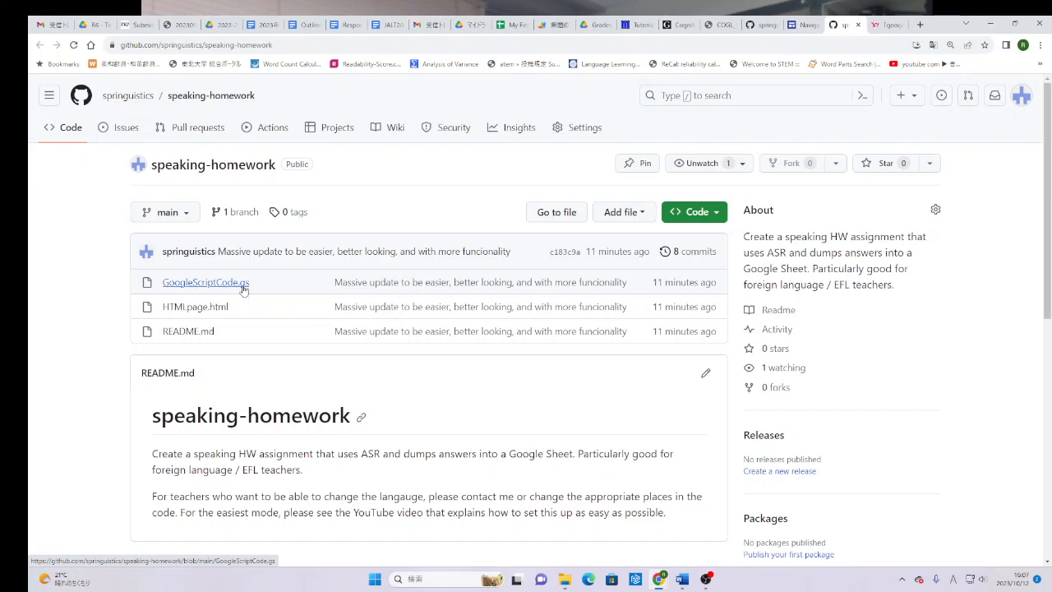
click(205, 282)
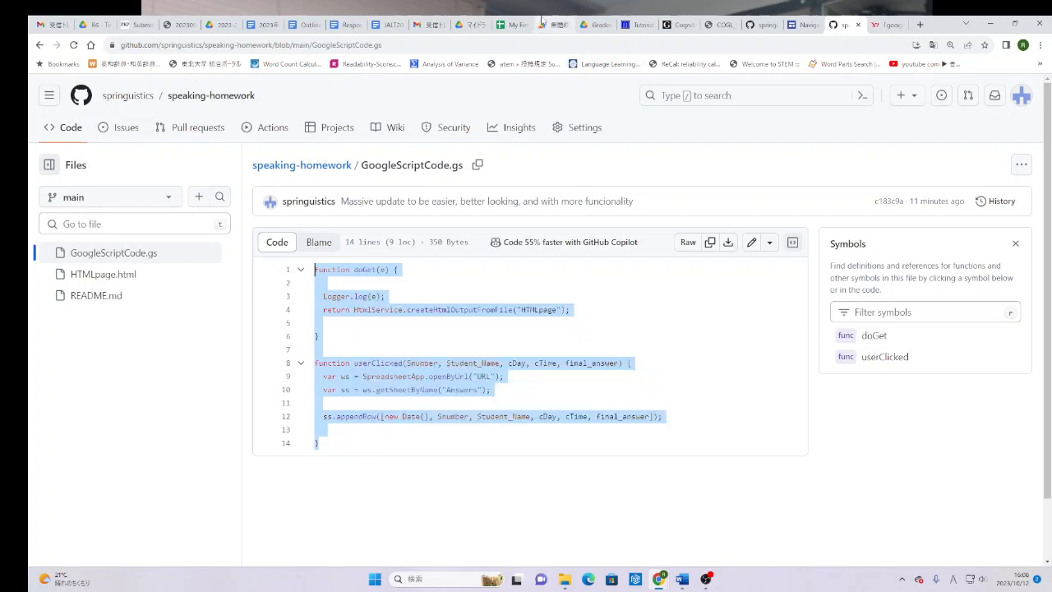
click(555, 24)
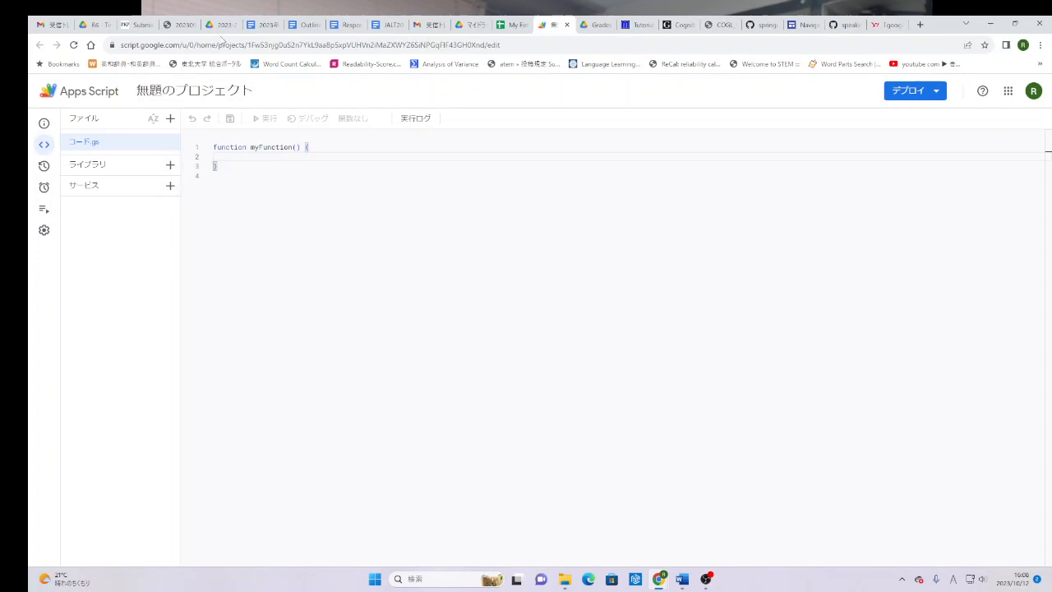
Replace the default function in Code.gs with the pasted doGet and userClicked code.
key(ctrl+a)
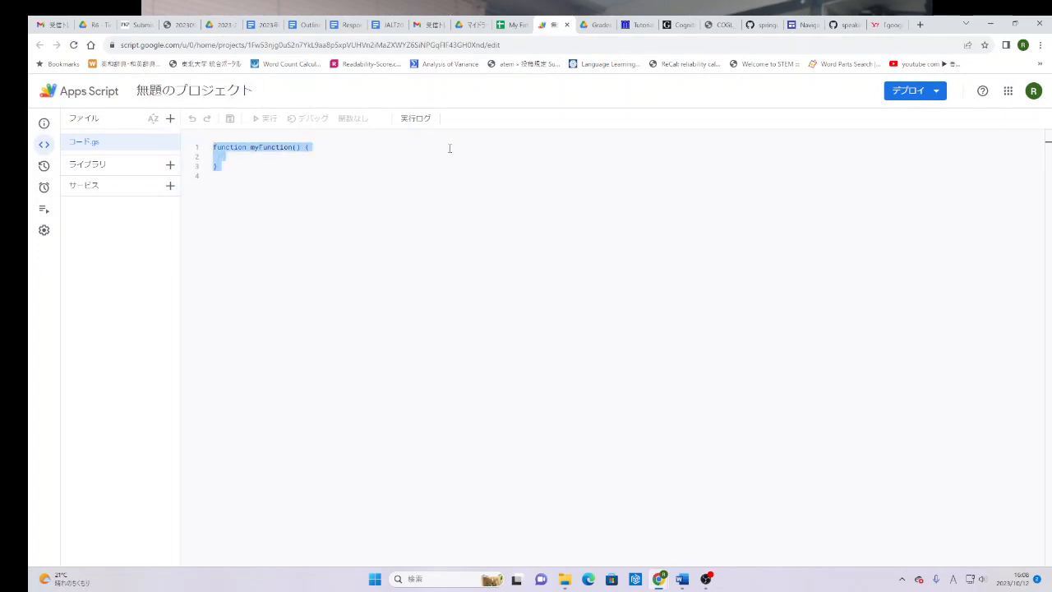
key(Delete)
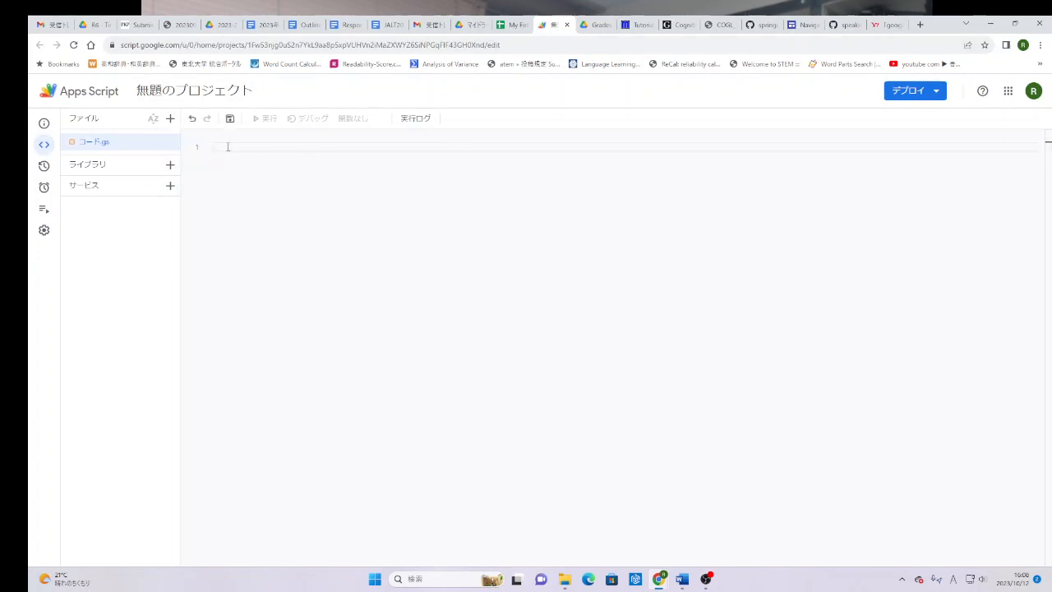
right_click(228, 146)
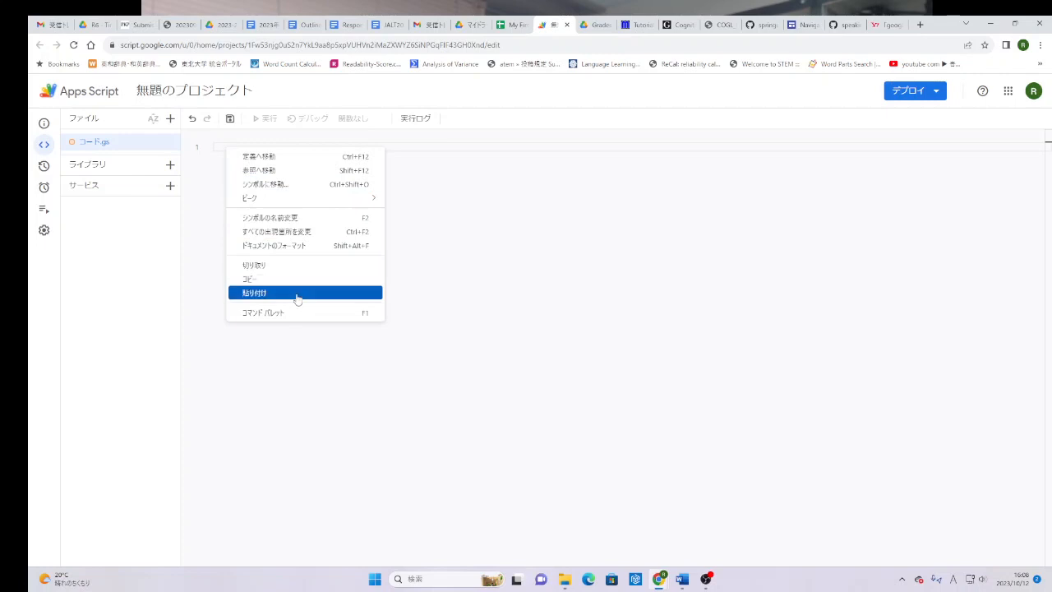
click(254, 292)
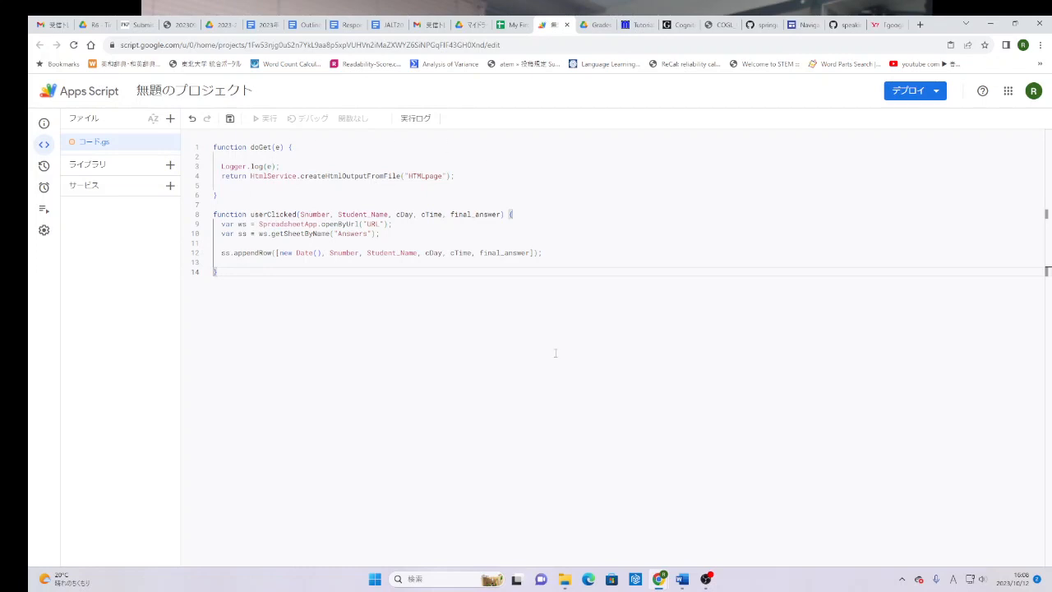
mouse_move(566, 357)
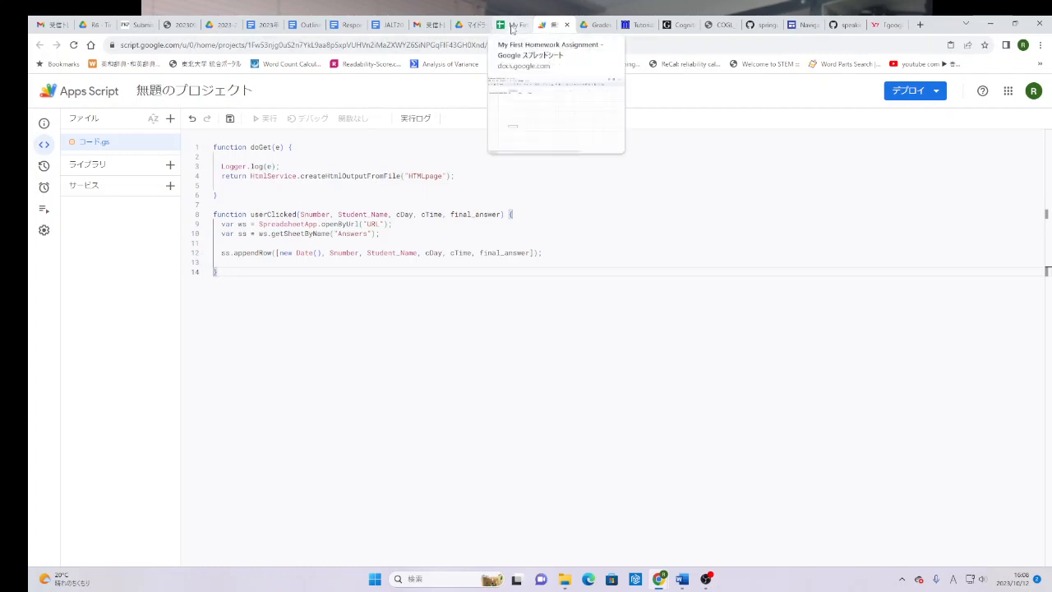
click(512, 24)
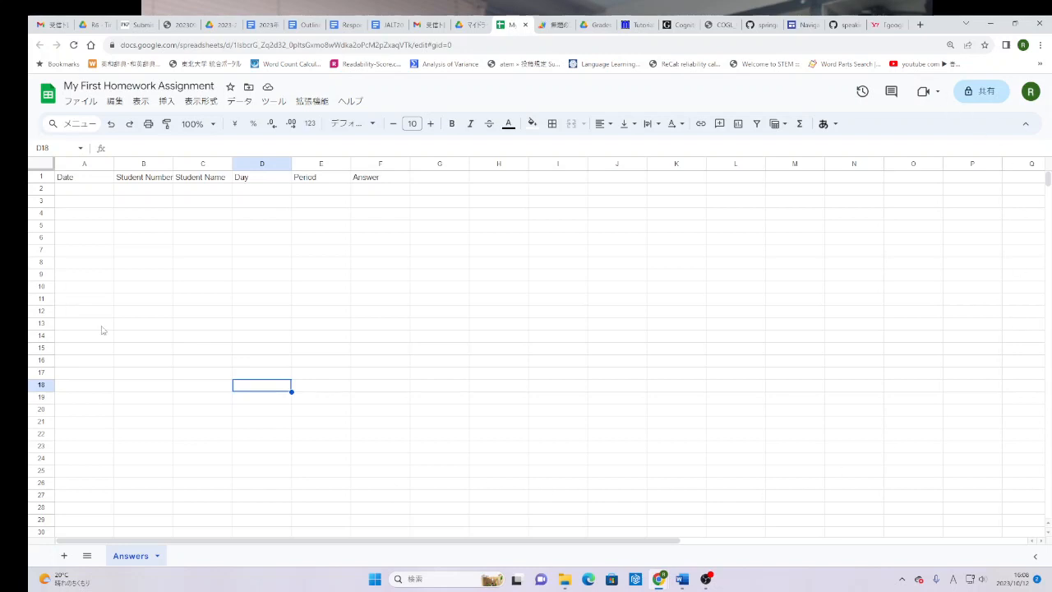
click(283, 45)
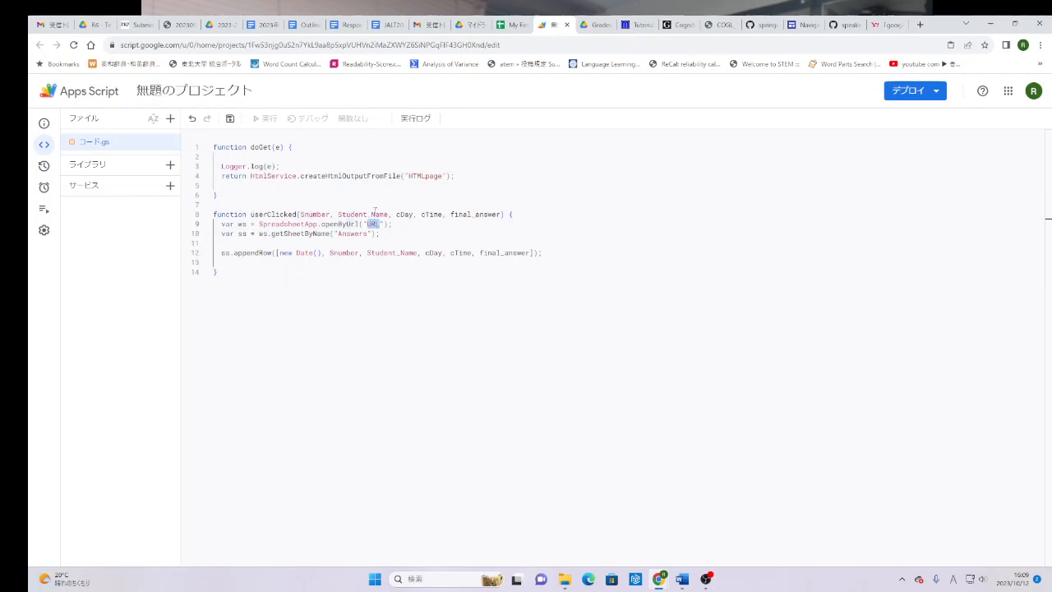
Paste the homework spreadsheet URL over the "URL" placeholder in openByUrl.
right_click(374, 222)
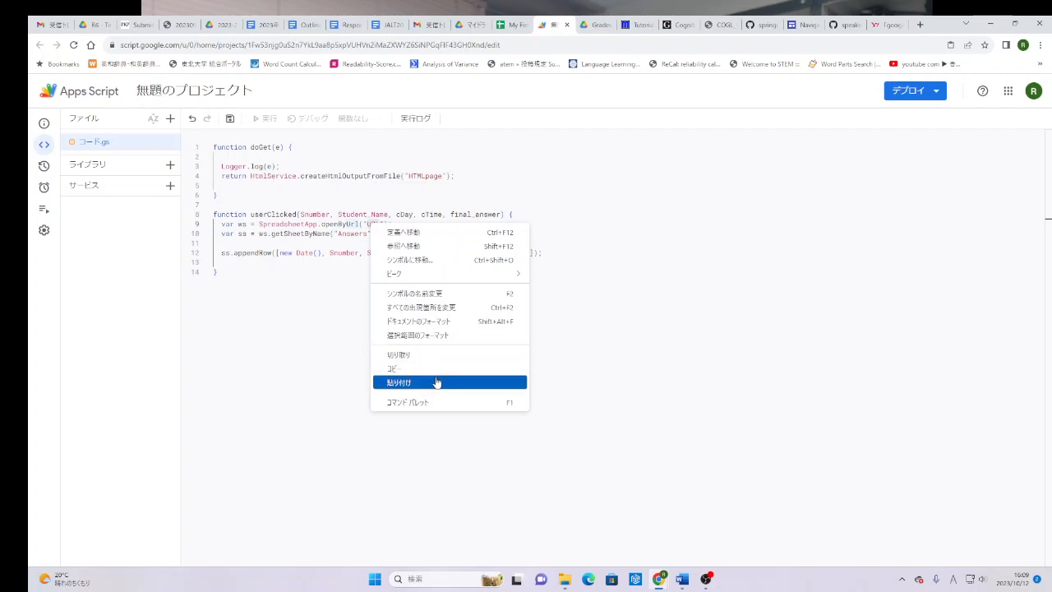
click(399, 381)
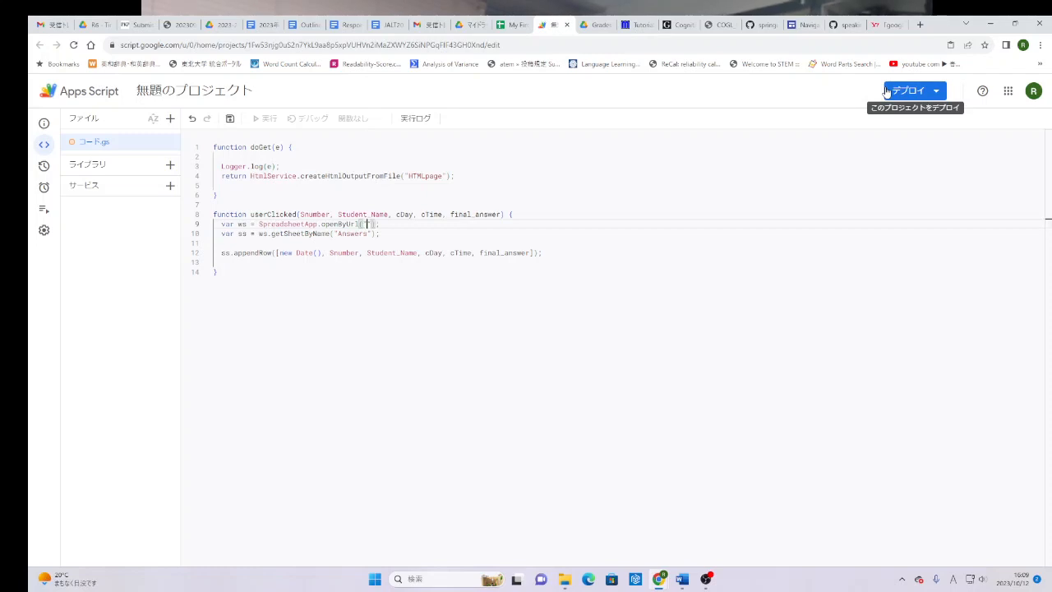
mouse_move(367, 222)
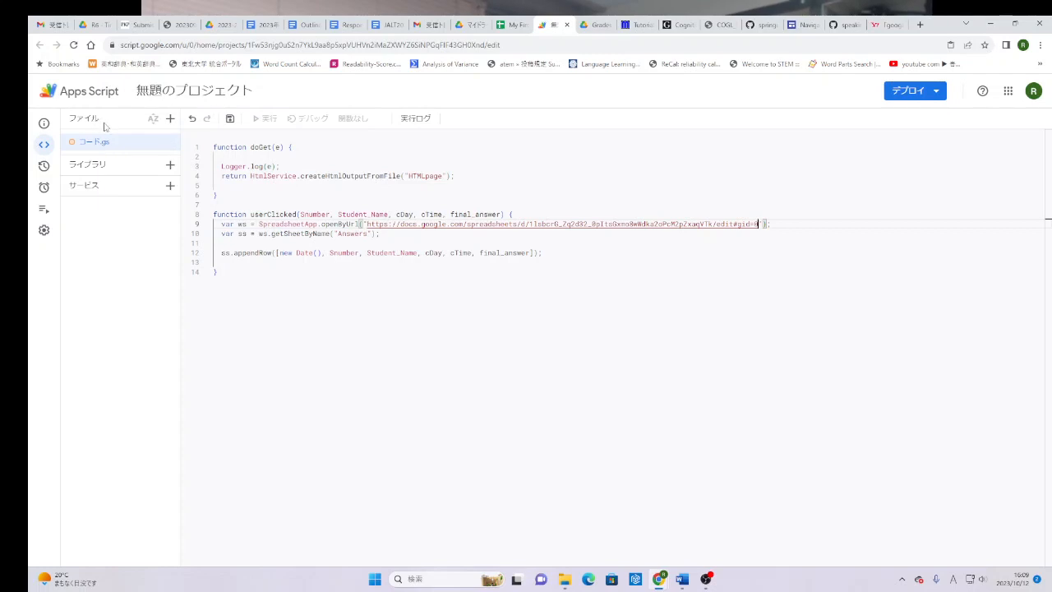
mouse_move(170, 118)
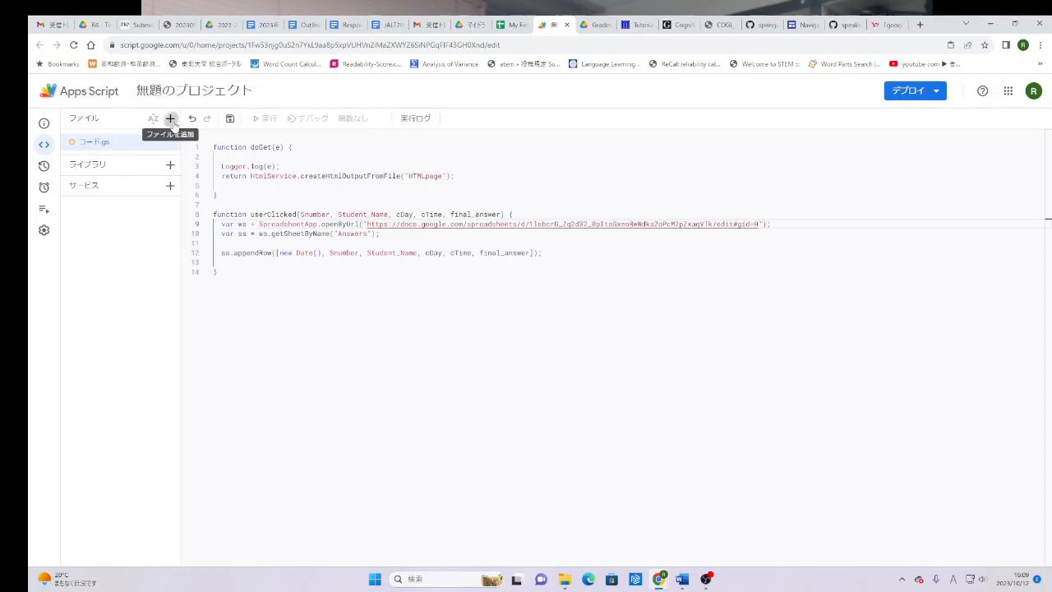
Create a new HTML file named HTMLpage in the project, then switch to the speaking-homework repository.
click(170, 118)
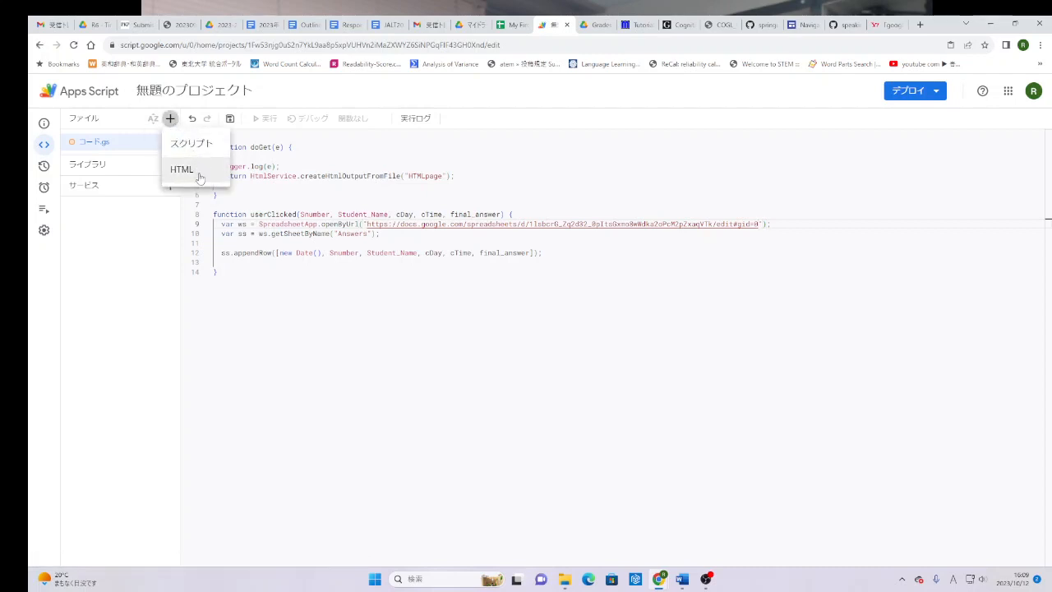
mouse_move(213, 156)
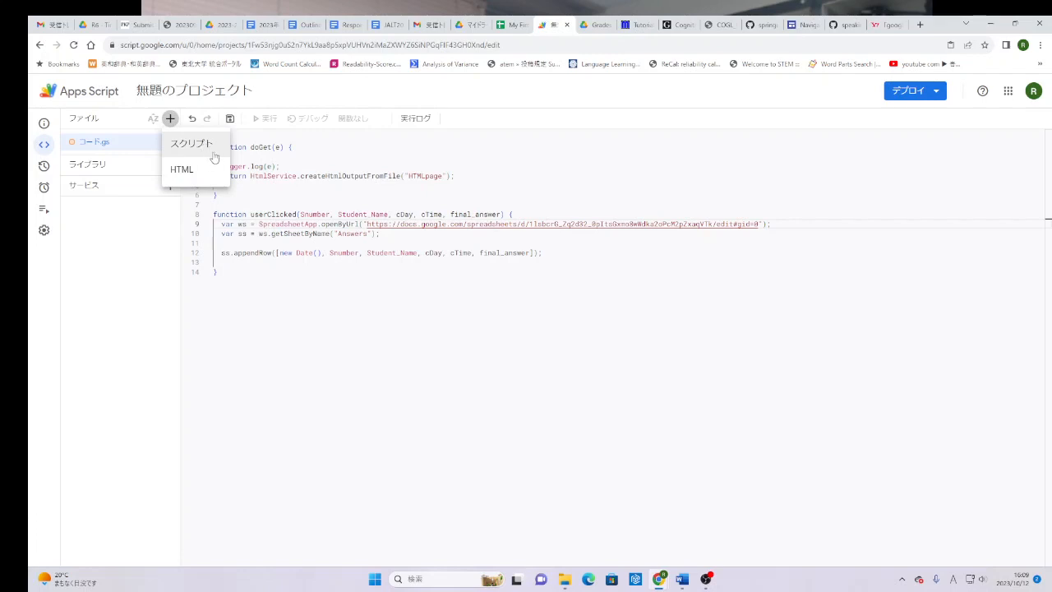
mouse_move(190, 175)
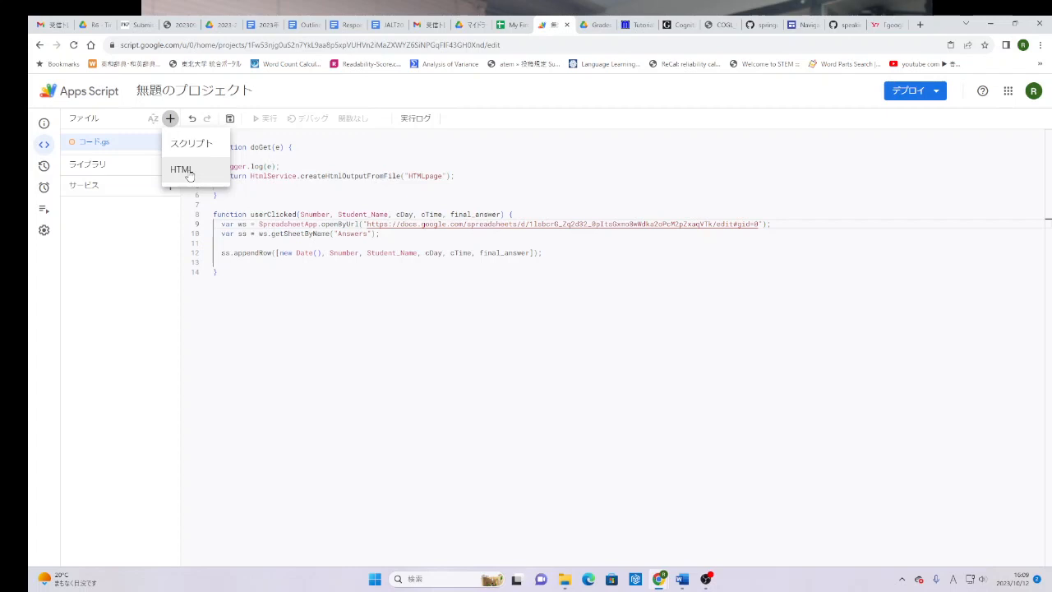
click(191, 143)
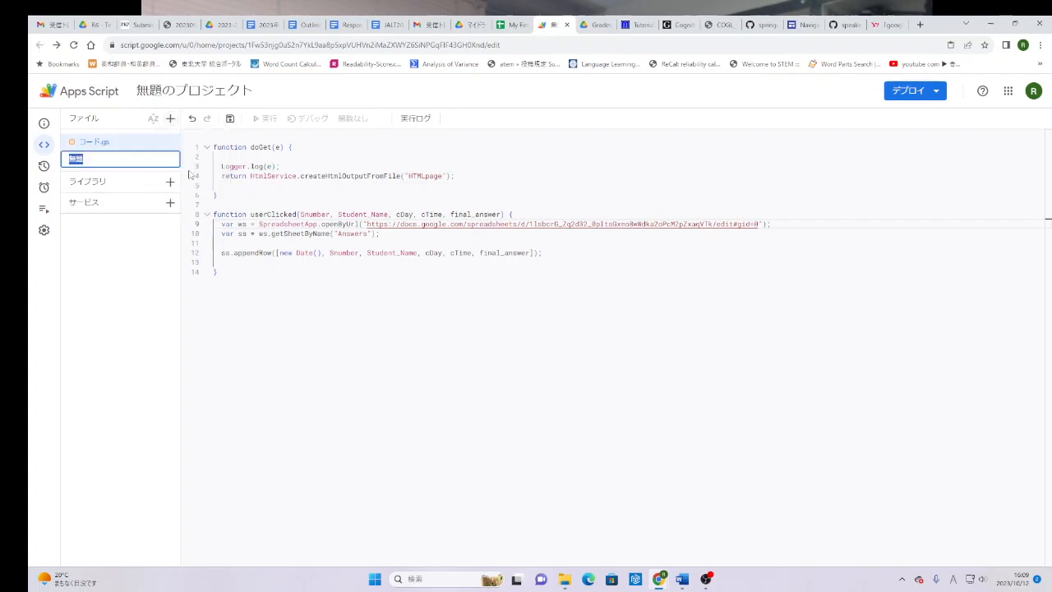
text(HTMLpage.html)
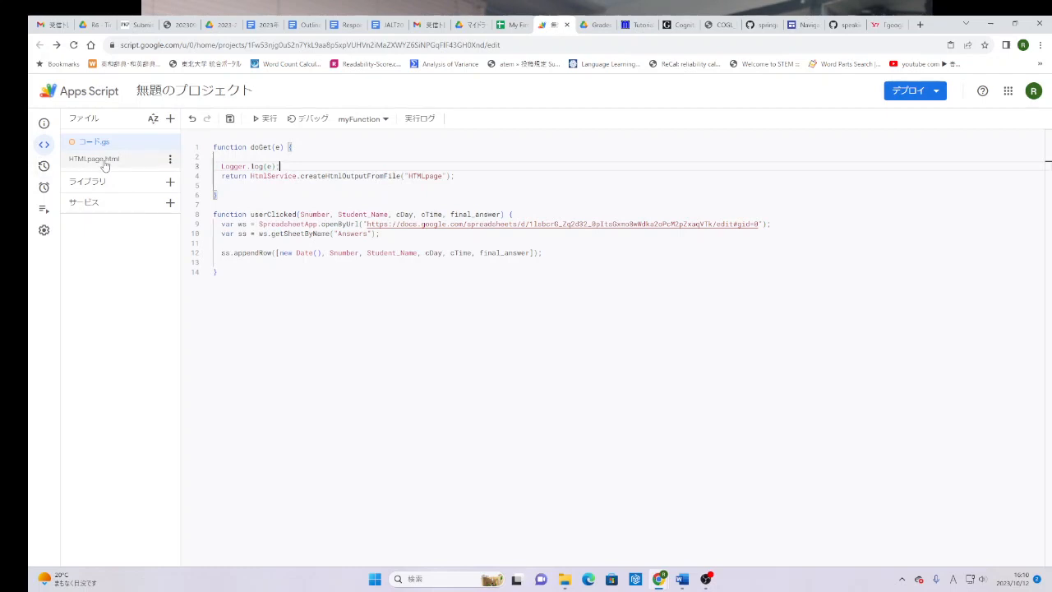
mouse_move(100, 161)
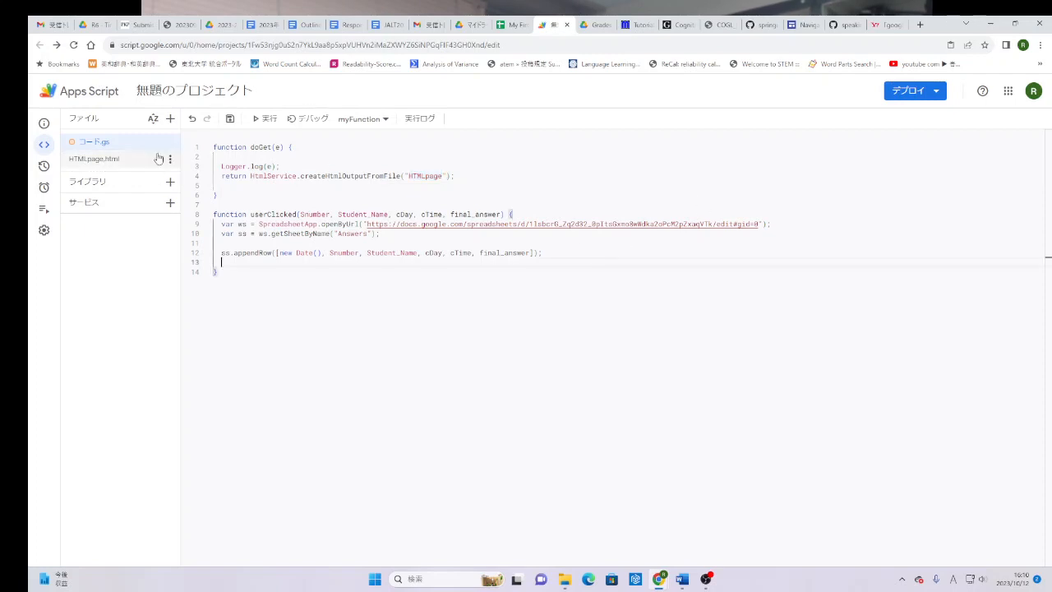
click(94, 158)
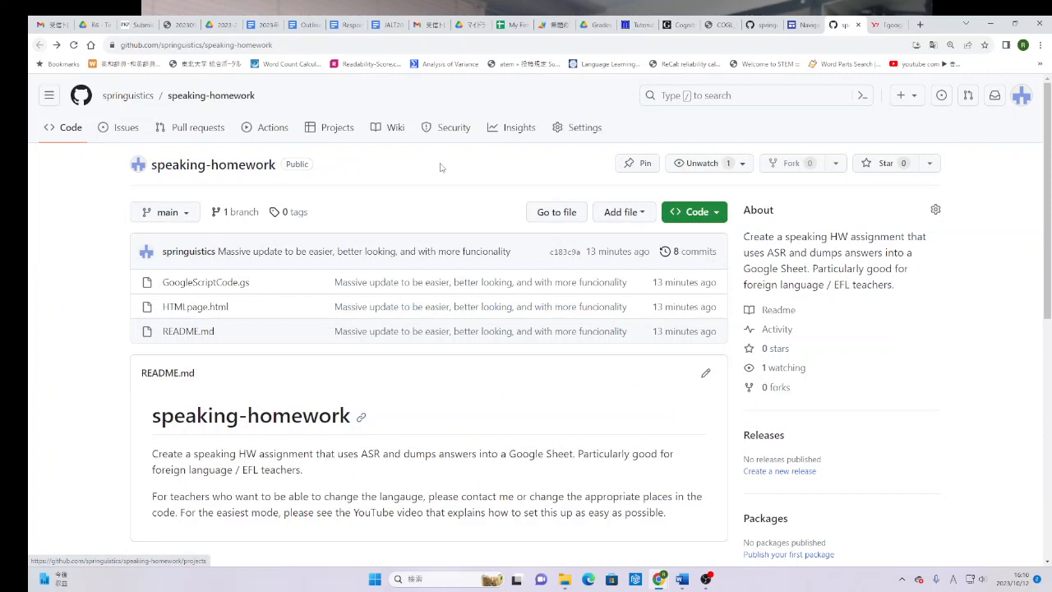
mouse_move(205, 282)
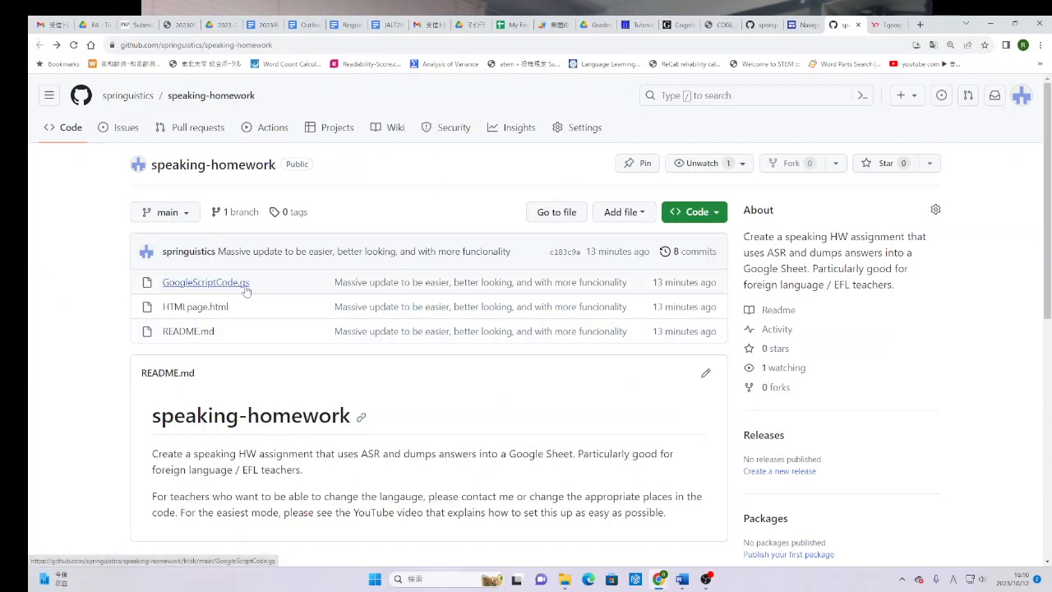
mouse_move(195, 306)
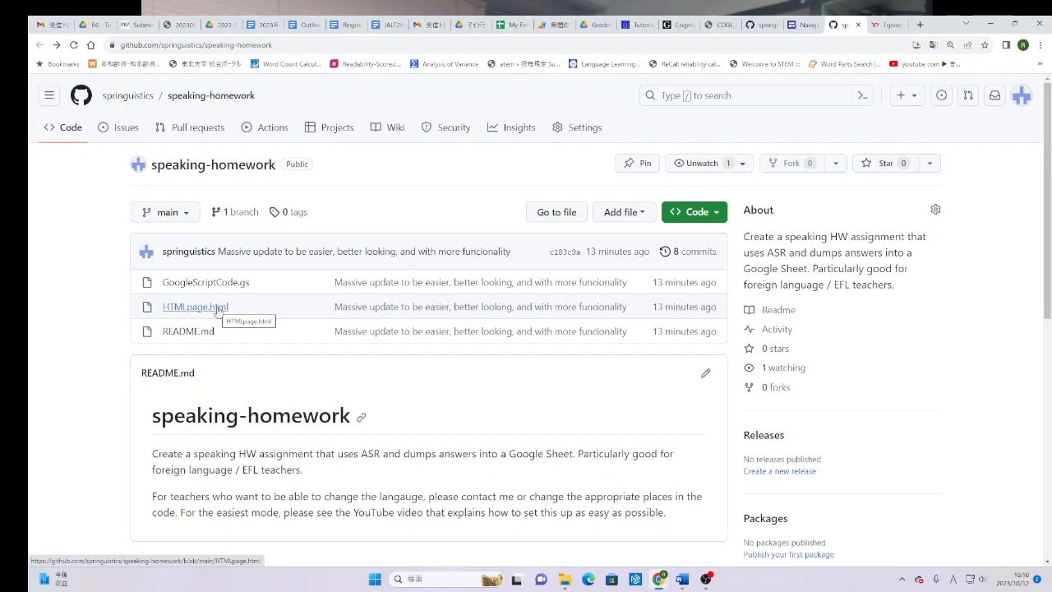
Copy all of the repository's HTMLpage.html code for the script project.
click(195, 306)
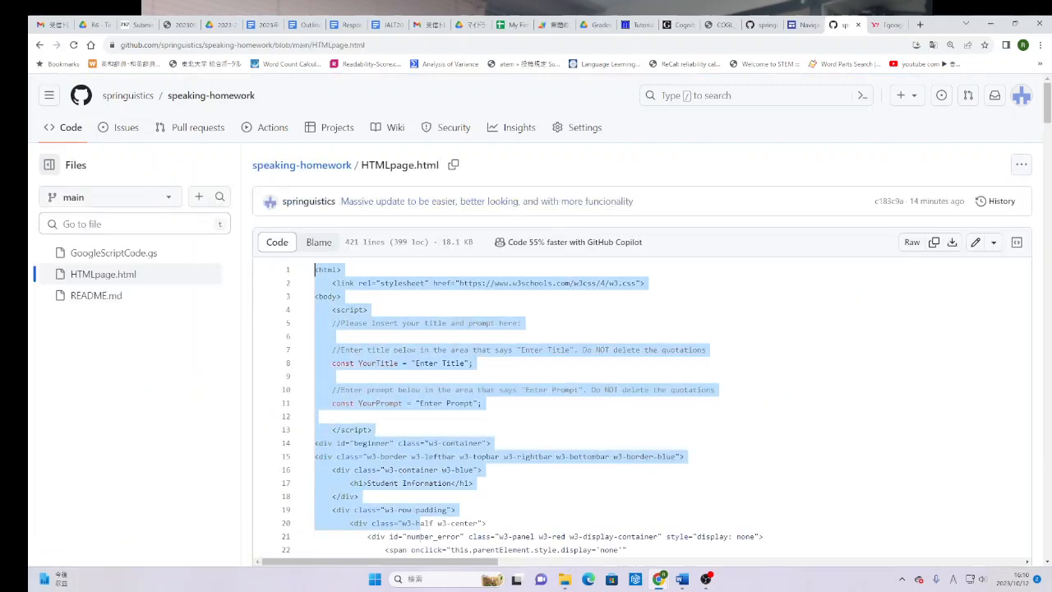
scroll(down, 3)
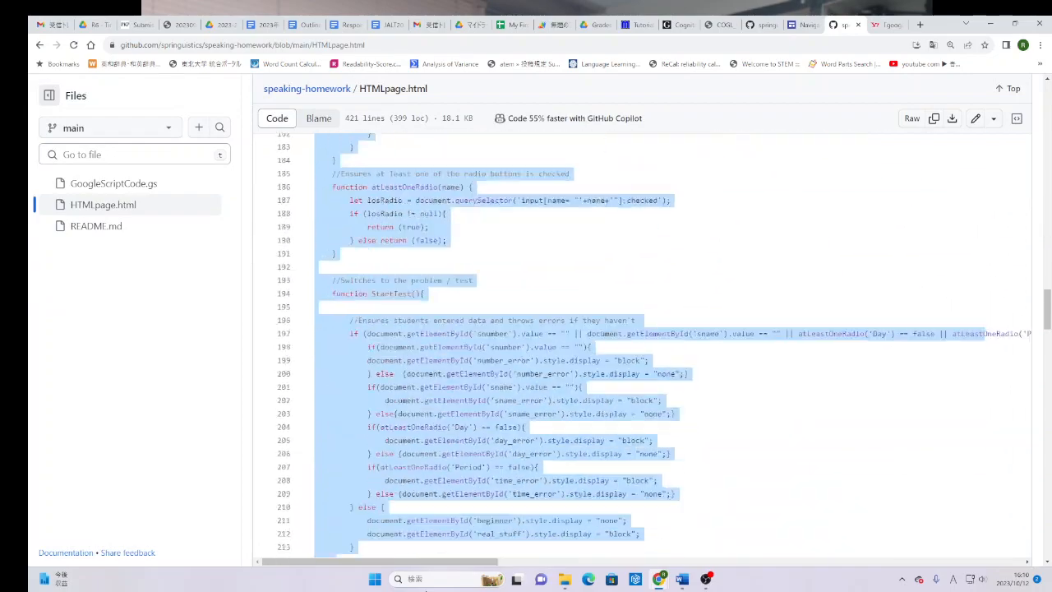
scroll(down, 3)
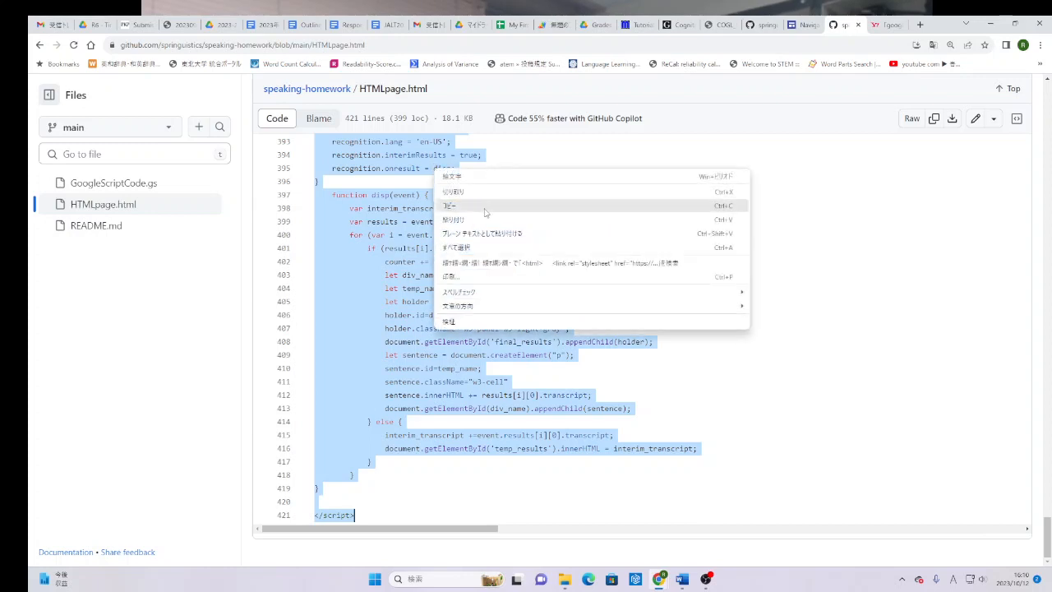
click(448, 206)
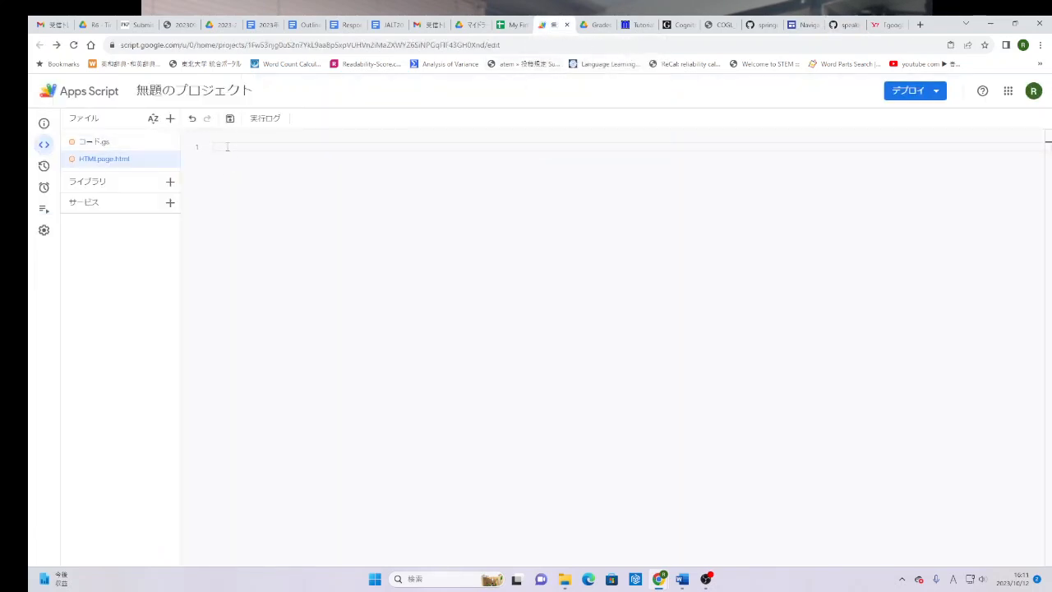
Paste the speaking-homework page code into the empty HTMLpage.html file.
right_click(228, 146)
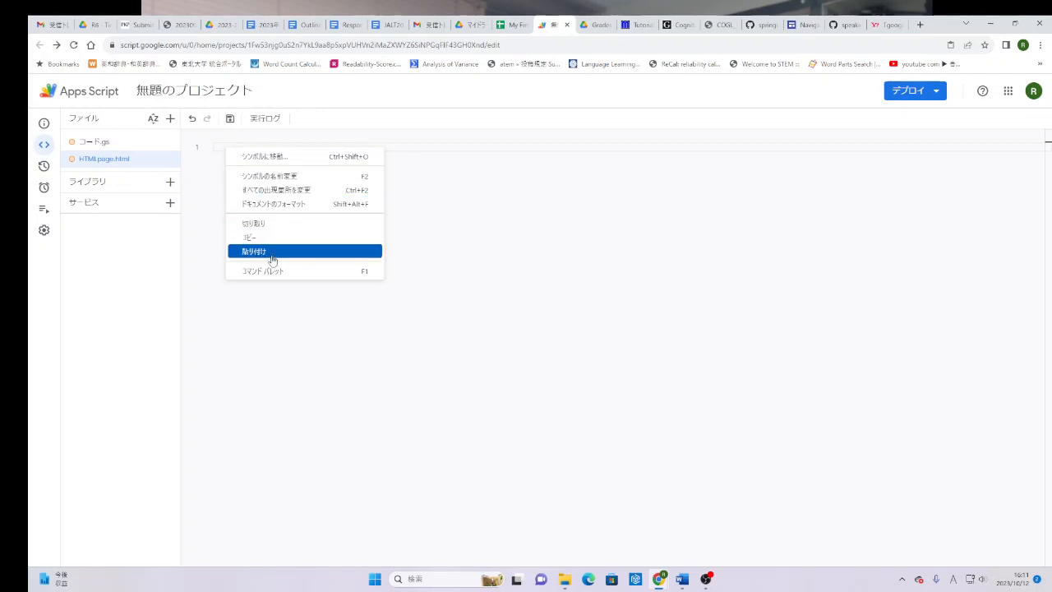
click(253, 251)
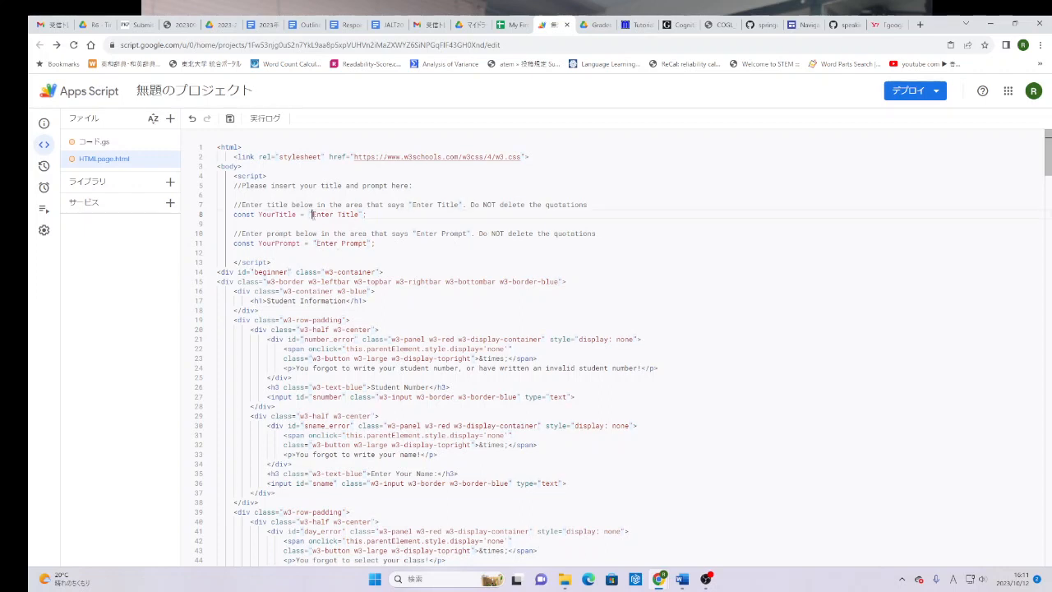
Set the title to "Homework Number 3" and the prompt to speaking about your favorite colour.
double_click(334, 215)
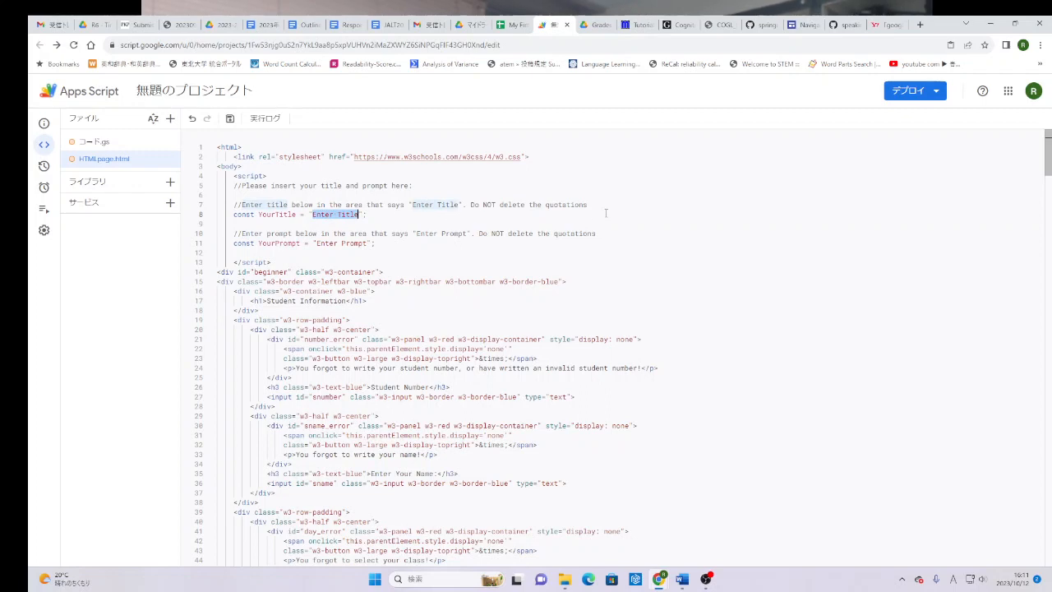
text(Homework)
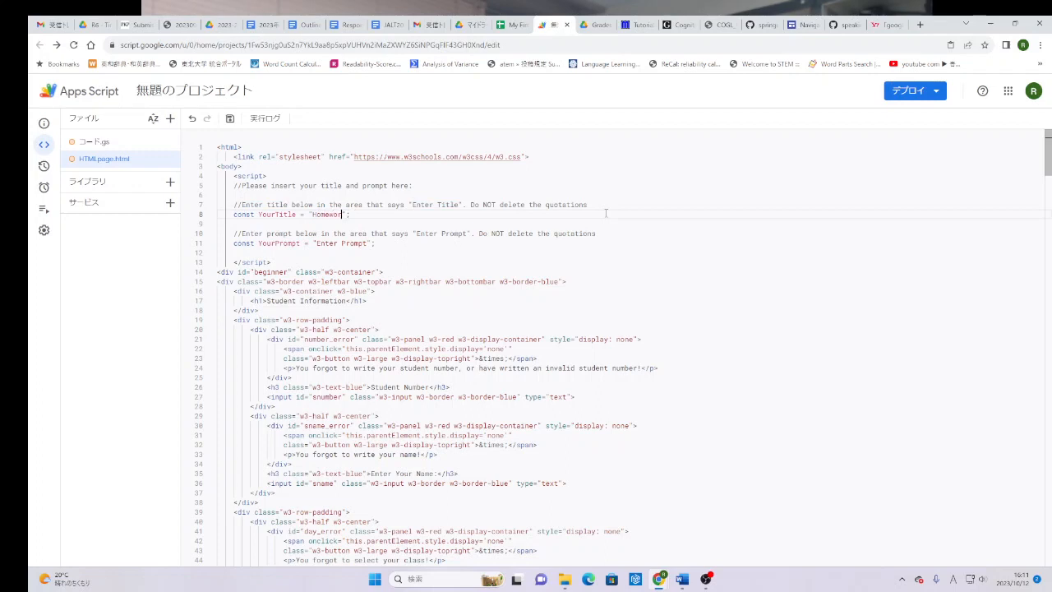
text(Number 3)
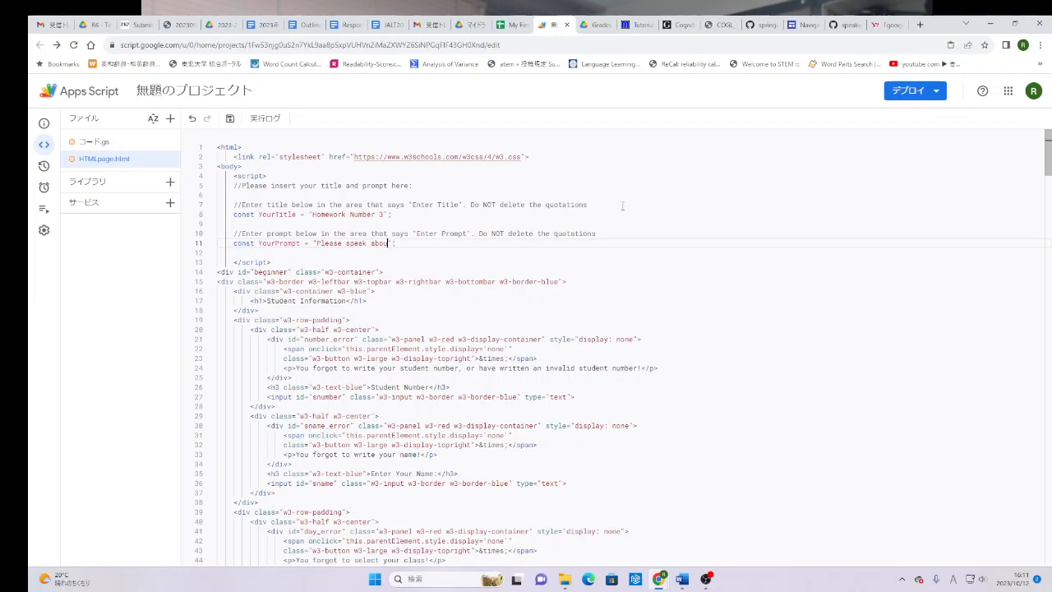
text(your favori)
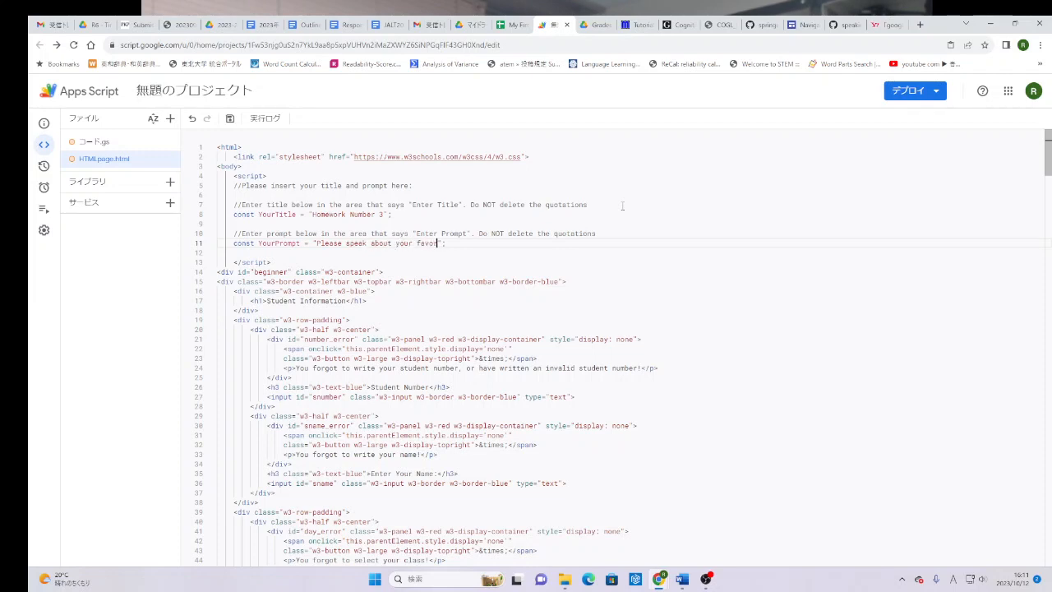
text(favorite color)
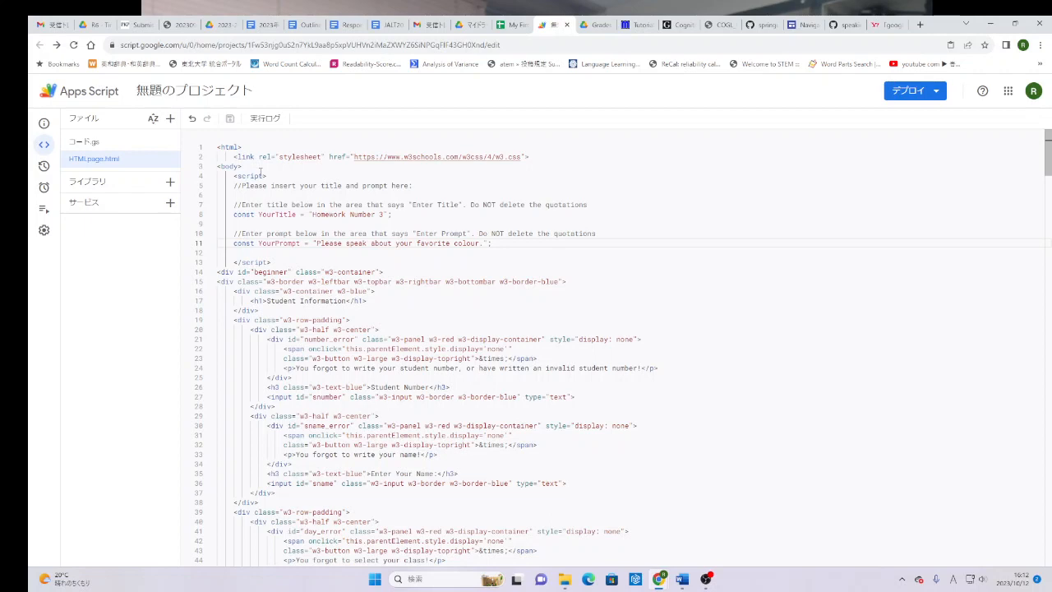
mouse_move(908, 90)
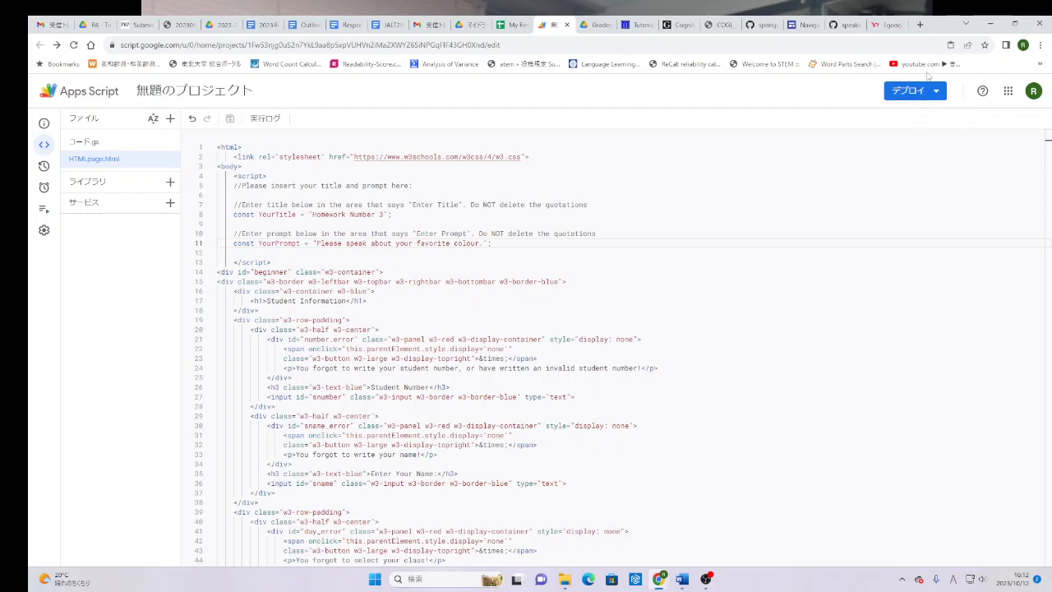
mouse_move(908, 90)
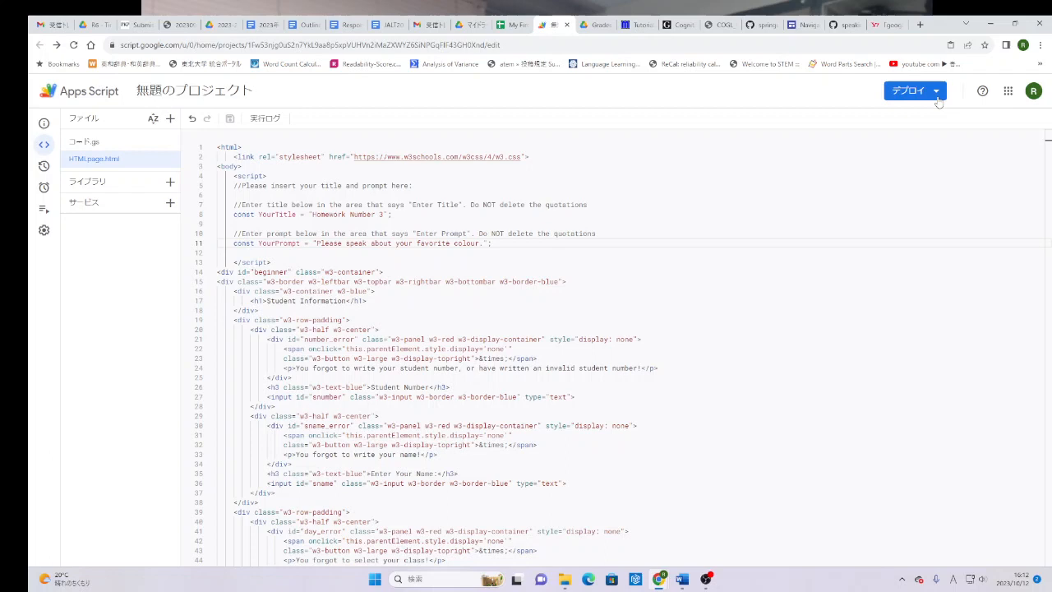
mouse_move(907, 91)
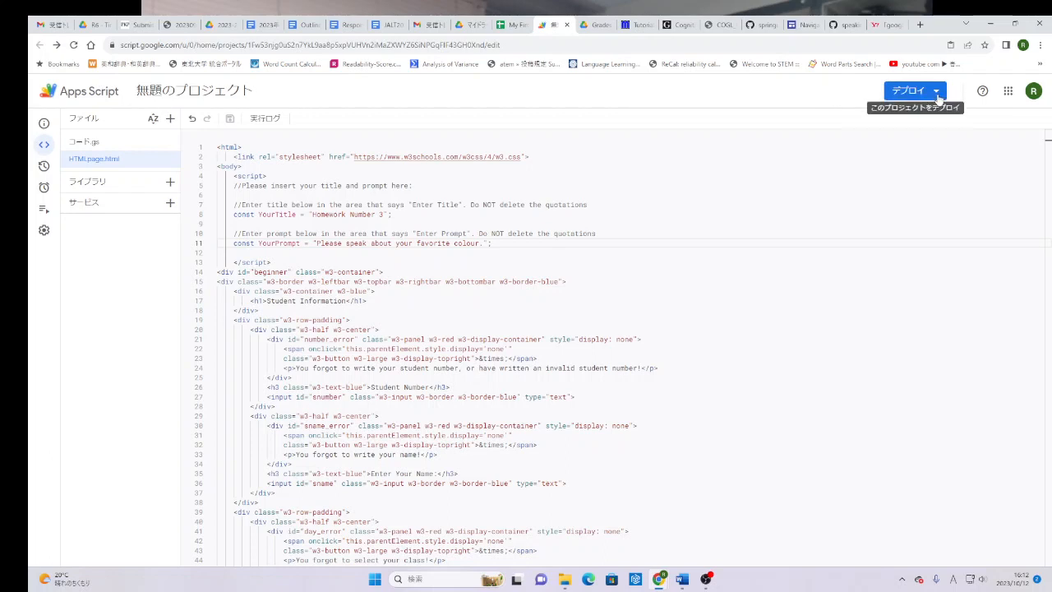
Begin a new deployment of the project from the Deploy menu.
click(908, 91)
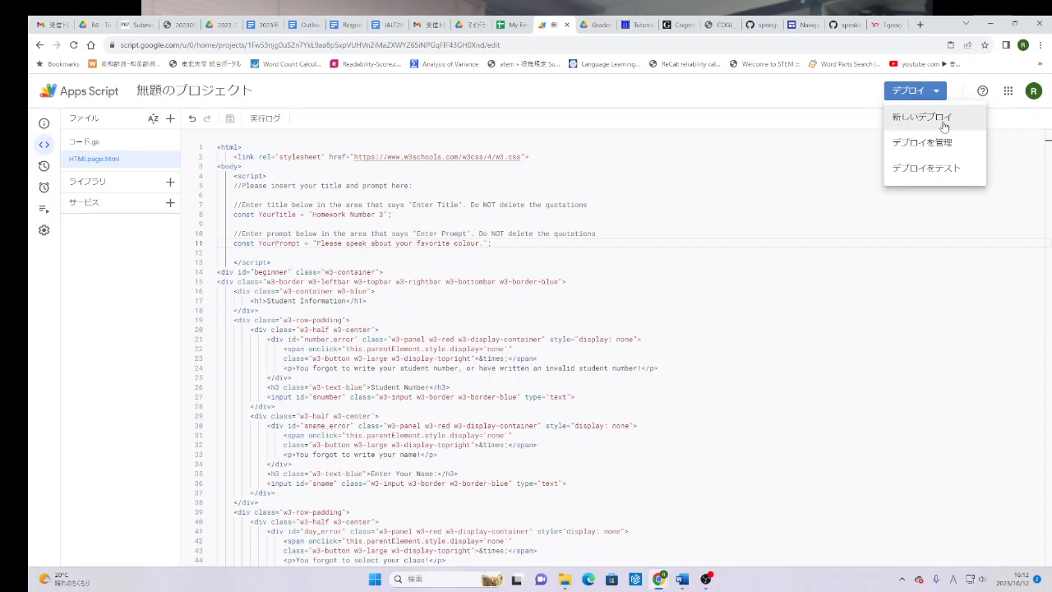
click(921, 116)
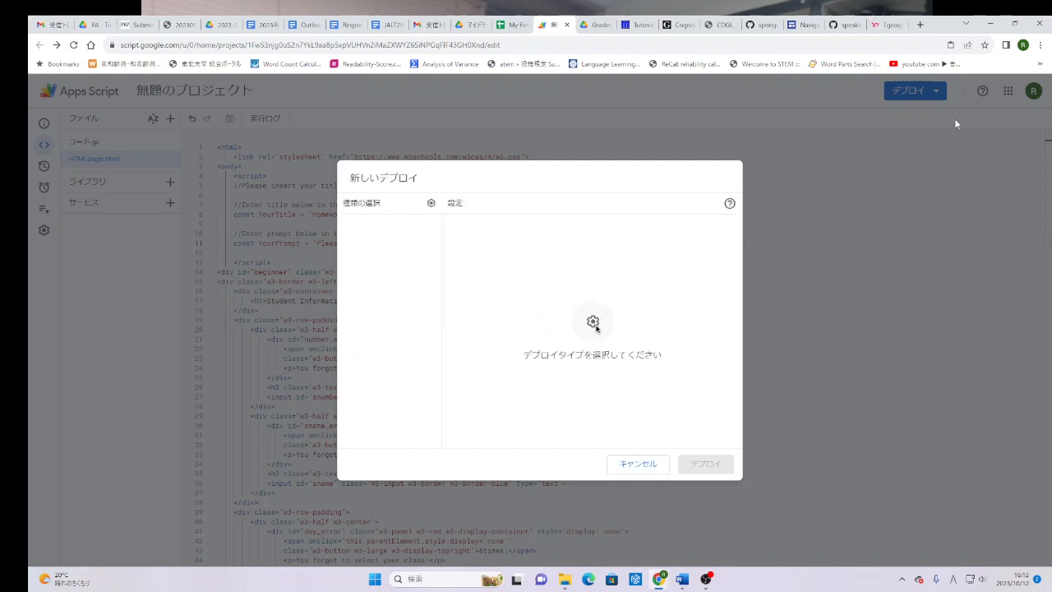
mouse_move(516, 259)
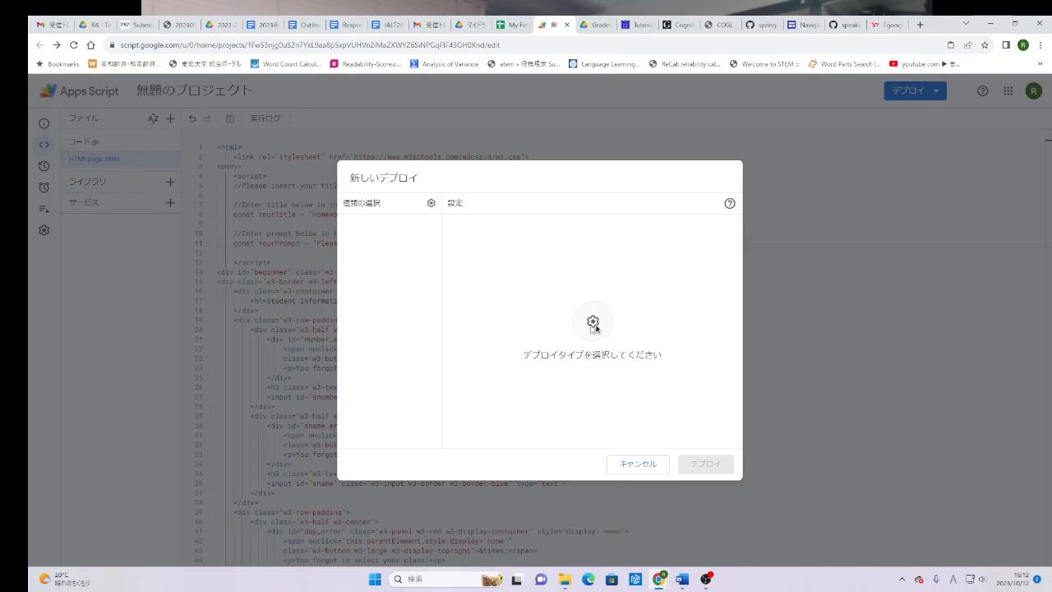
mouse_move(431, 203)
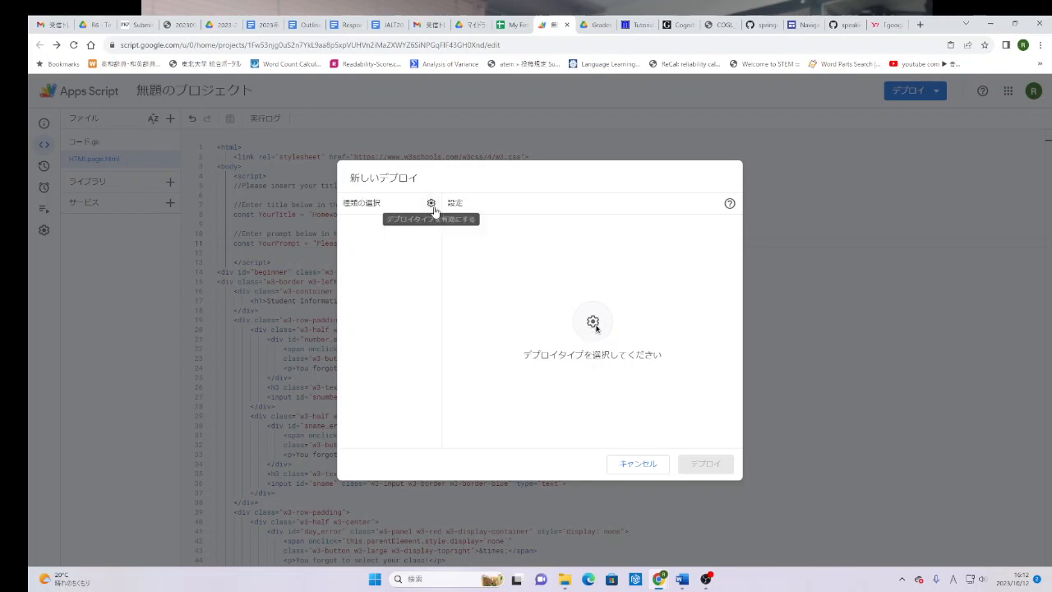
Choose Web app as the deployment type so its settings appear.
click(431, 203)
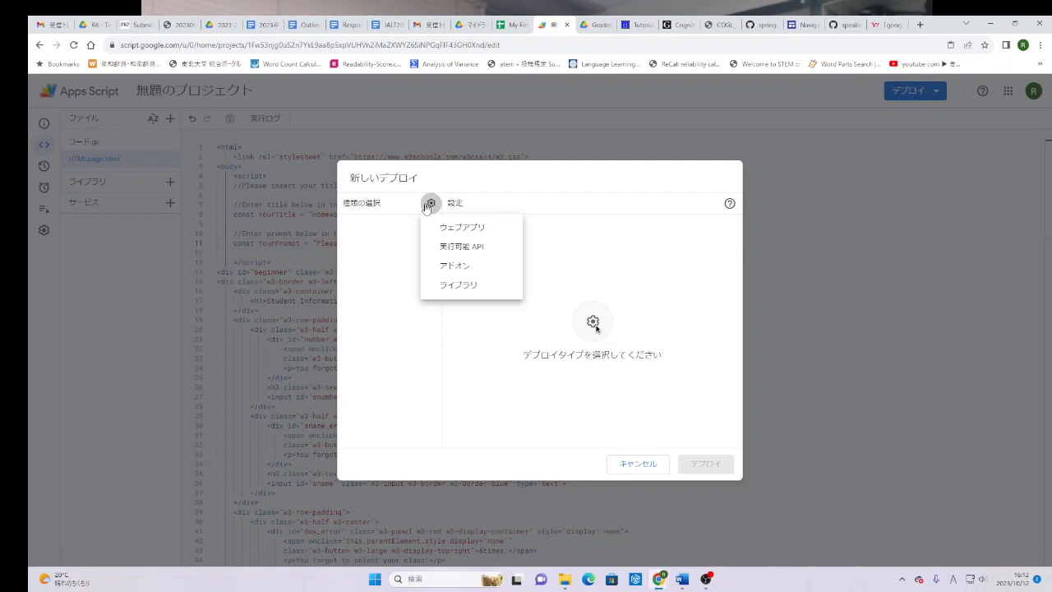
mouse_move(462, 228)
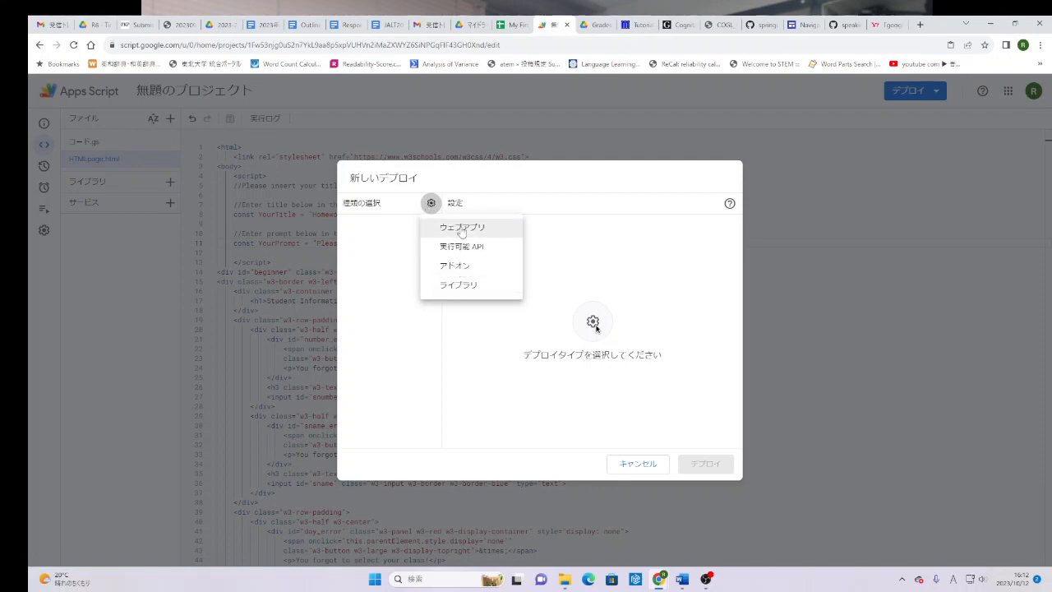
mouse_move(473, 232)
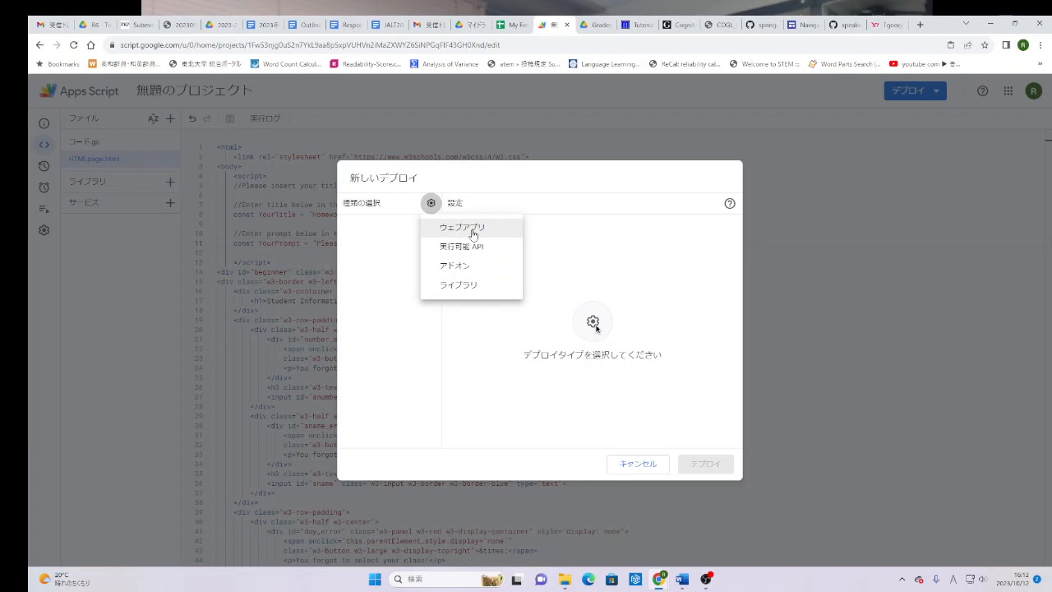
mouse_move(489, 236)
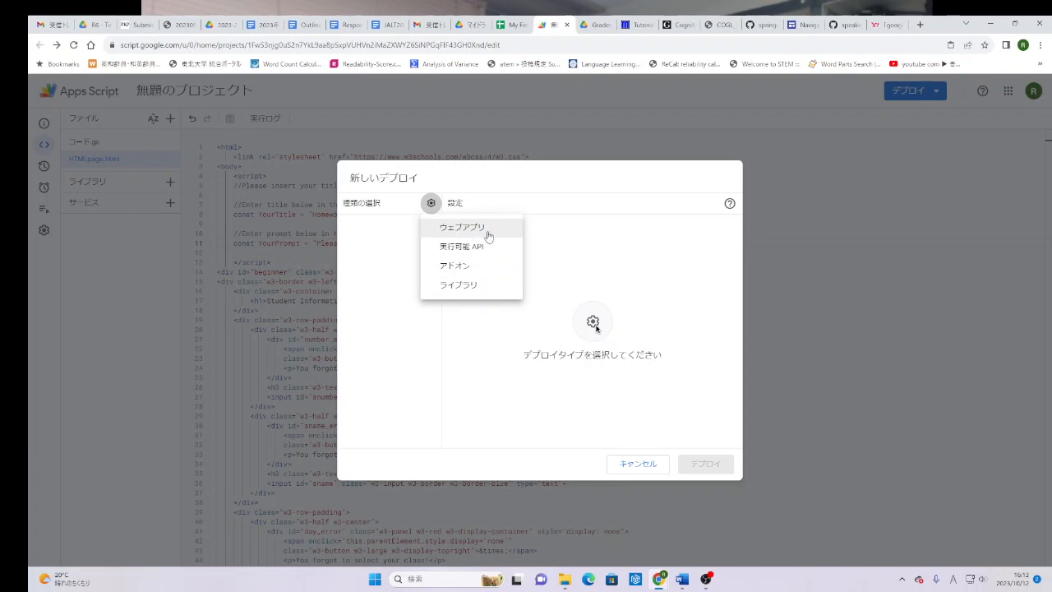
click(462, 227)
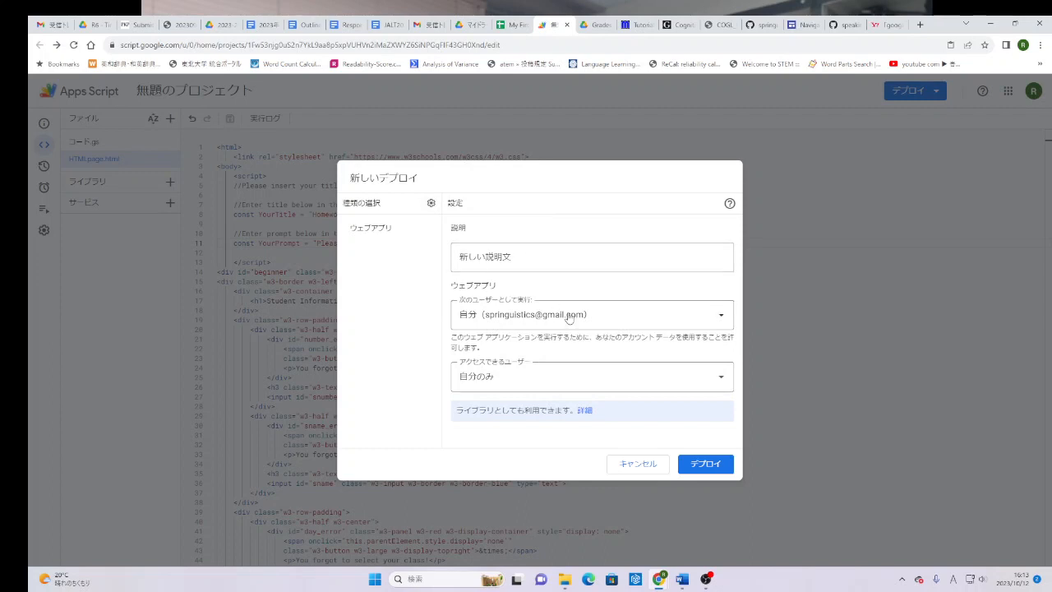
Keep Execute as set to Me and enter the description "Speaking Homework 3".
click(591, 313)
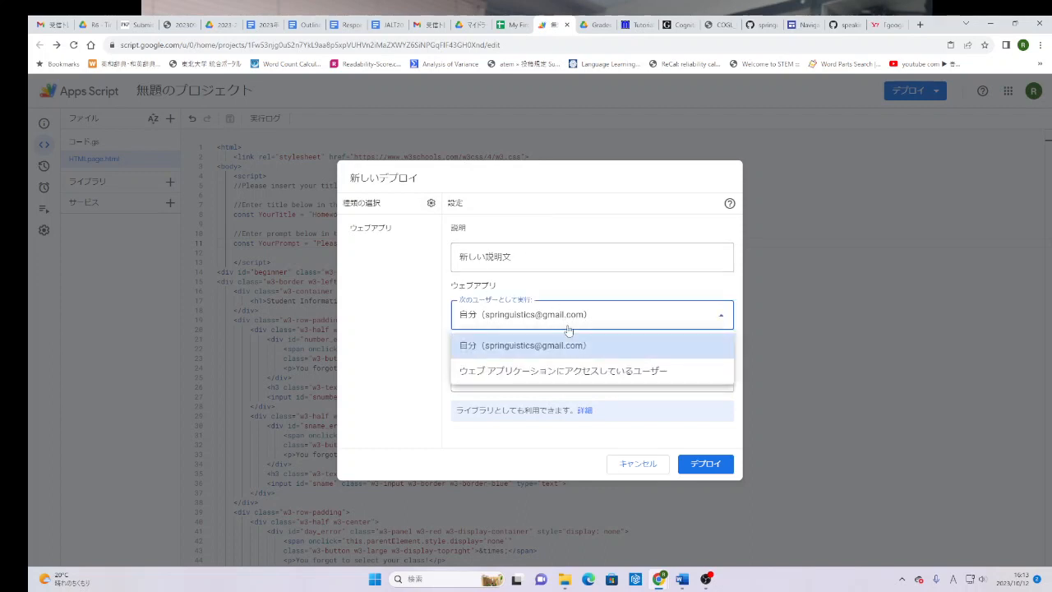
click(533, 345)
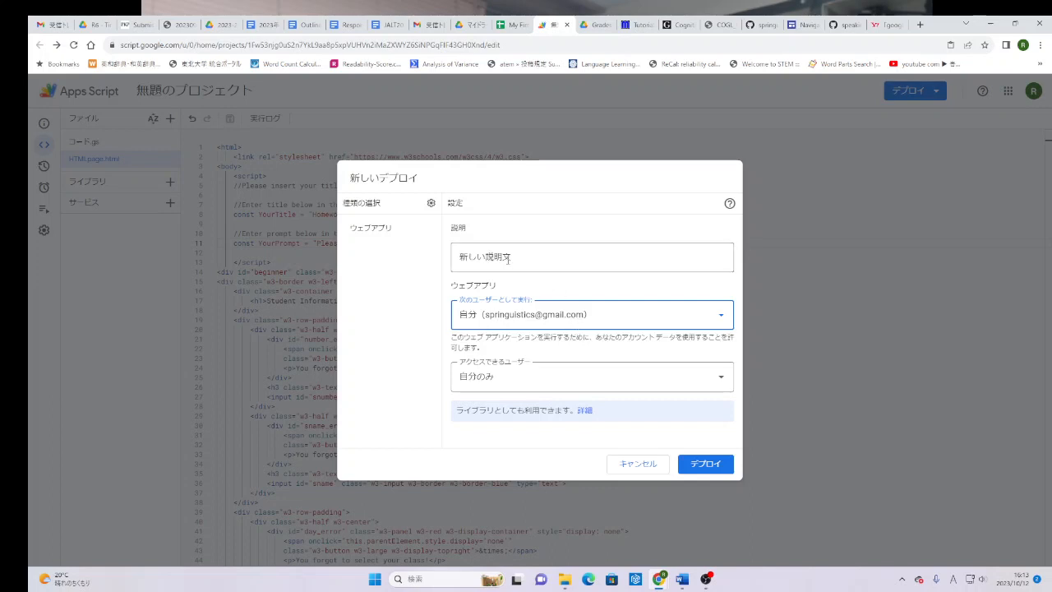
click(592, 256)
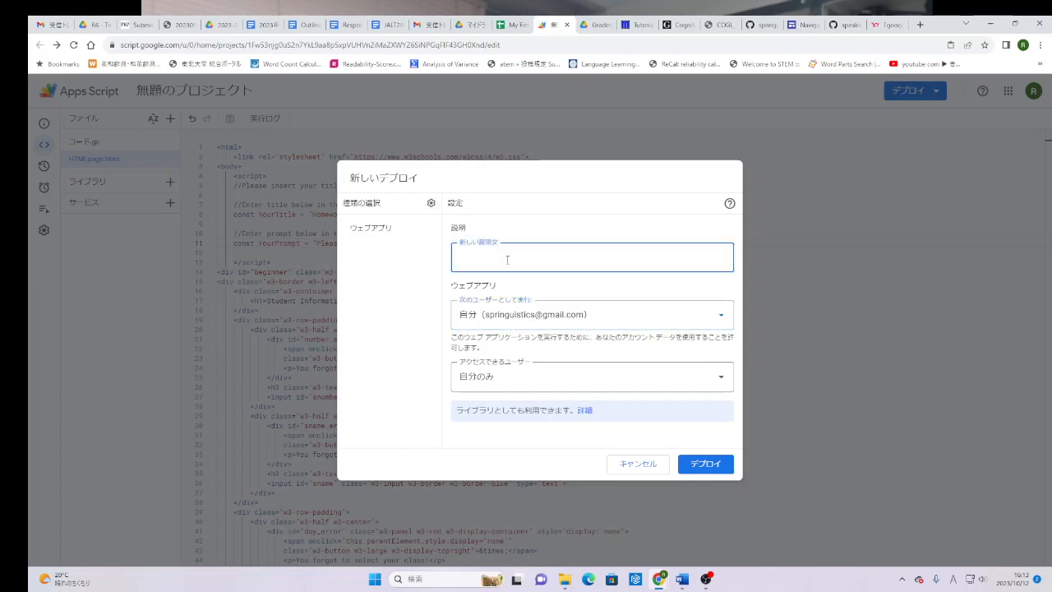
text(Speaking Homework 3)
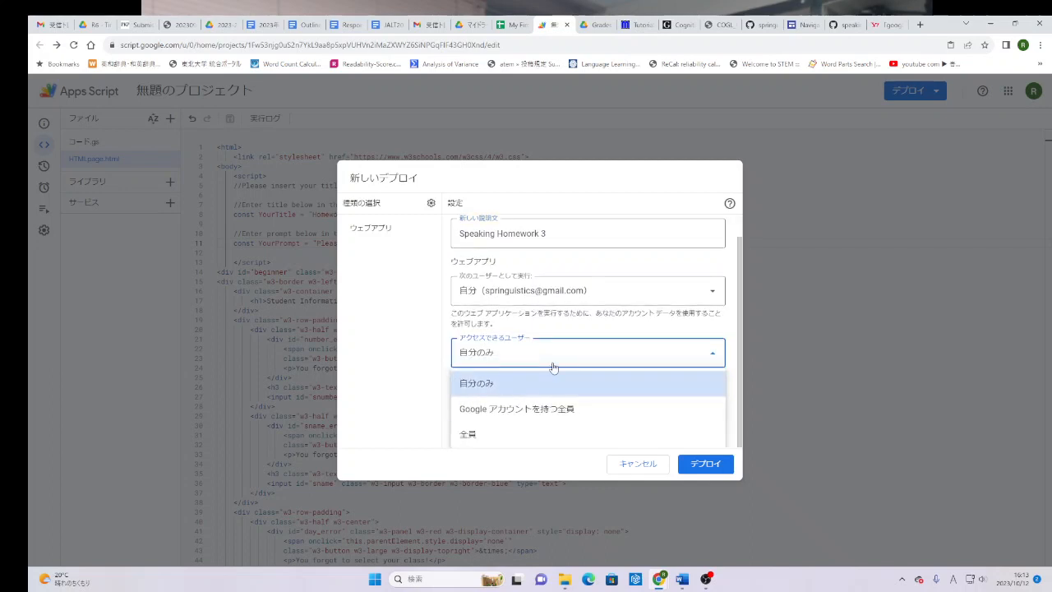
mouse_move(547, 415)
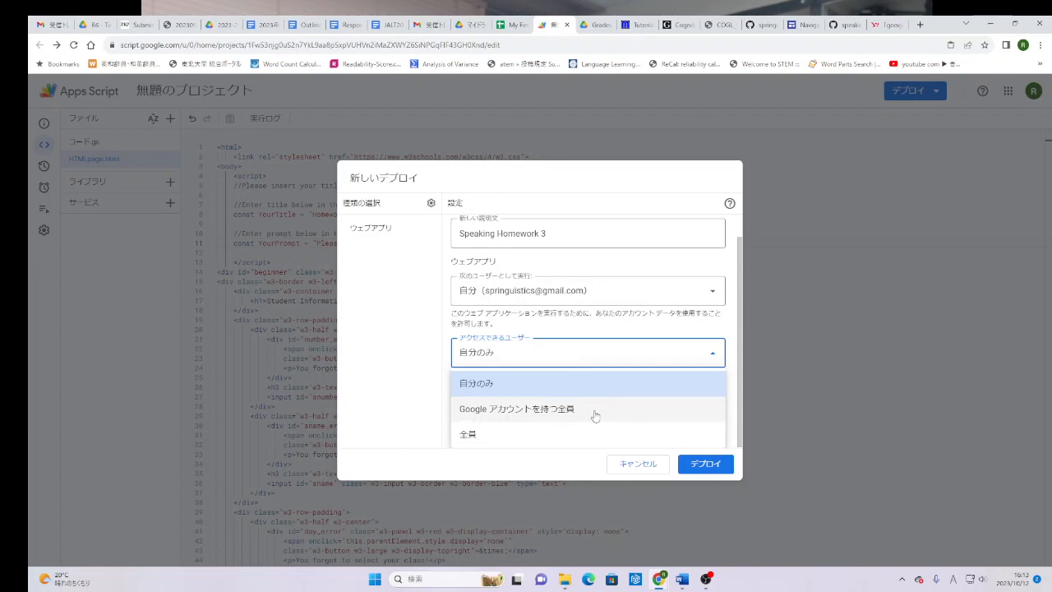
mouse_move(552, 444)
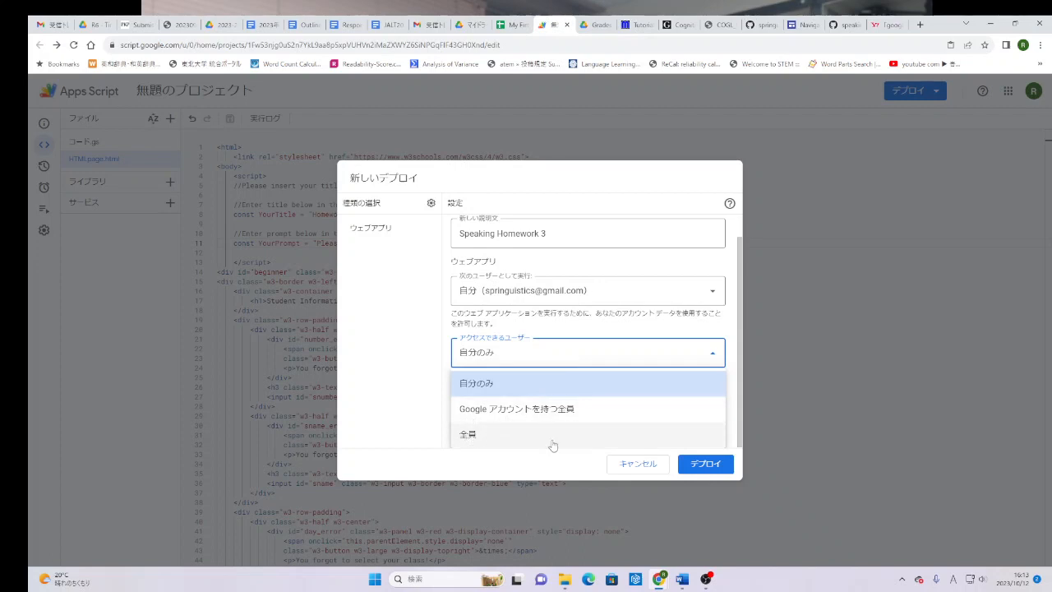
mouse_move(551, 408)
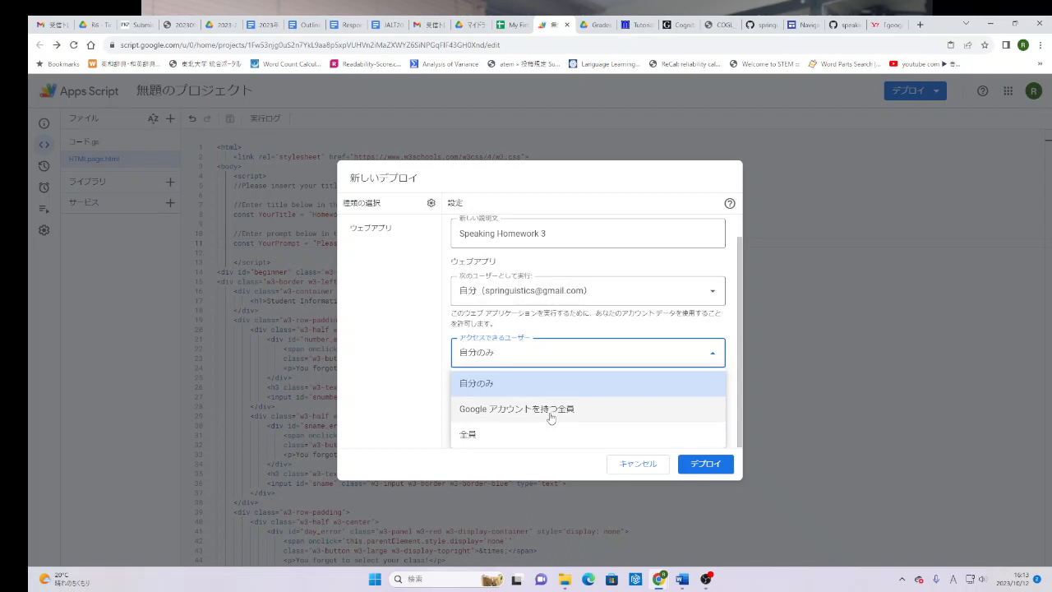
mouse_move(555, 409)
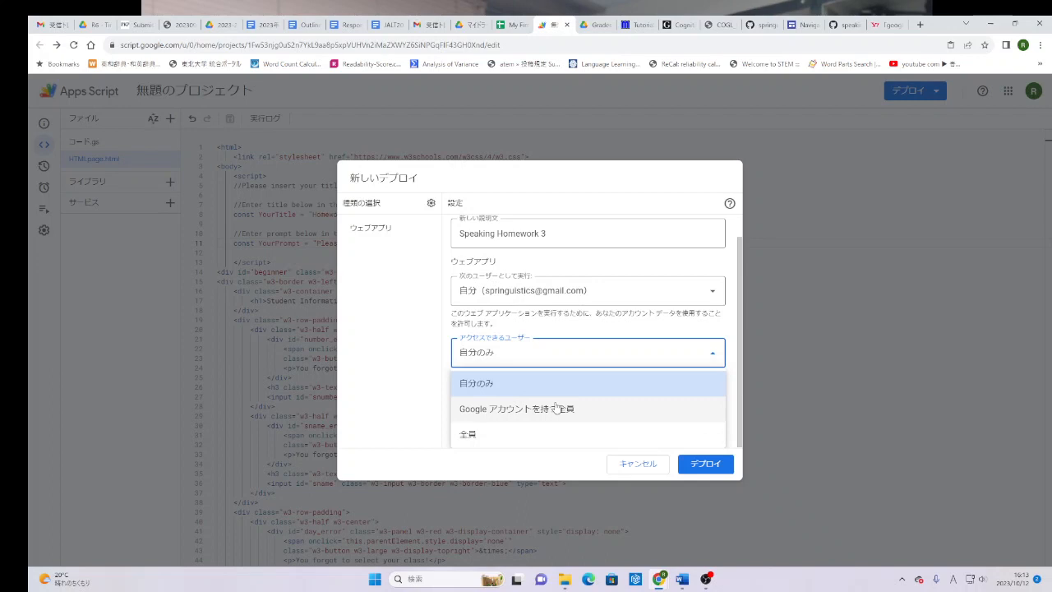
mouse_move(558, 426)
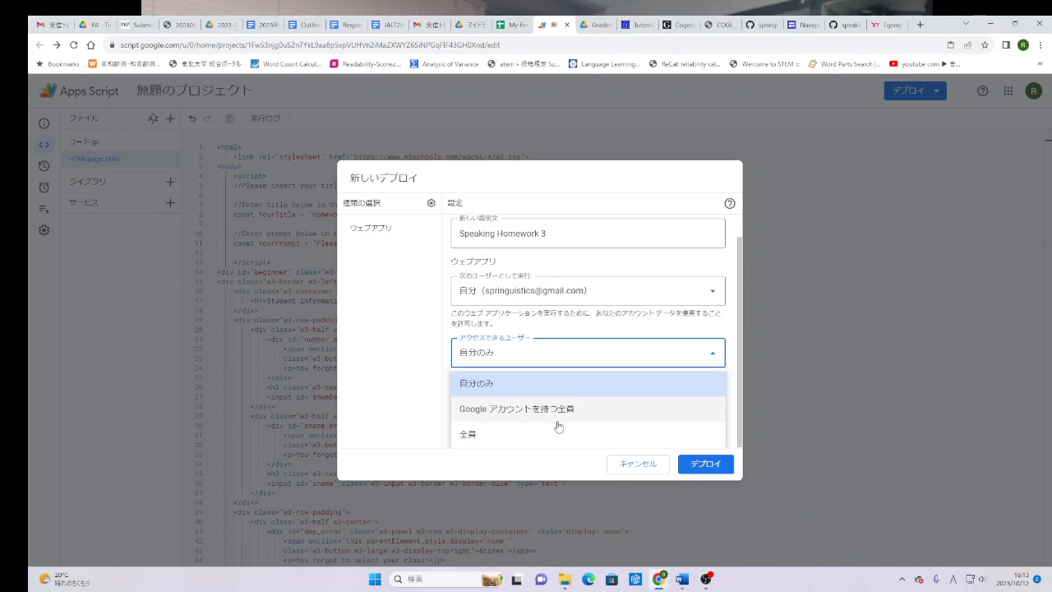
mouse_move(571, 409)
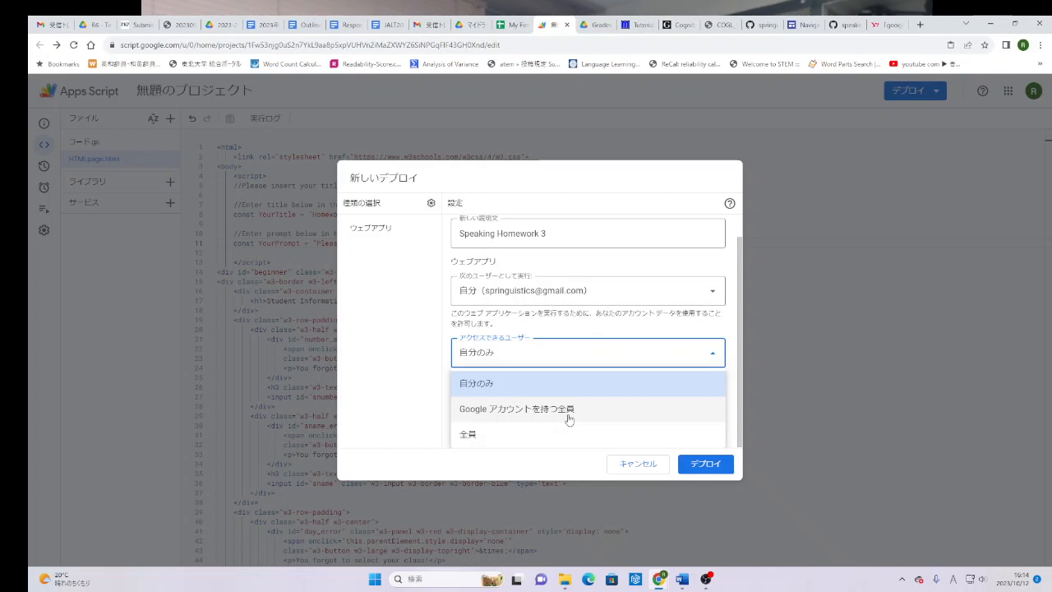
mouse_move(547, 397)
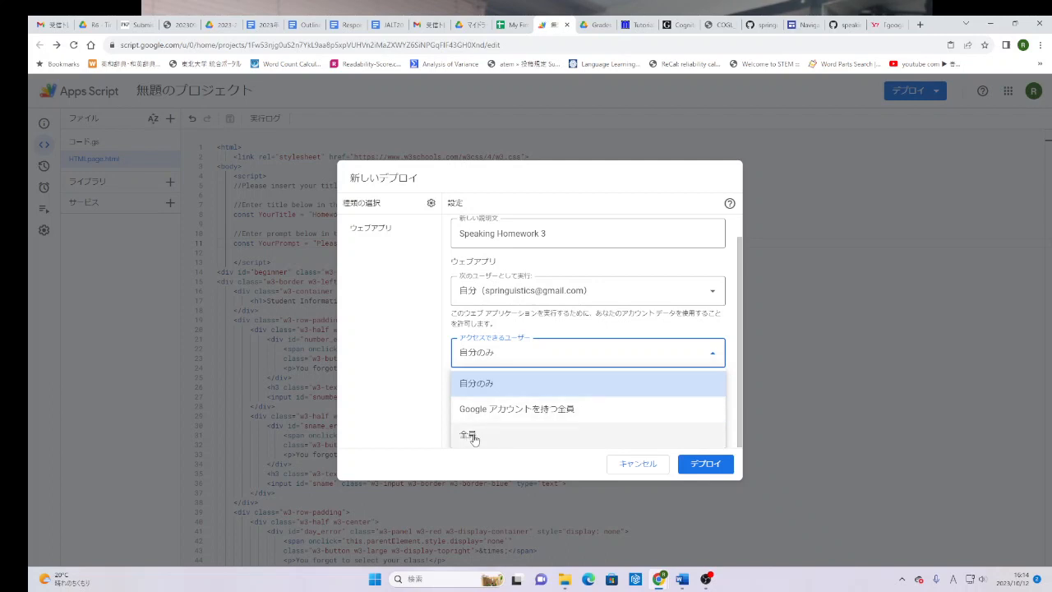
mouse_move(554, 415)
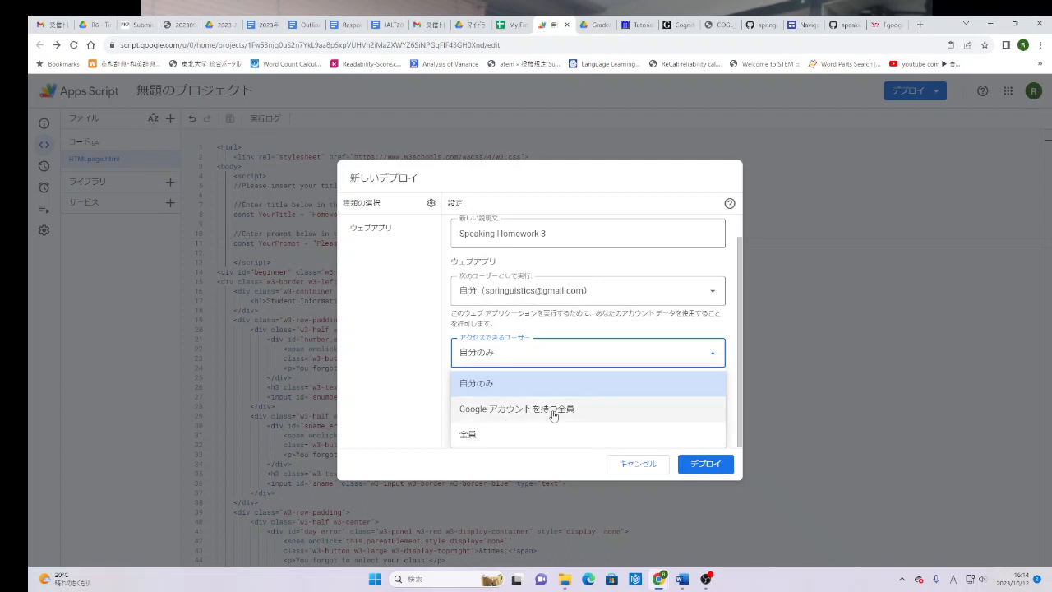
Set access to Anyone with Google account and deploy the web app.
click(515, 408)
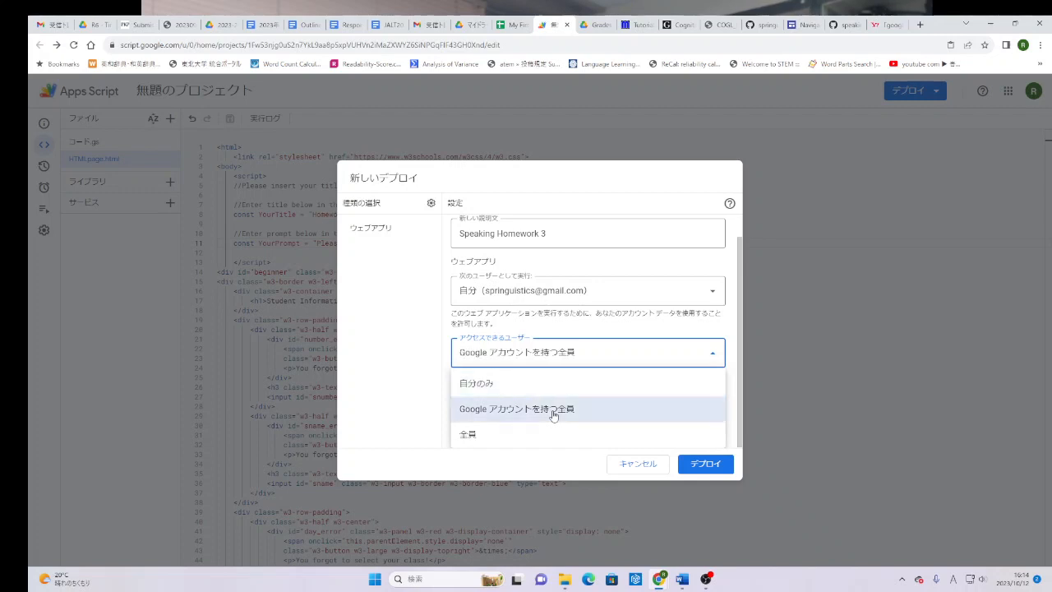
click(515, 408)
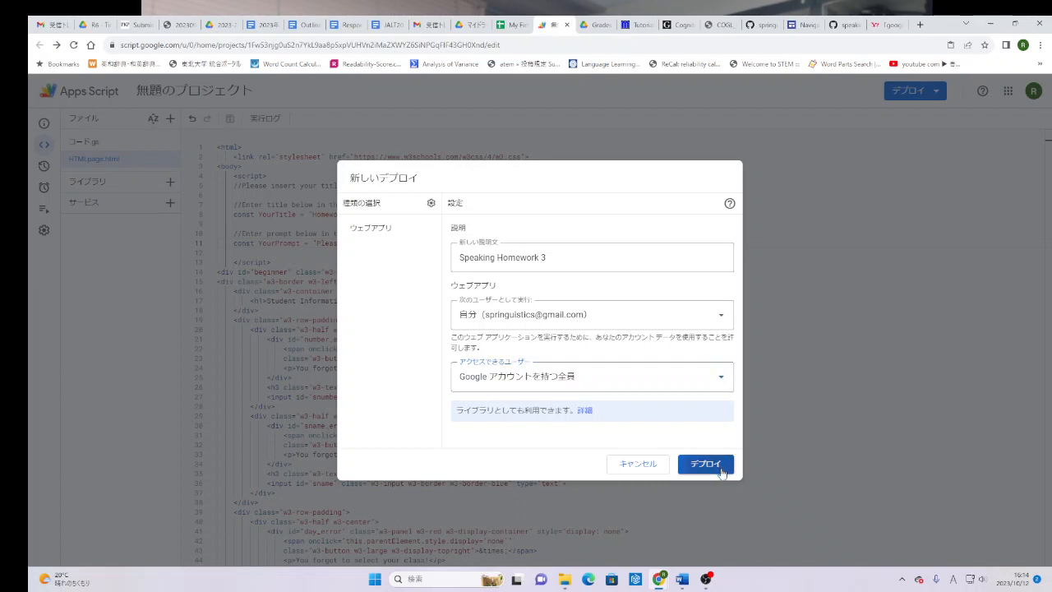
click(704, 463)
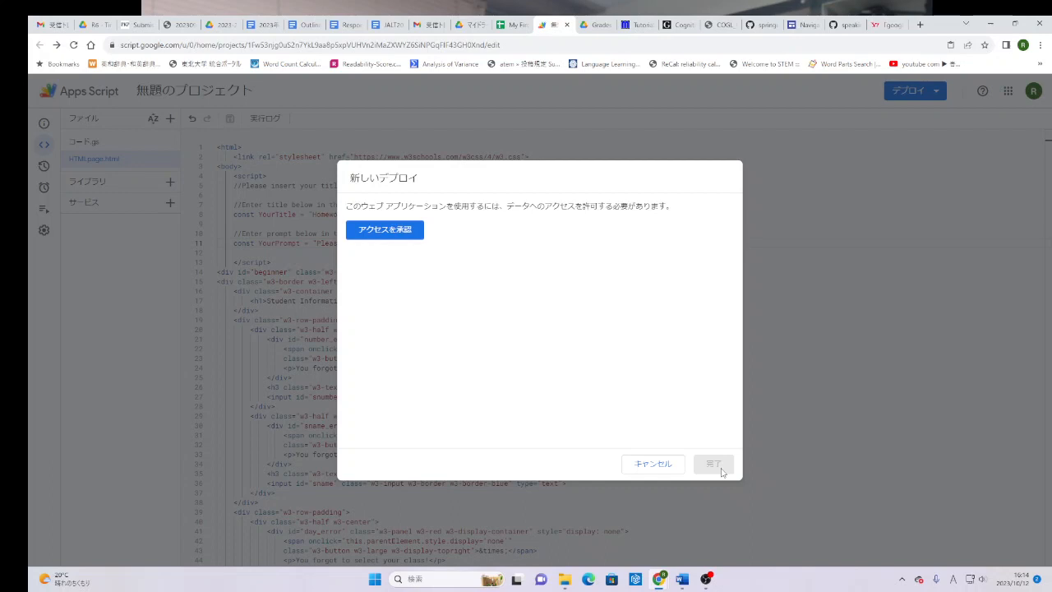
mouse_move(552, 224)
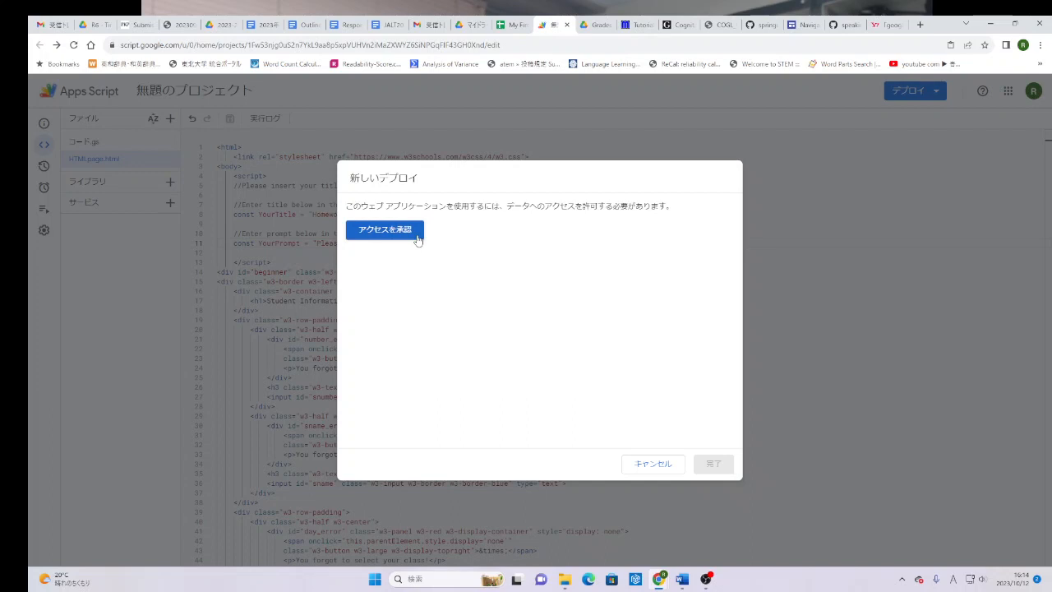
mouse_move(421, 241)
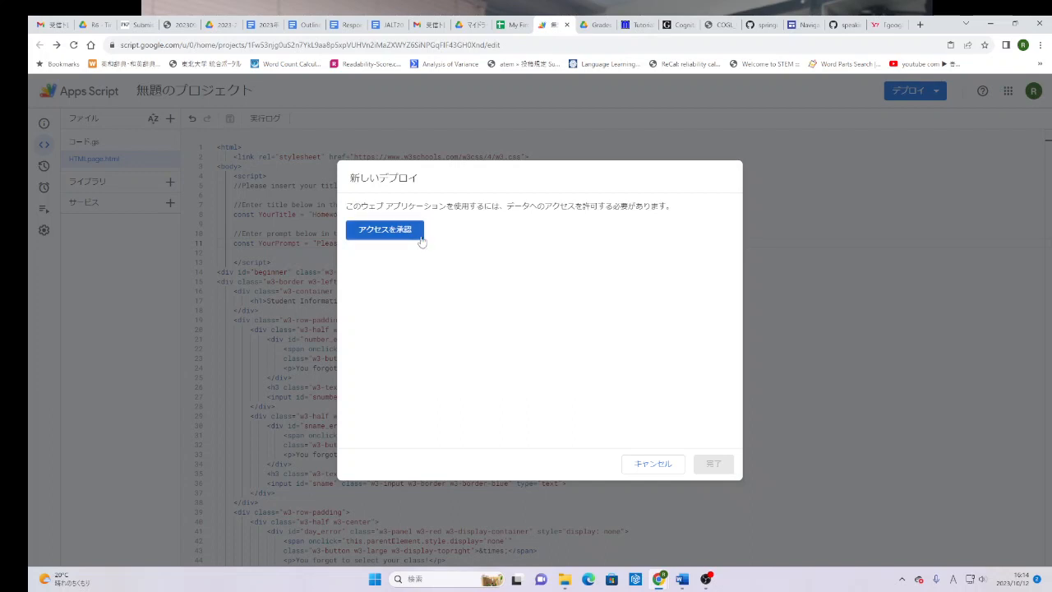
Authorize access with the owner's Google account and proceed past the unverified-app warning.
click(384, 230)
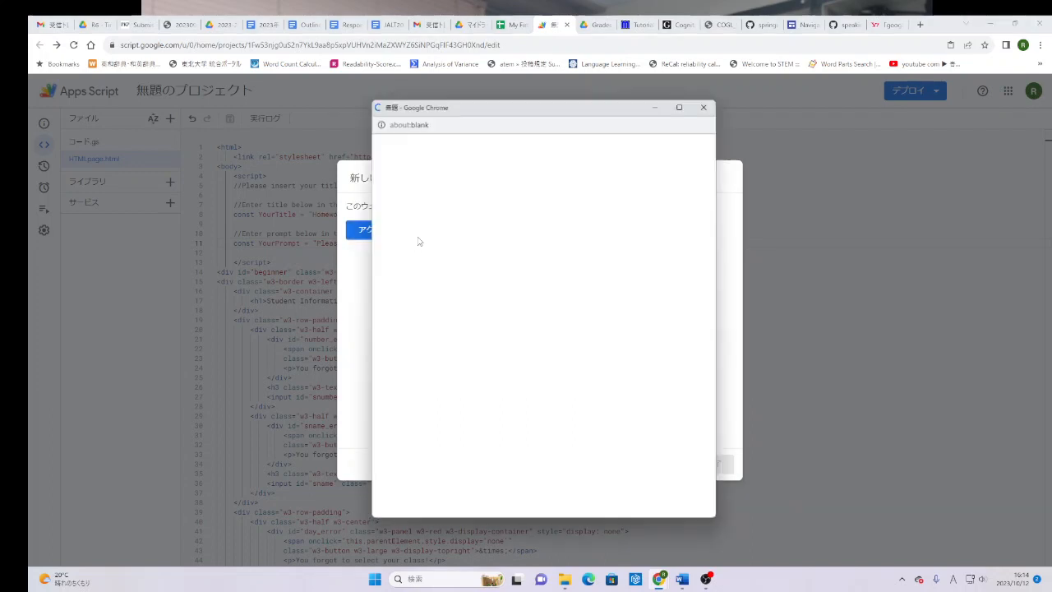
click(362, 230)
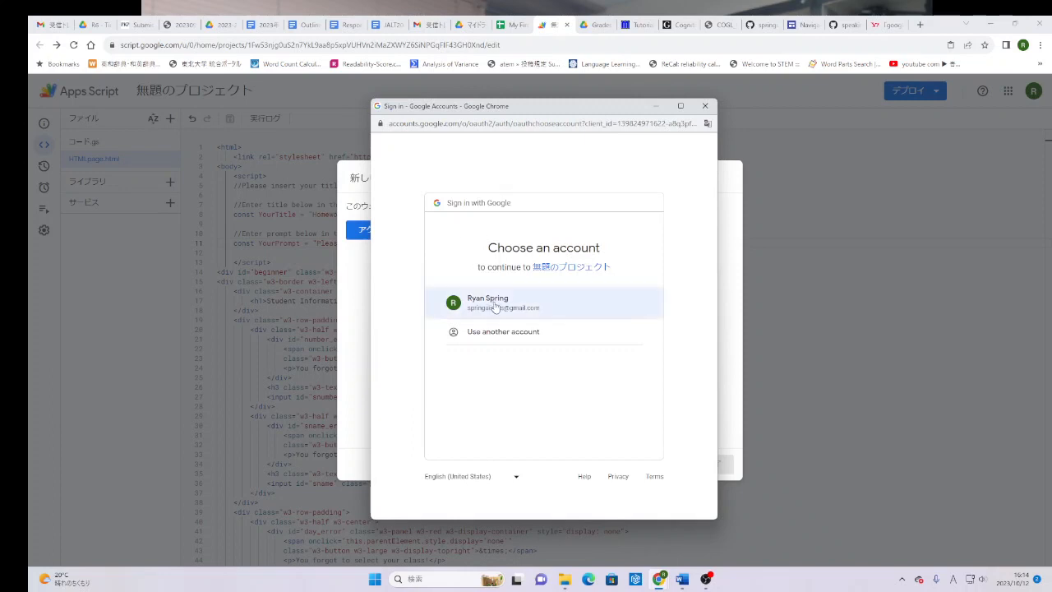
click(487, 302)
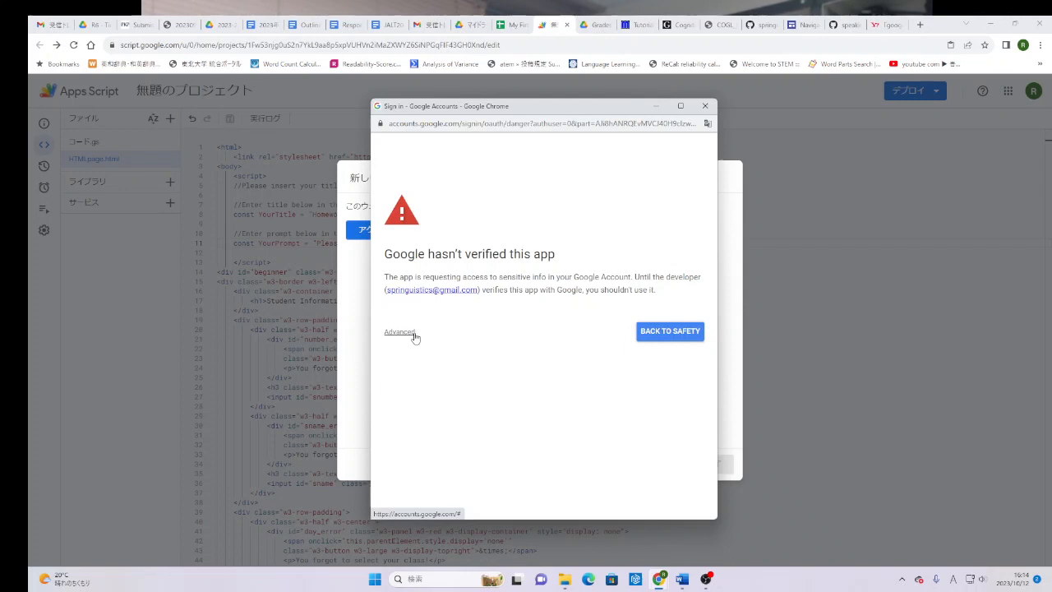
click(399, 332)
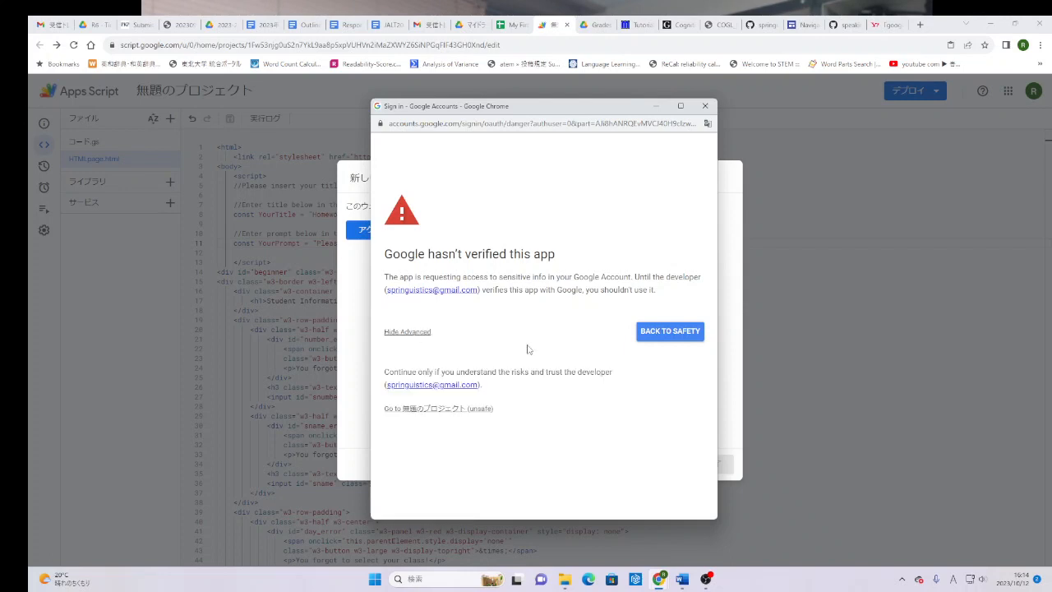
mouse_move(449, 370)
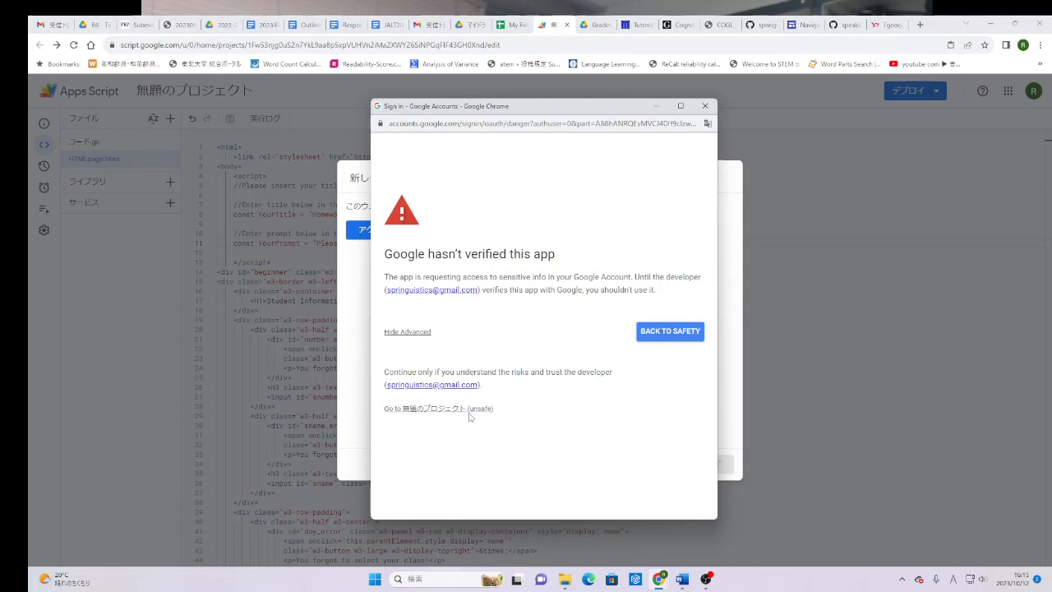
mouse_move(450, 417)
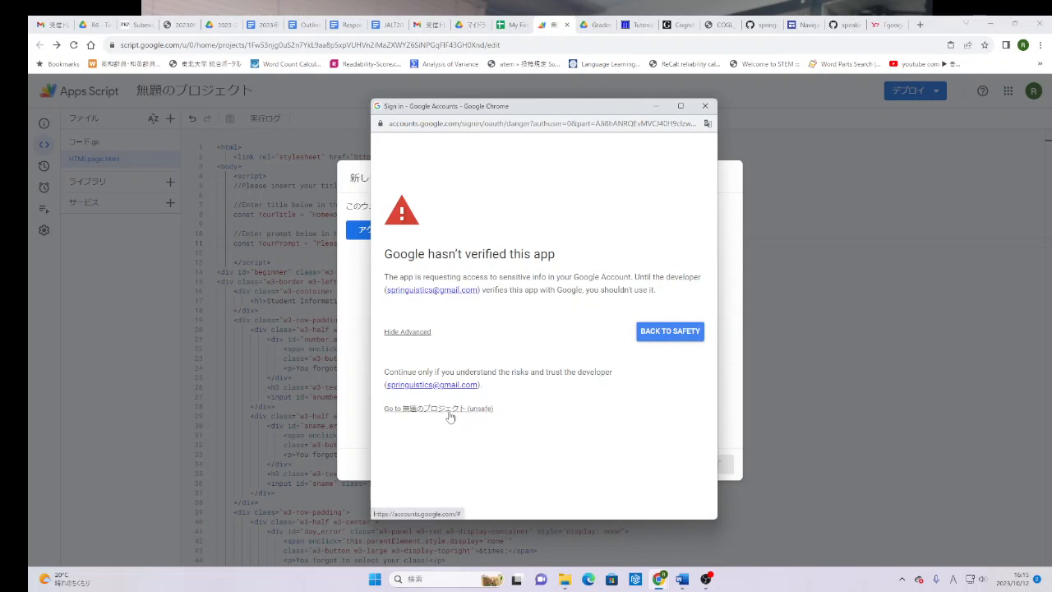
mouse_move(395, 416)
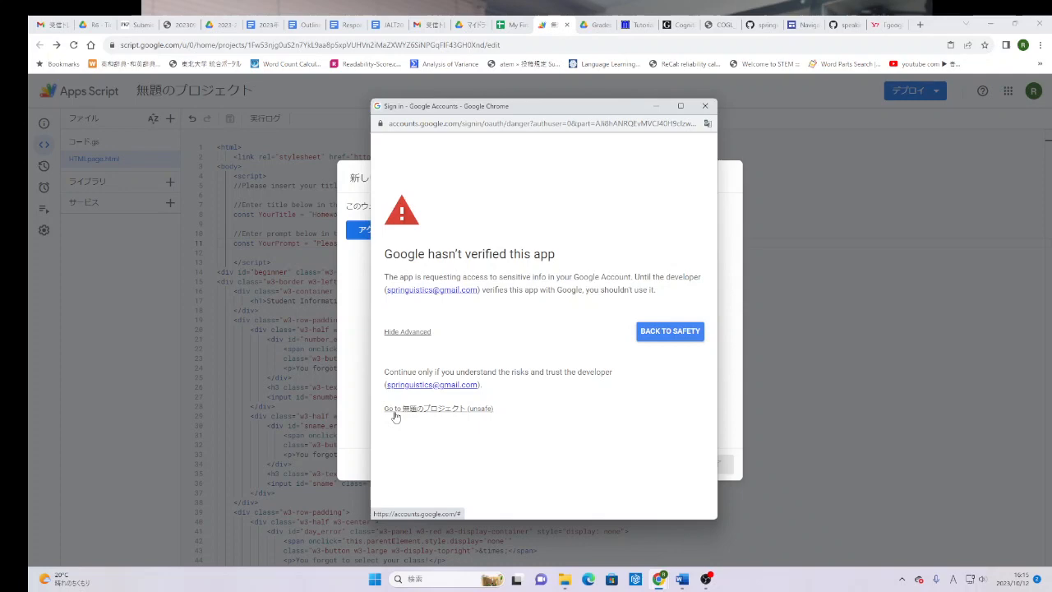
mouse_move(459, 410)
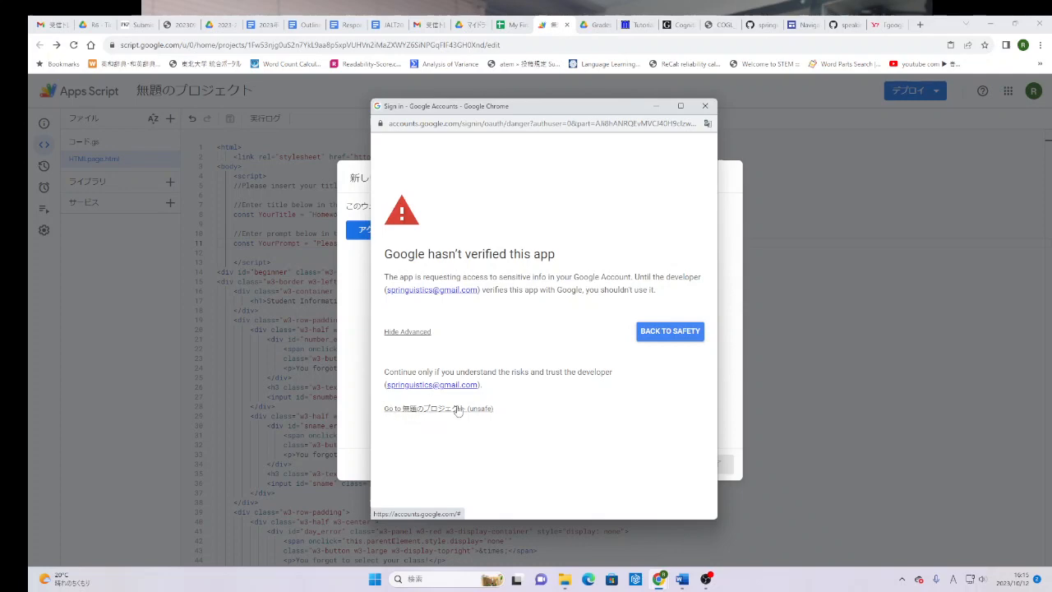
mouse_move(442, 415)
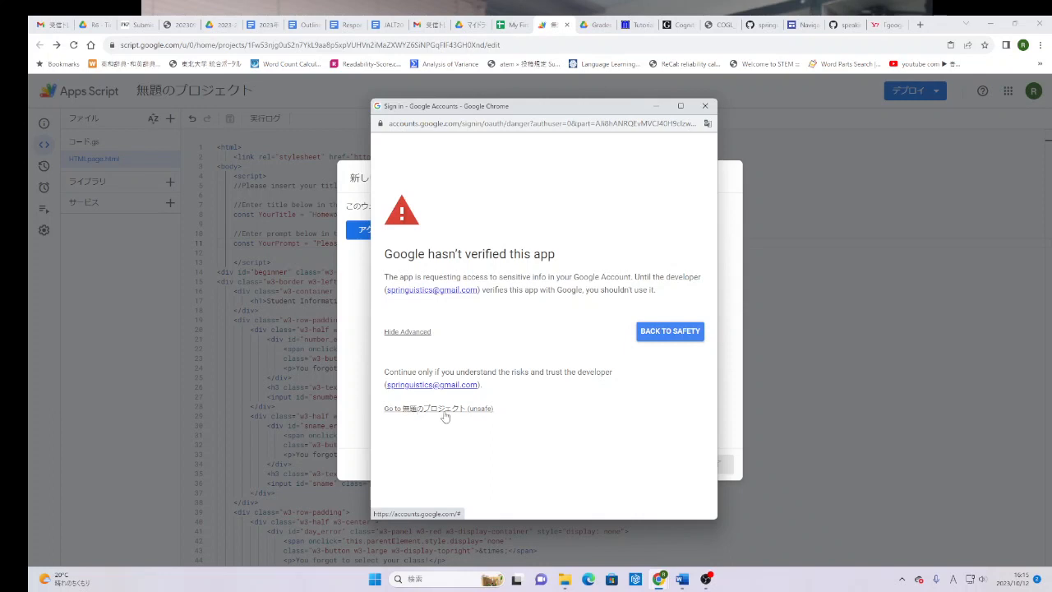
mouse_move(461, 415)
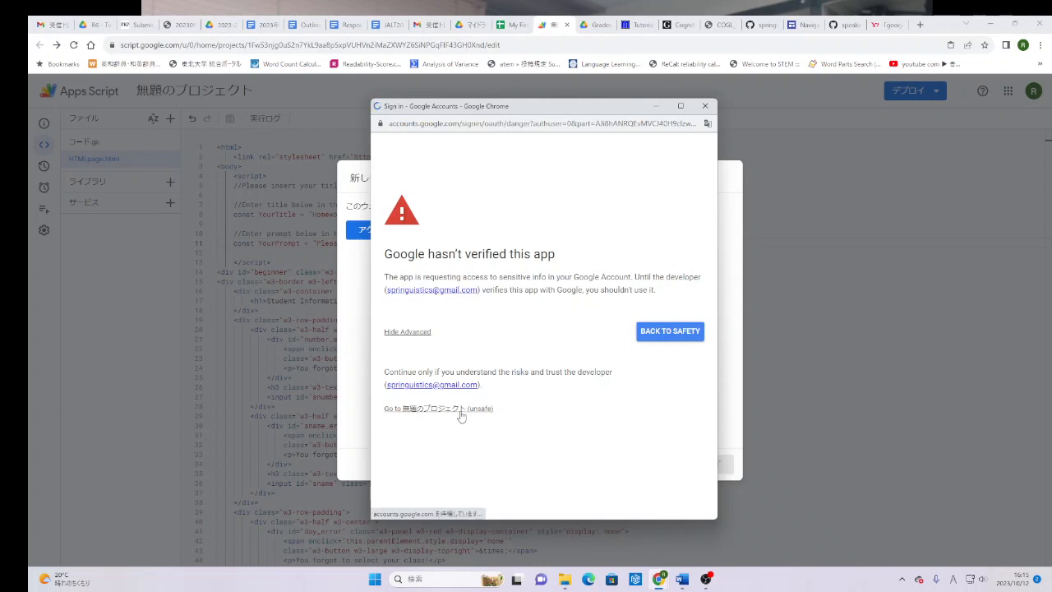
click(438, 408)
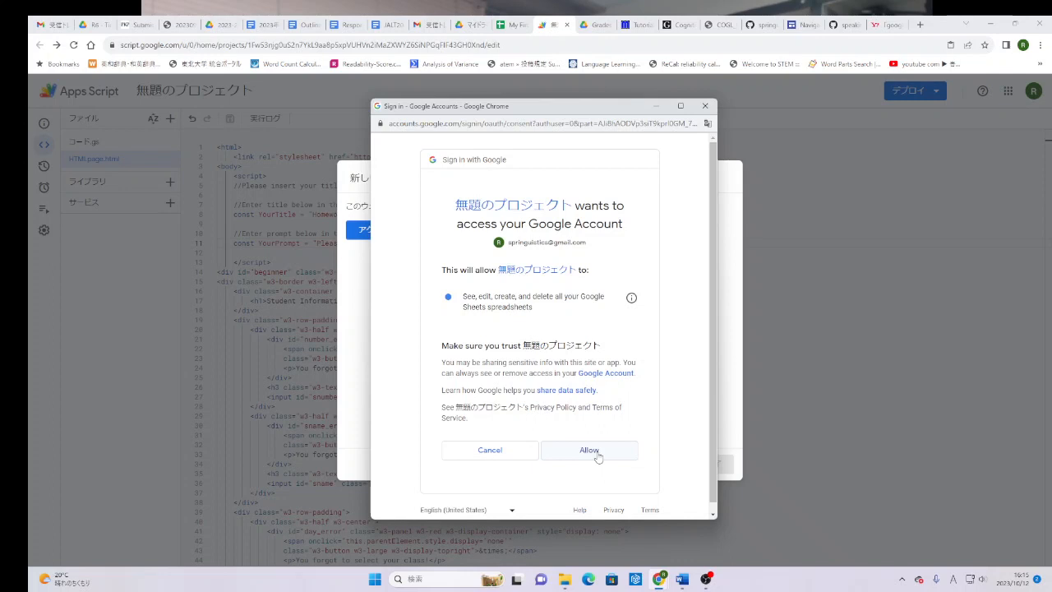
Allow Google Sheets access, copy the deployed web app URL and close the confirmation.
click(589, 450)
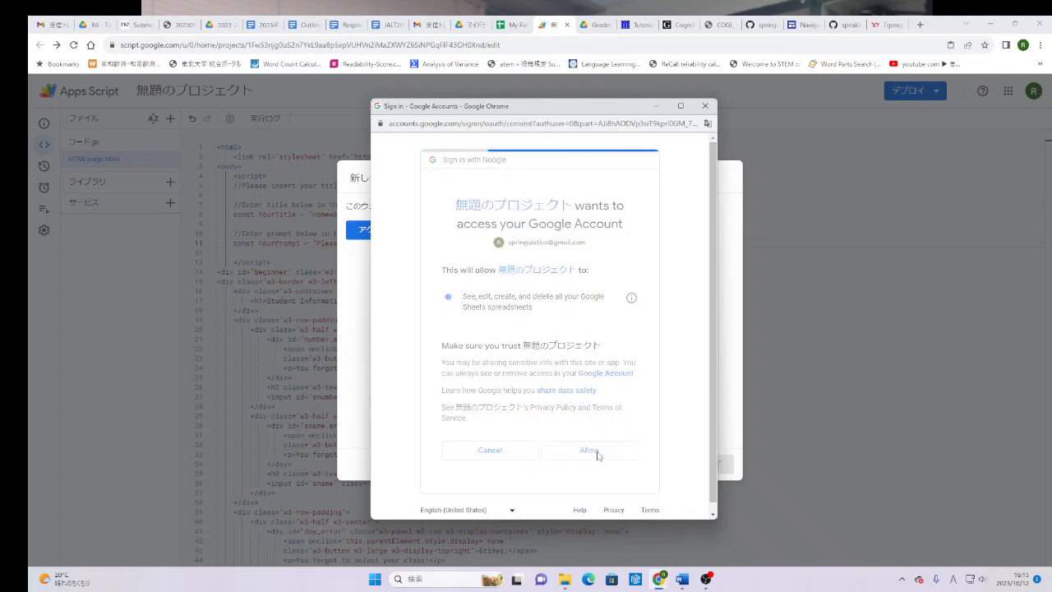
click(588, 450)
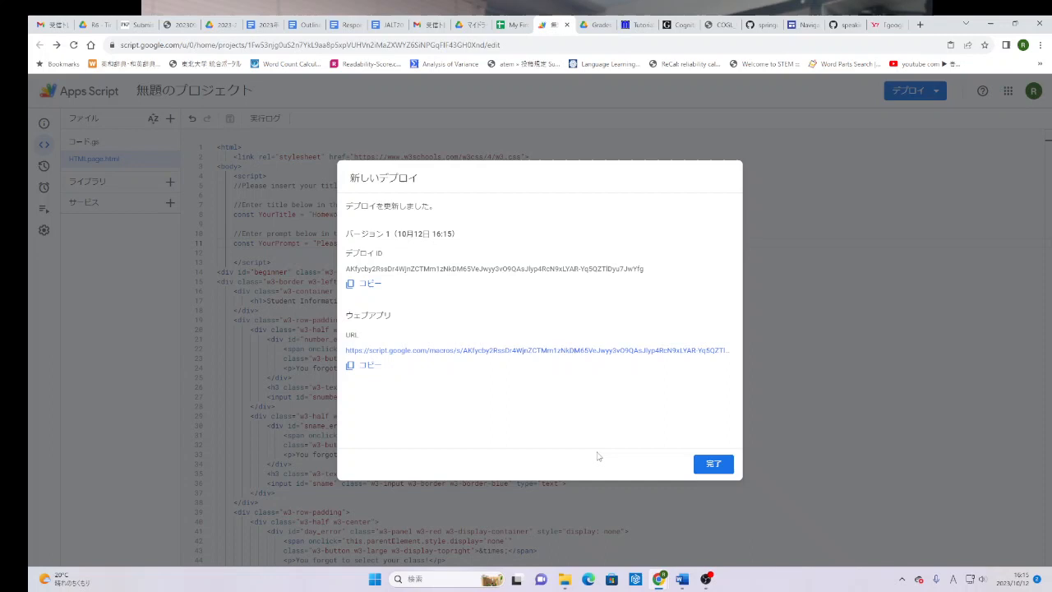
mouse_move(320, 322)
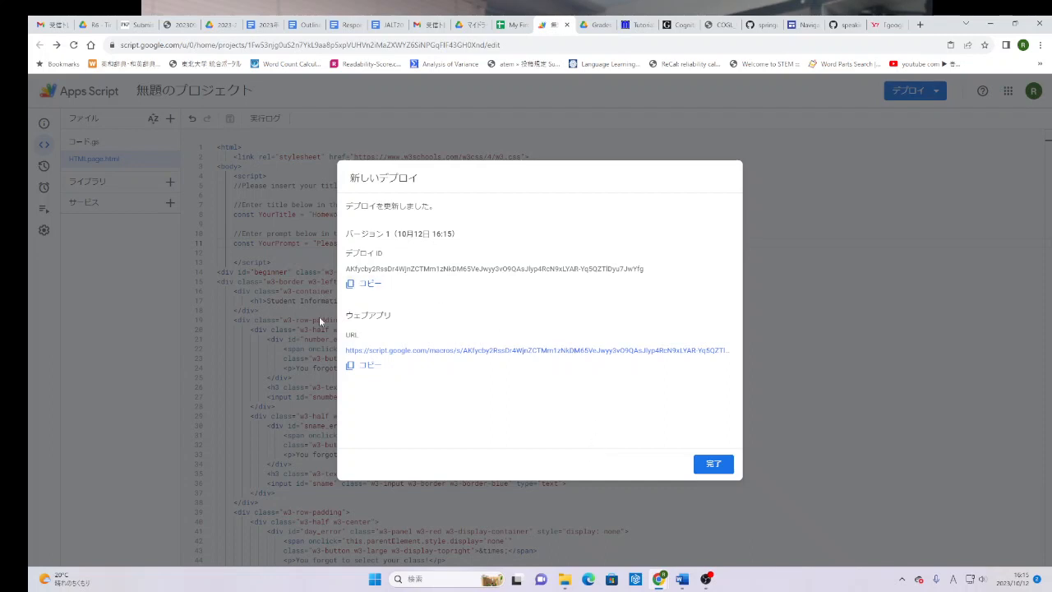
mouse_move(387, 402)
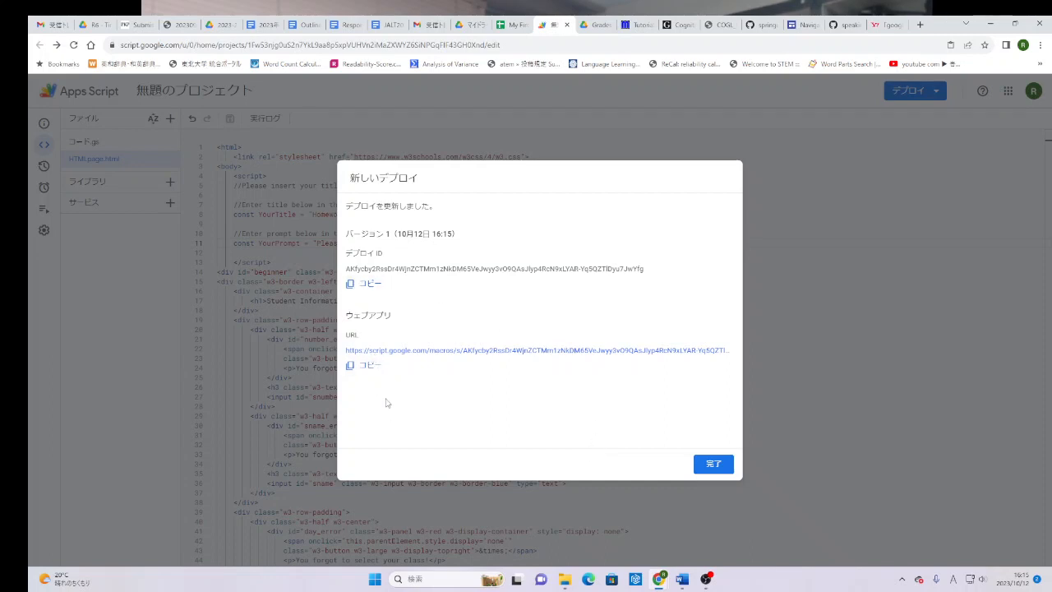
click(363, 364)
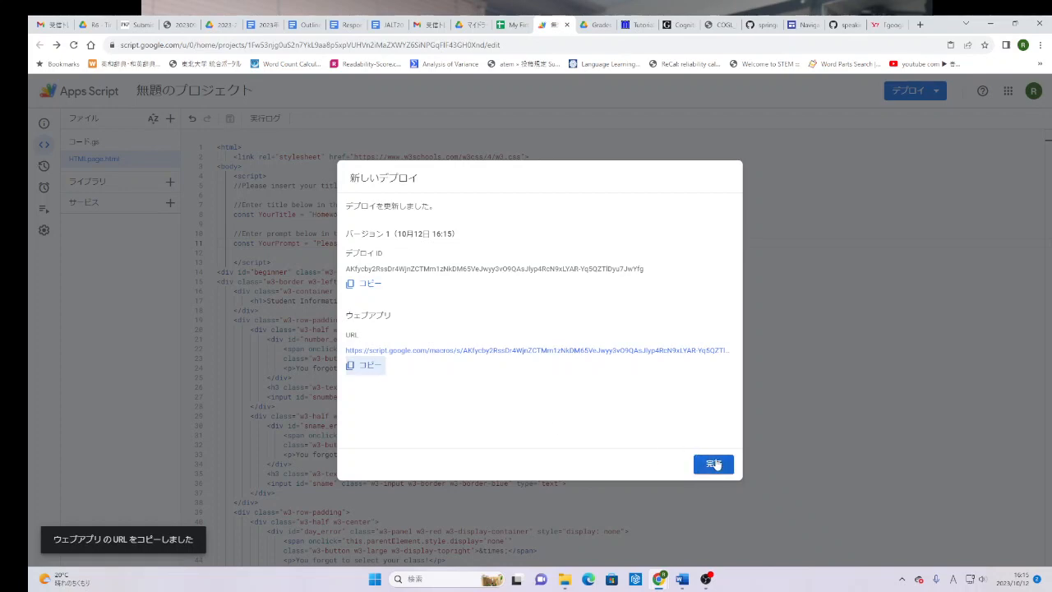
click(712, 463)
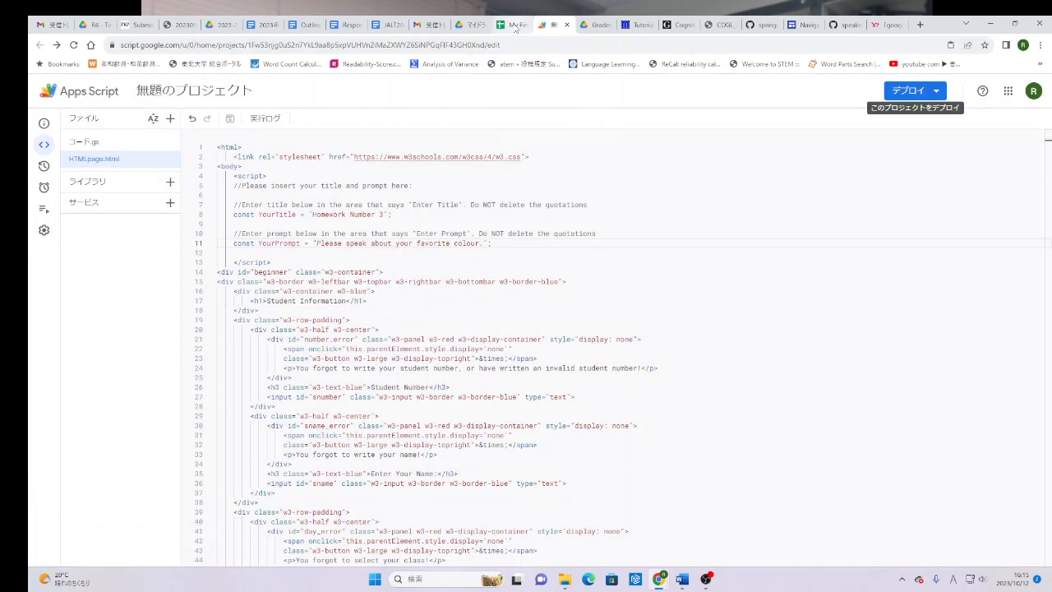
Add a new sheet to the homework spreadsheet with the web app URL in A1 and open the link.
click(507, 24)
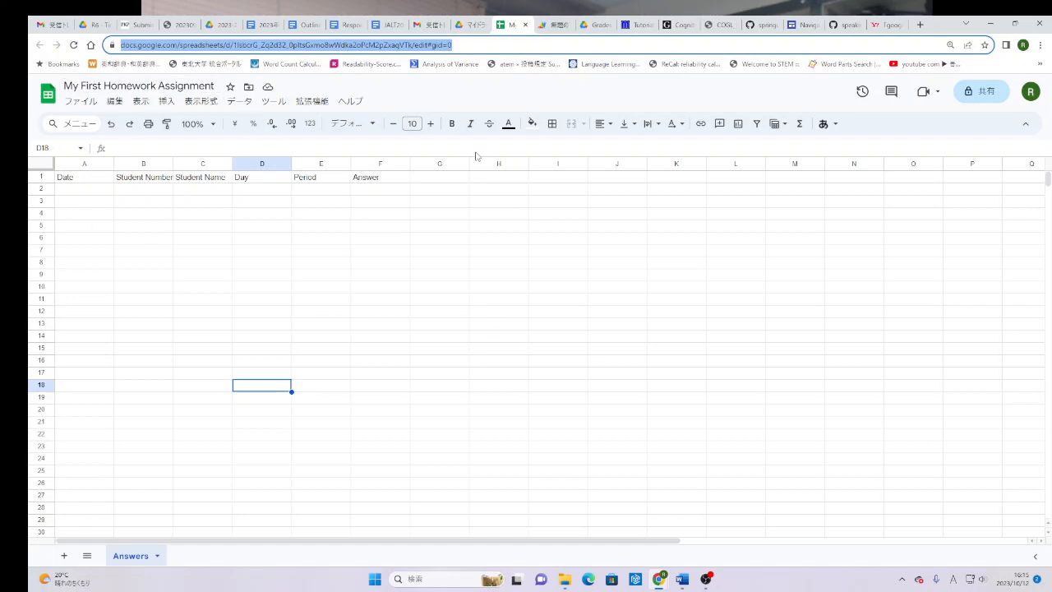
click(64, 556)
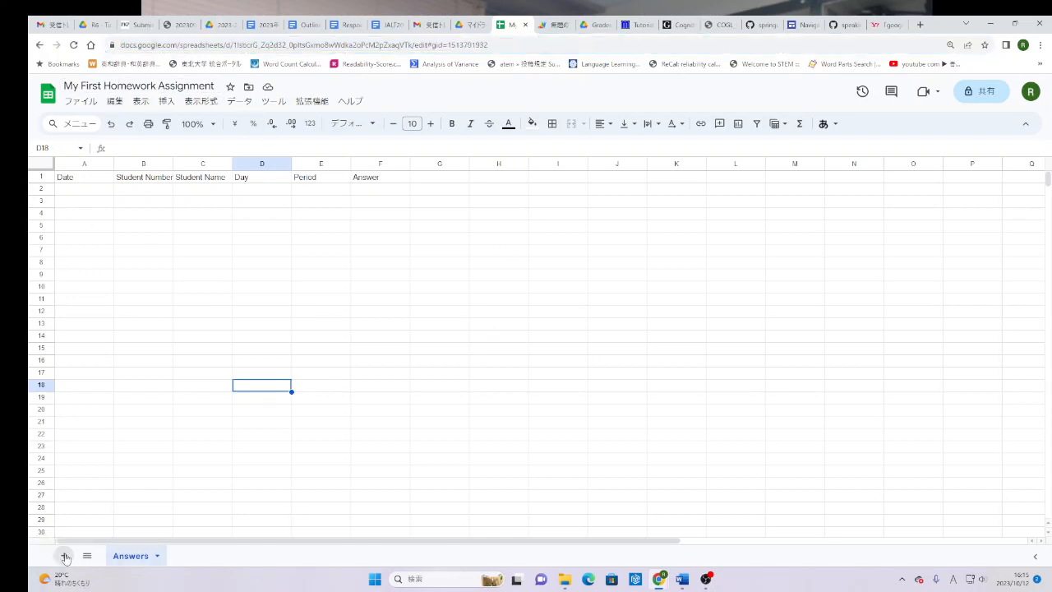
click(64, 555)
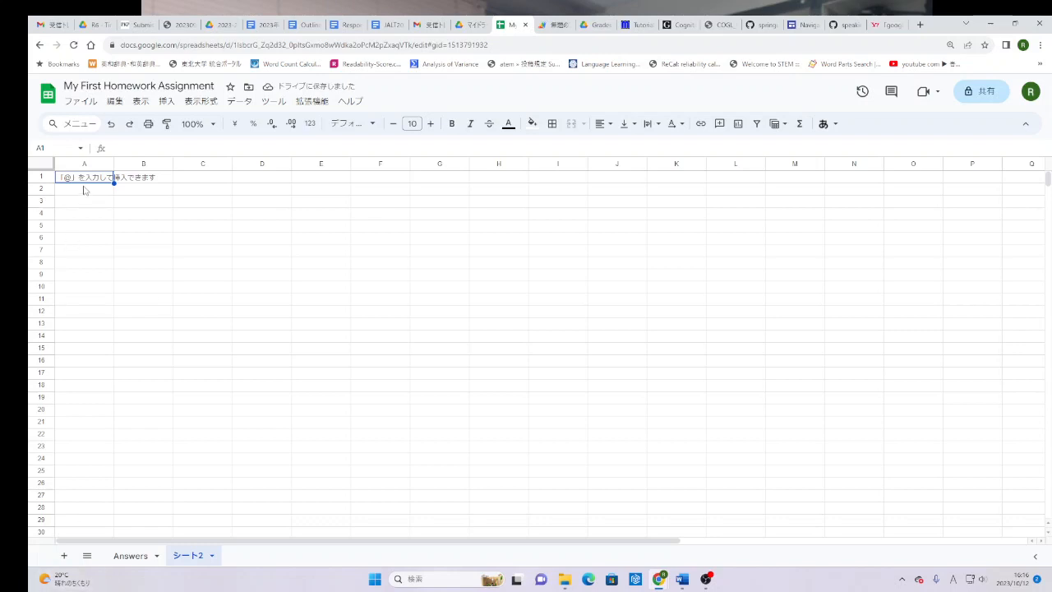
click(320, 286)
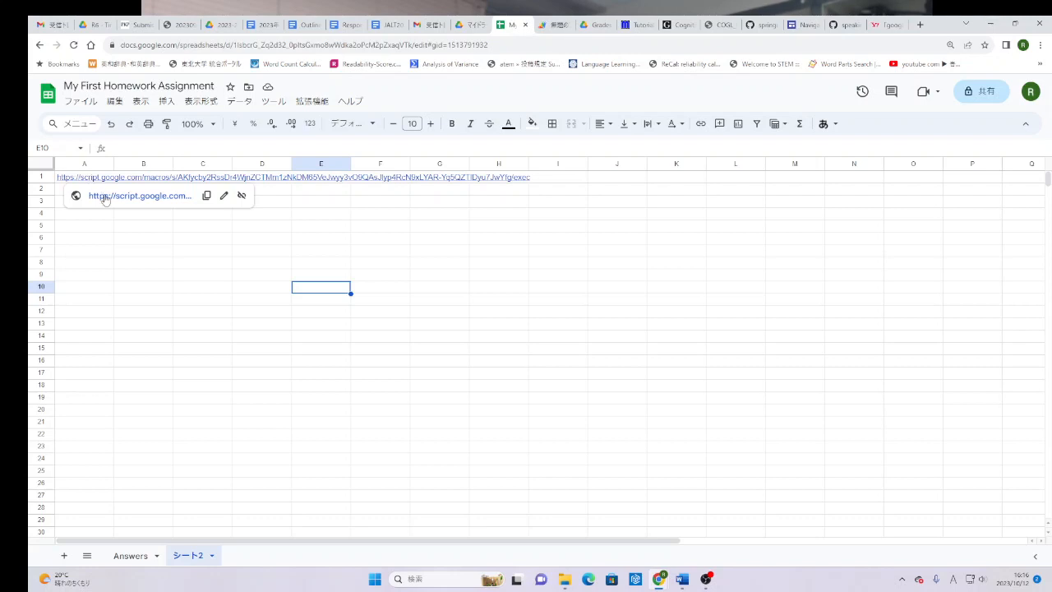
click(139, 196)
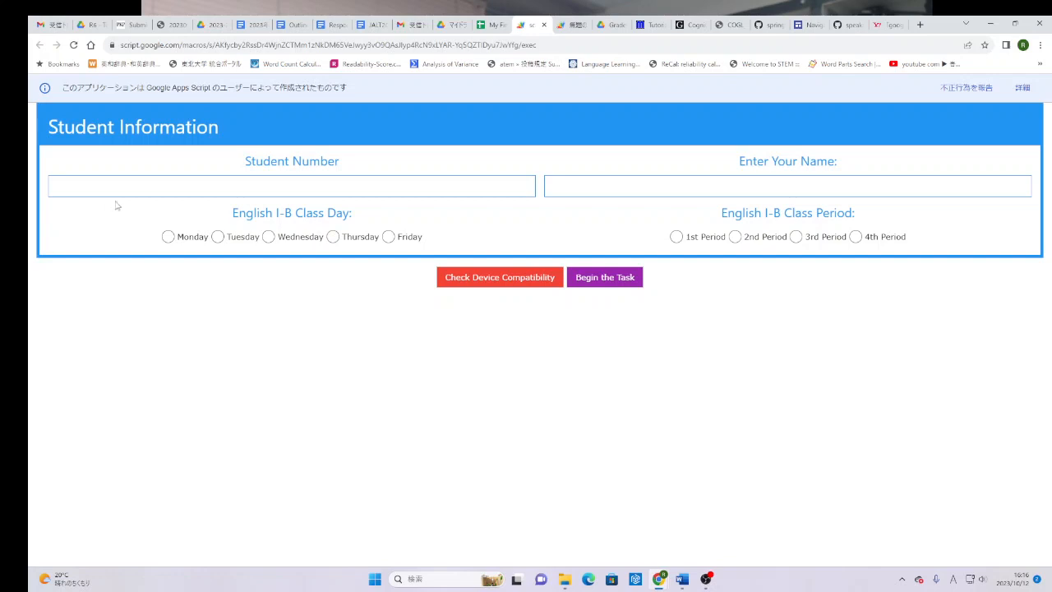
Enter name John Smith, choose Wednesday and 2nd Period, and run the device compatibility check.
click(292, 186)
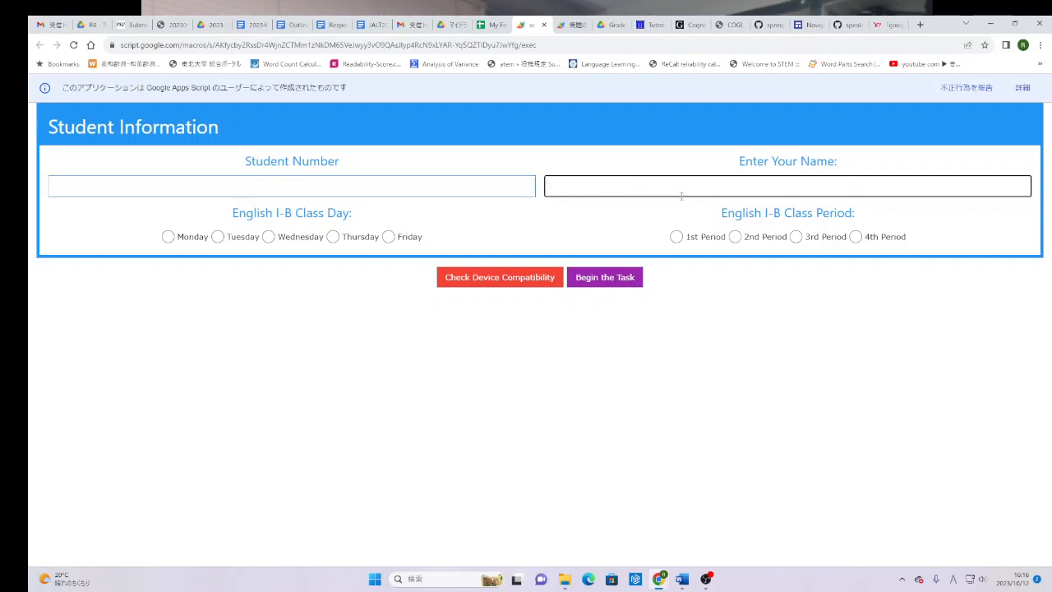
text(John Smith)
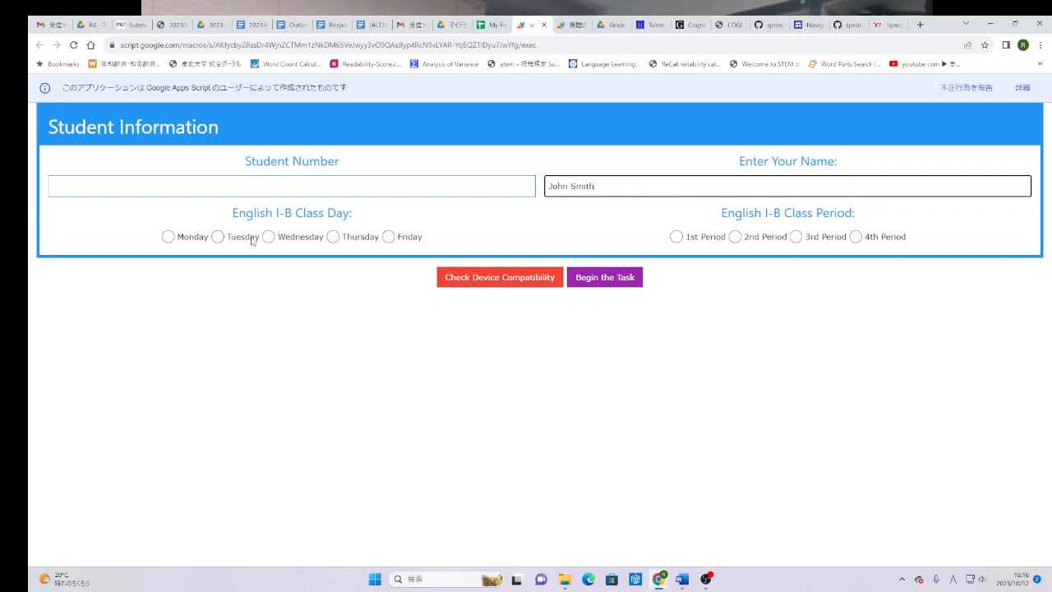
click(268, 237)
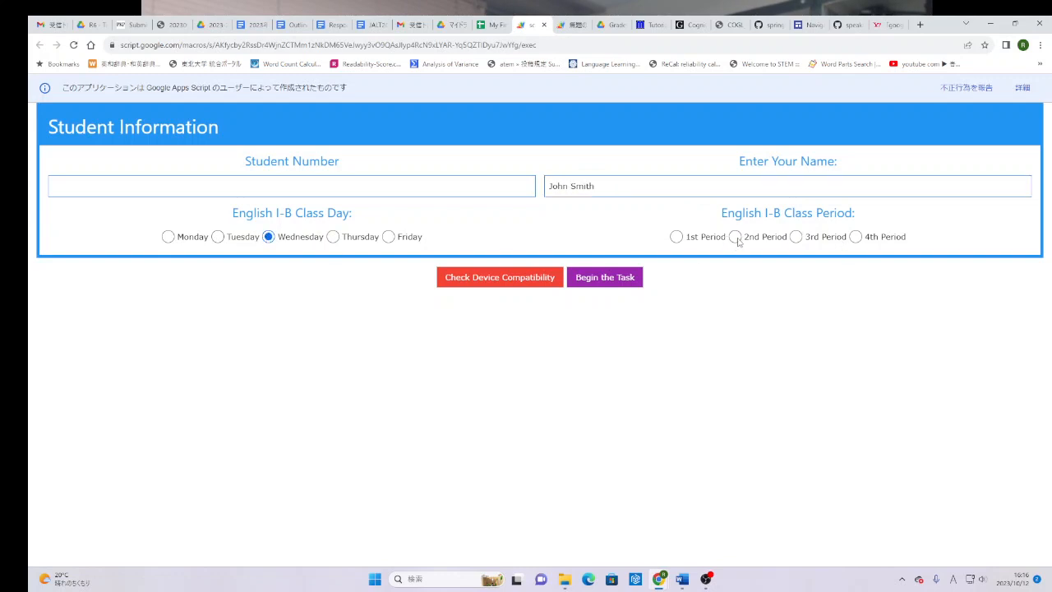
click(733, 236)
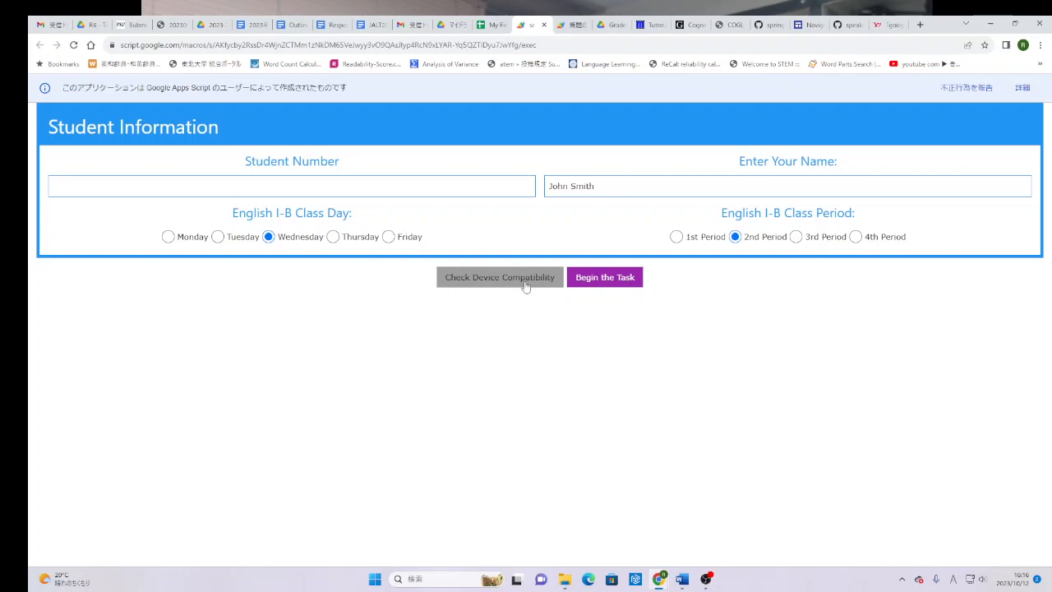
click(500, 277)
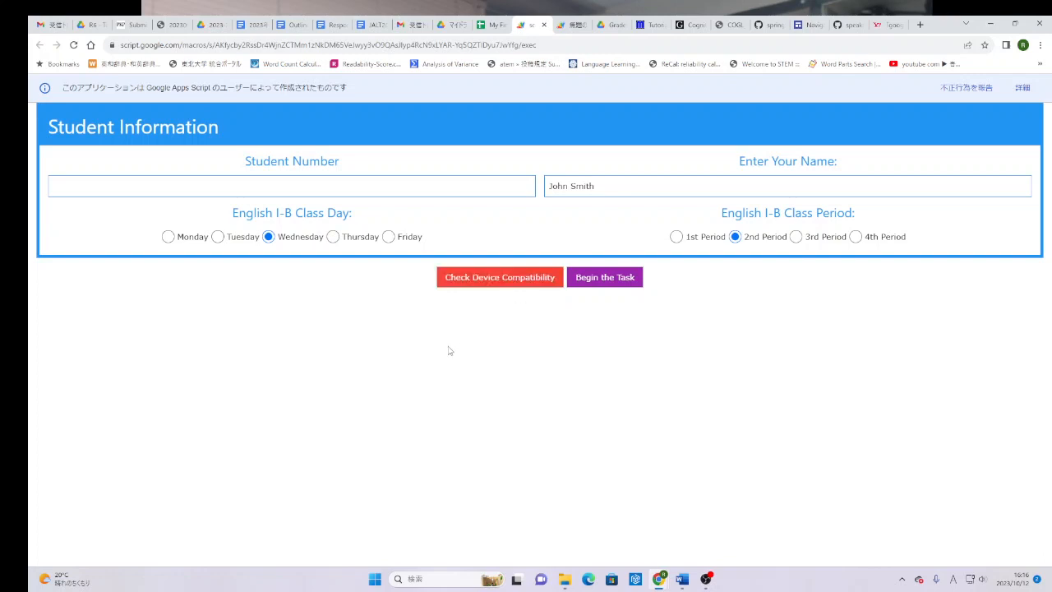
Run the device compatibility test until it confirms the voice is being captured.
click(499, 277)
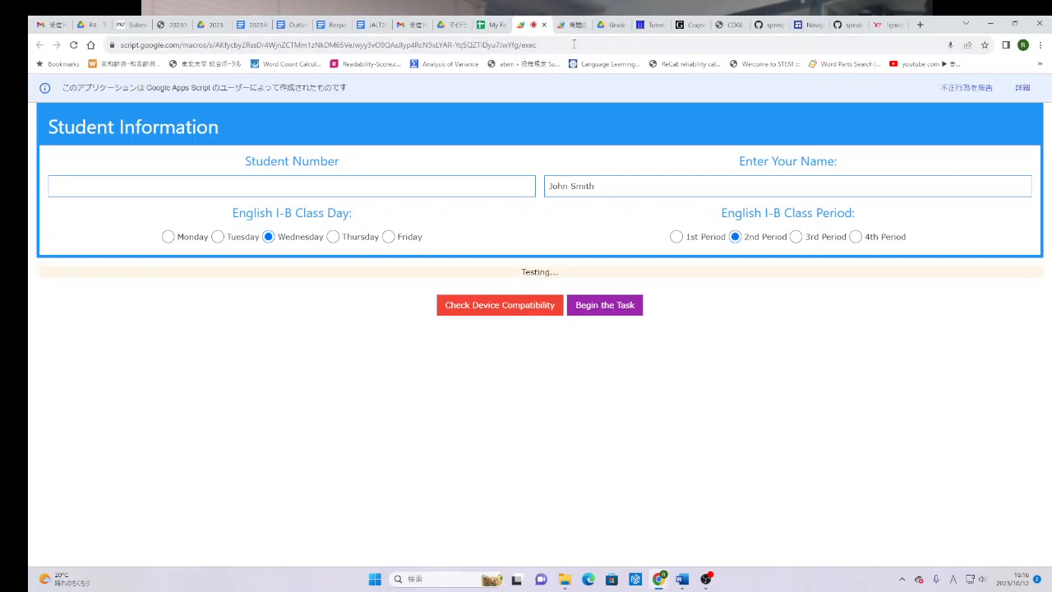
mouse_move(656, 238)
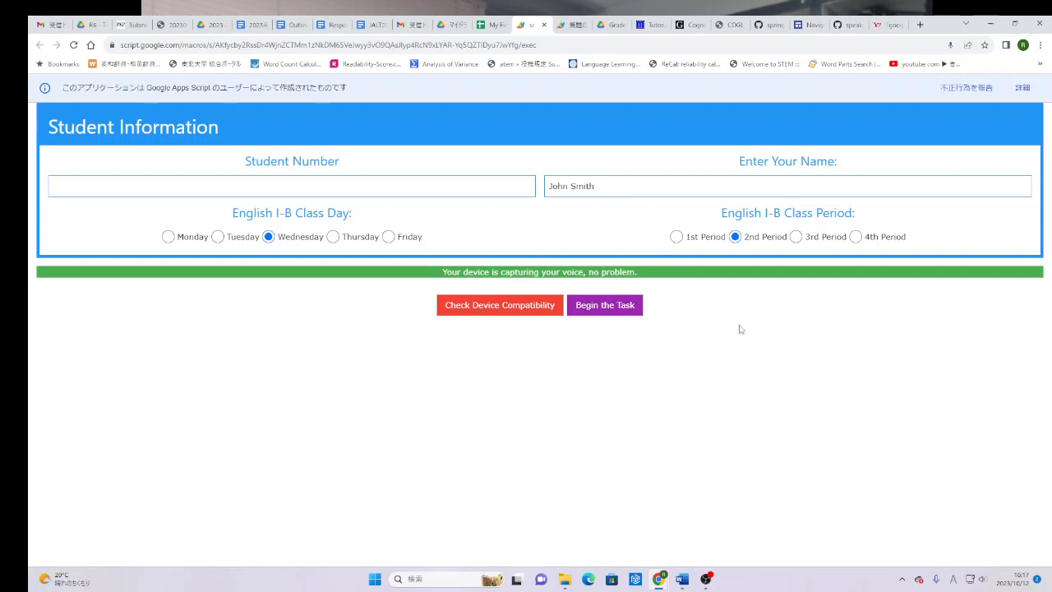
mouse_move(446, 232)
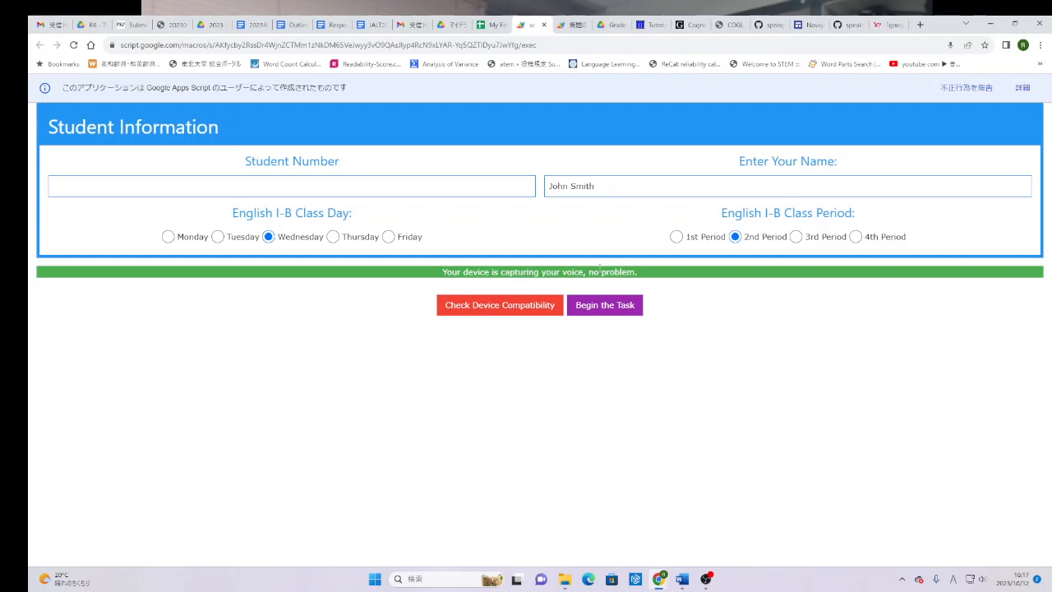
mouse_move(565, 246)
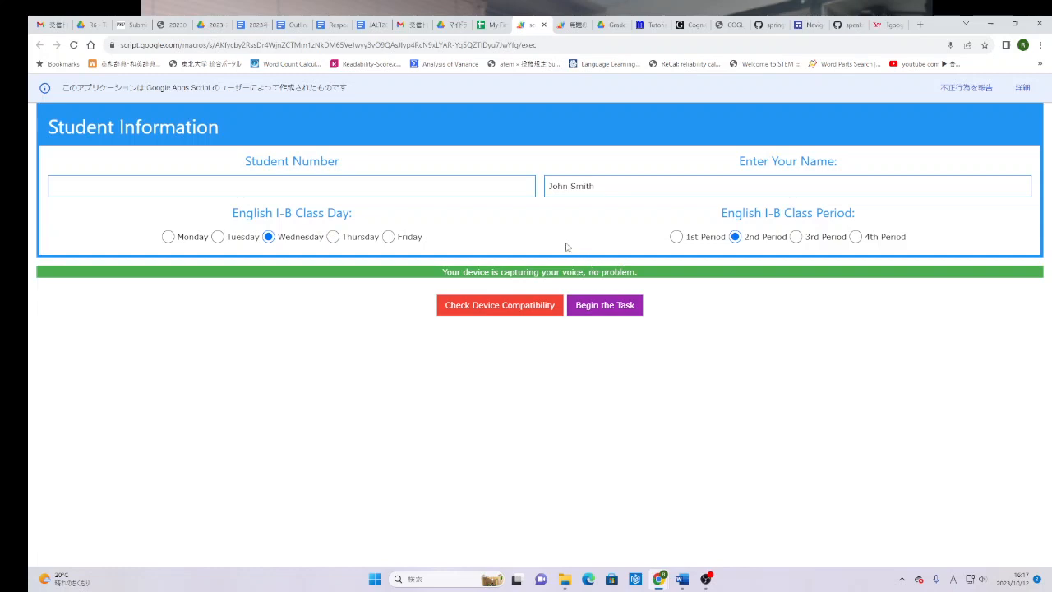
mouse_move(438, 207)
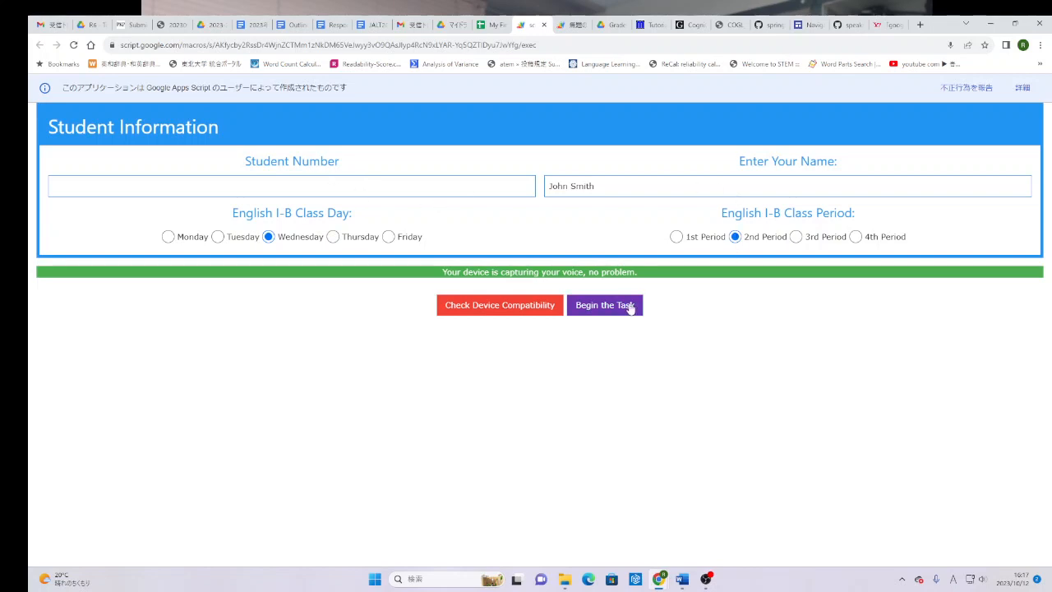
After the missing-number warning, enter student number 1234 and begin the speaking task.
click(604, 305)
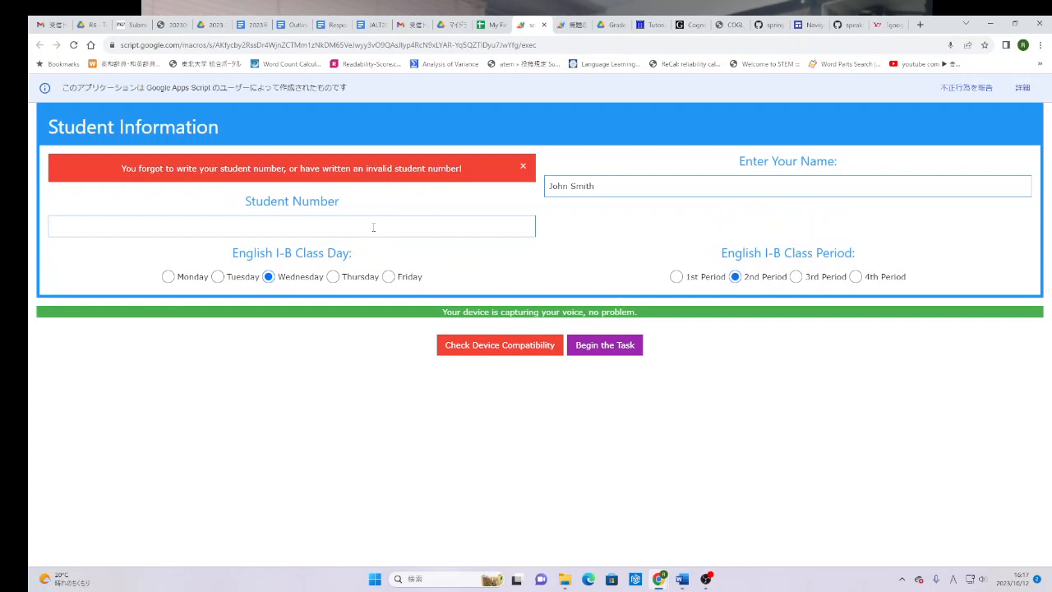
text(1)
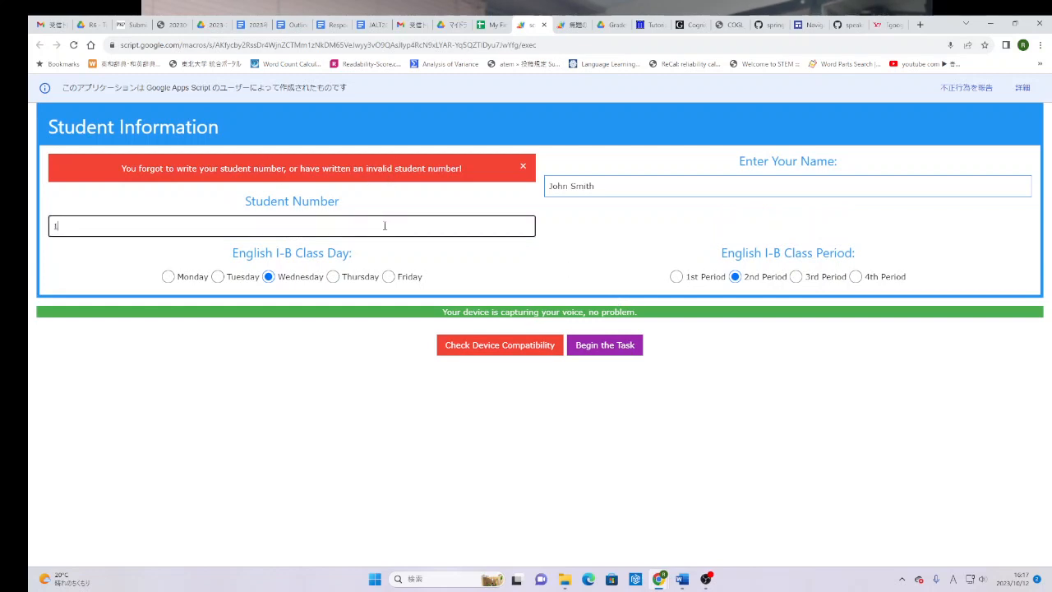
text(234)
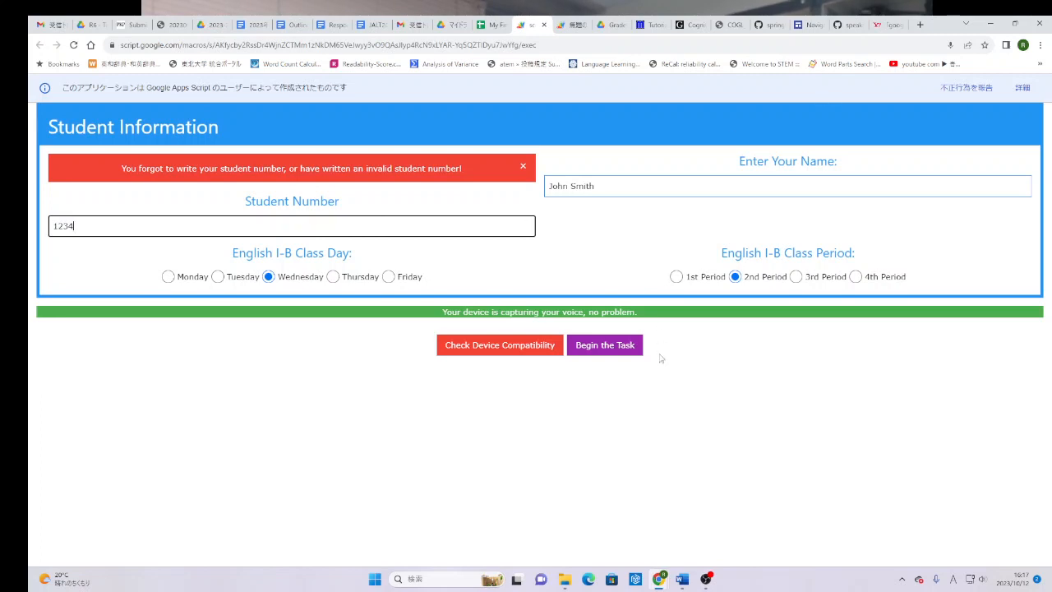
click(603, 345)
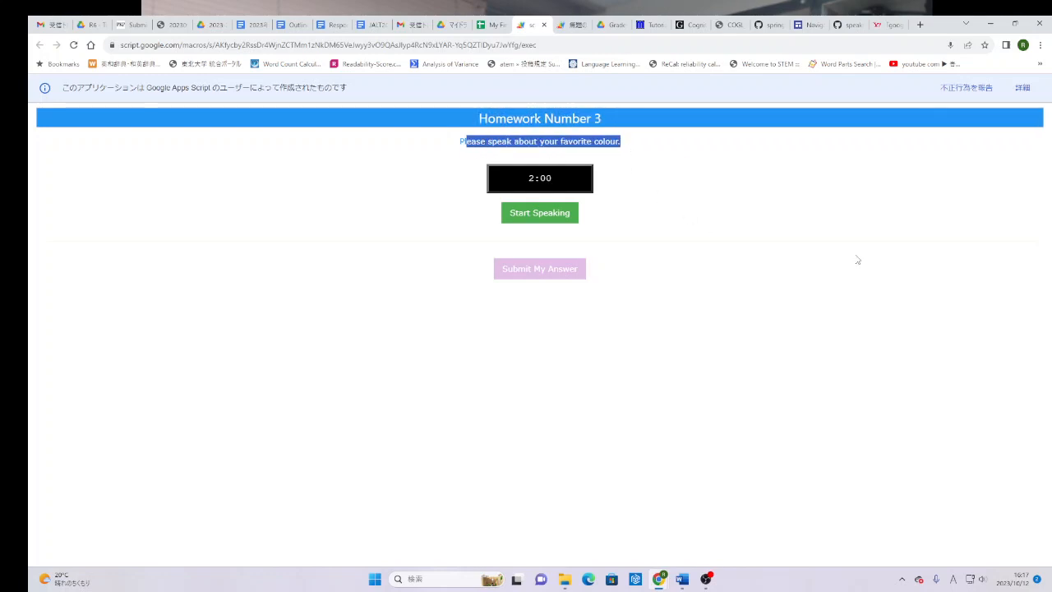
mouse_move(745, 238)
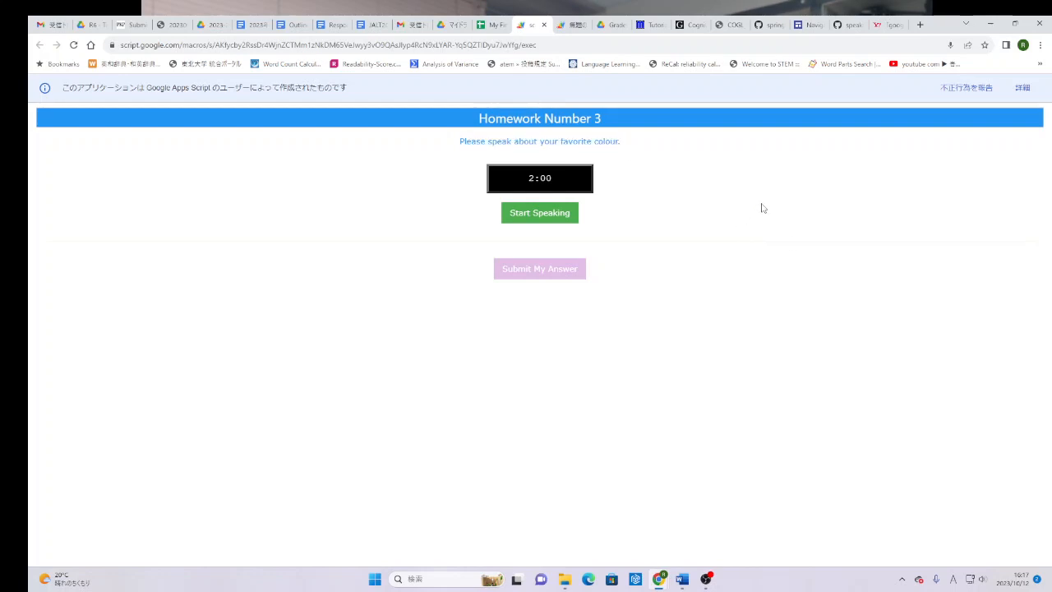
mouse_move(594, 198)
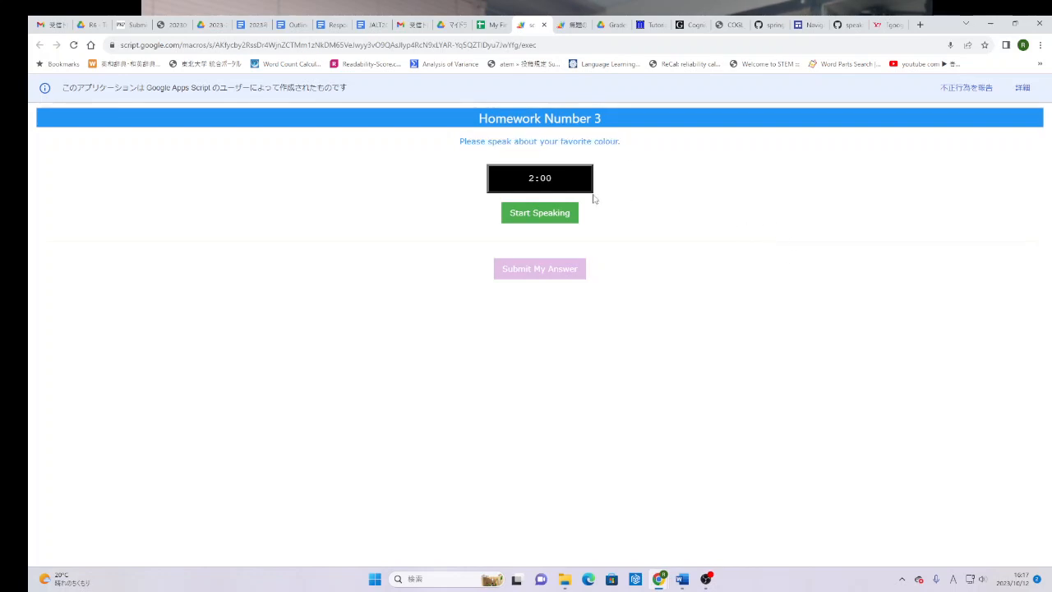
Record the favourite-colour answer via Start Speaking and stop it, listing the transcribed sentences.
click(539, 212)
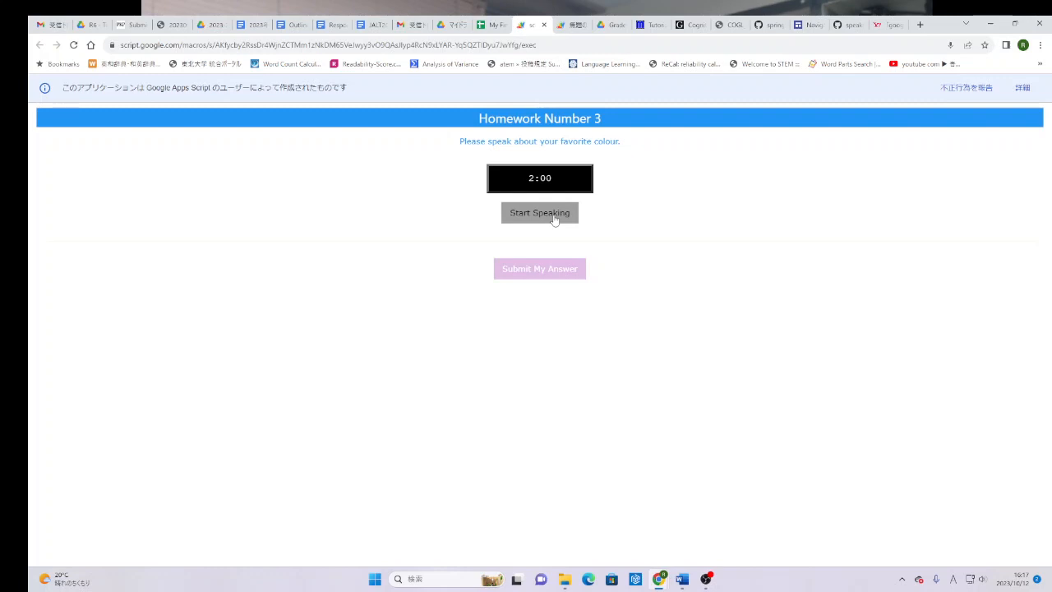
click(540, 212)
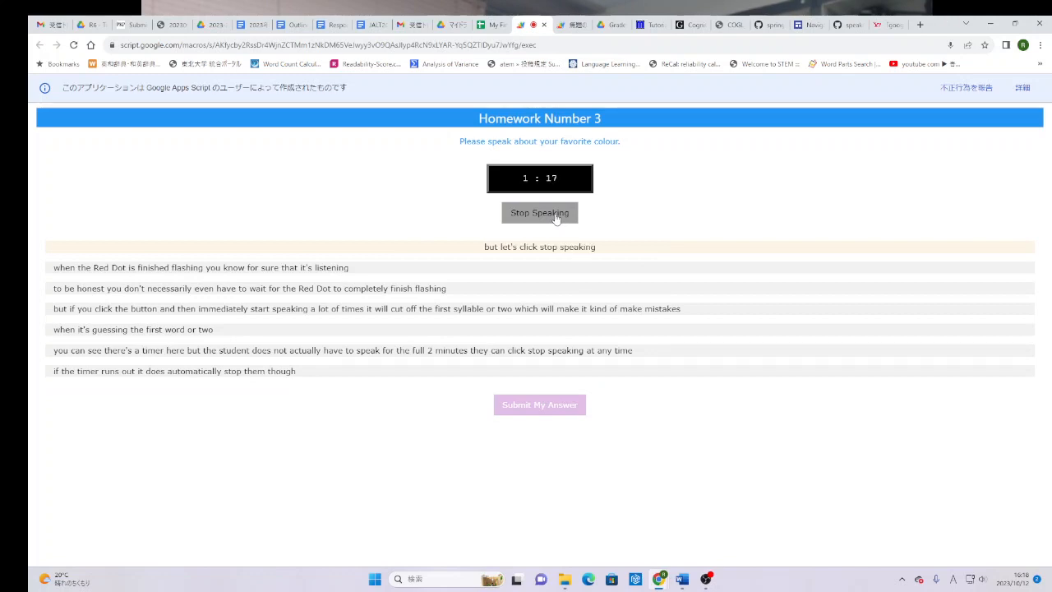
click(538, 212)
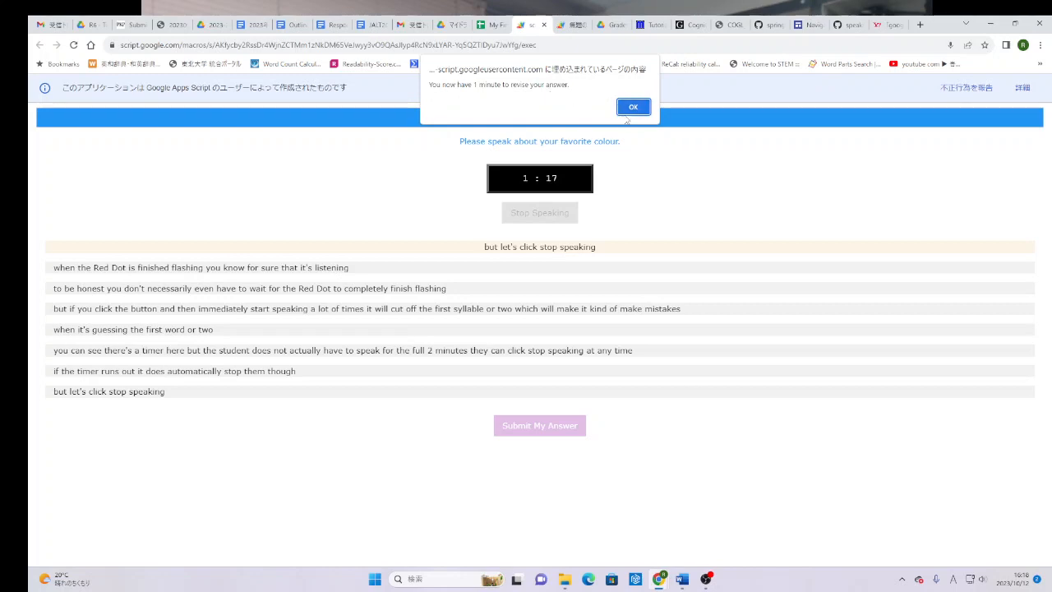
Acknowledge the revision notice, submit the spoken answer and dismiss the success alert.
click(632, 106)
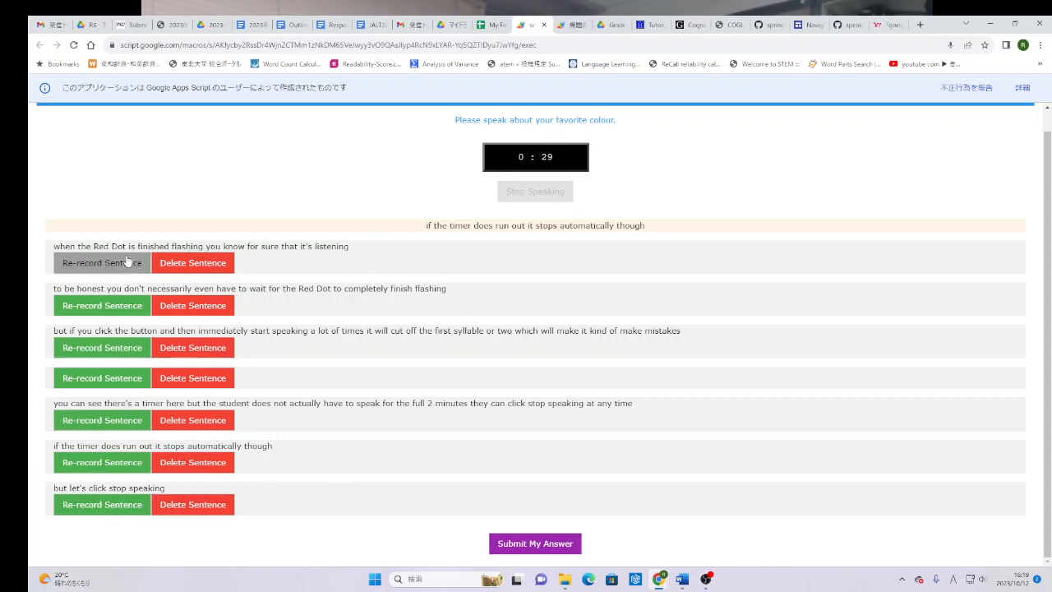
mouse_move(351, 227)
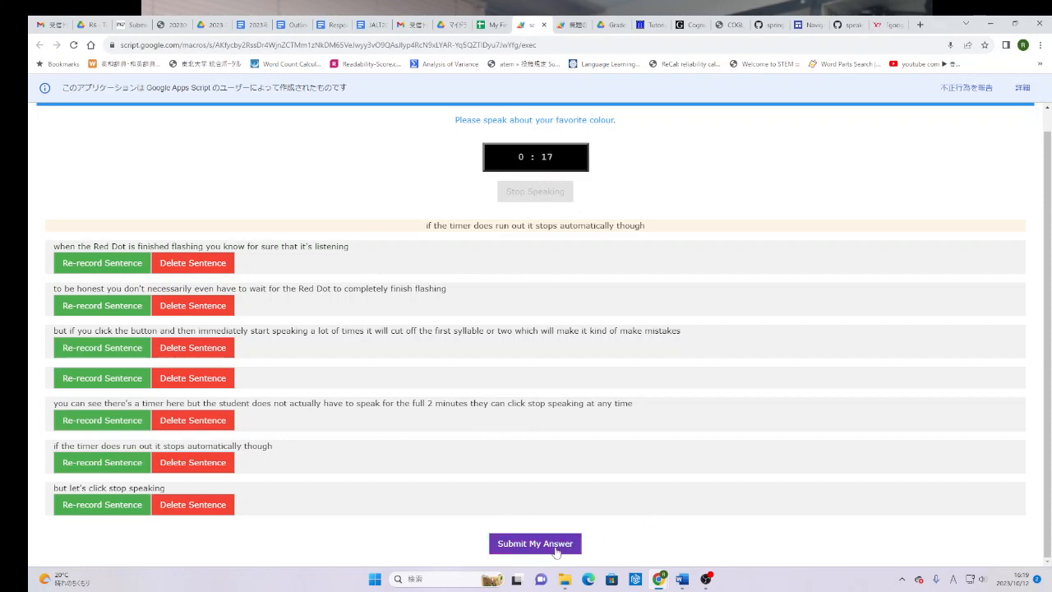
click(534, 543)
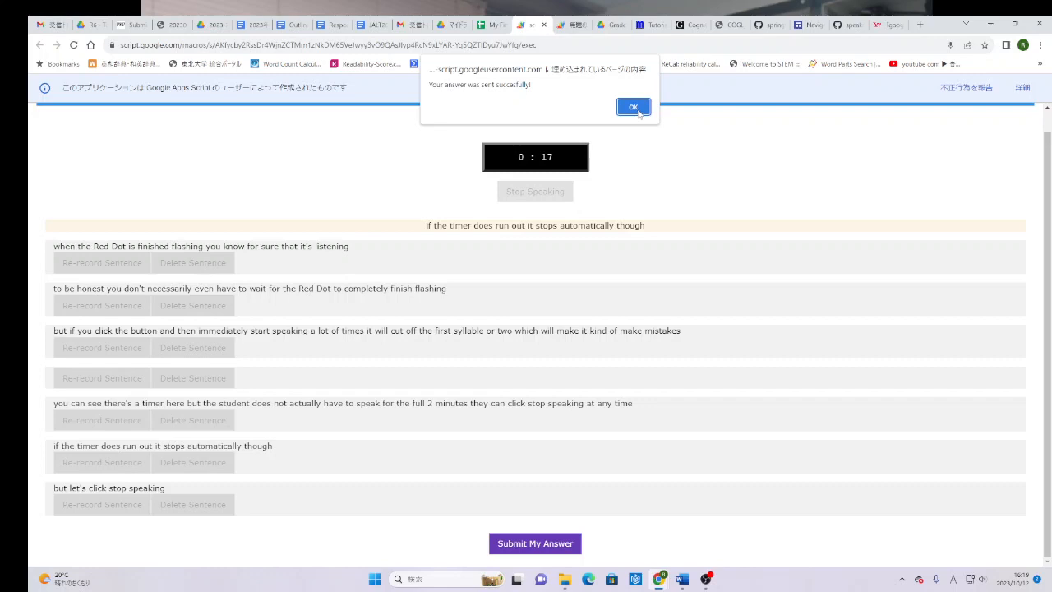
click(632, 107)
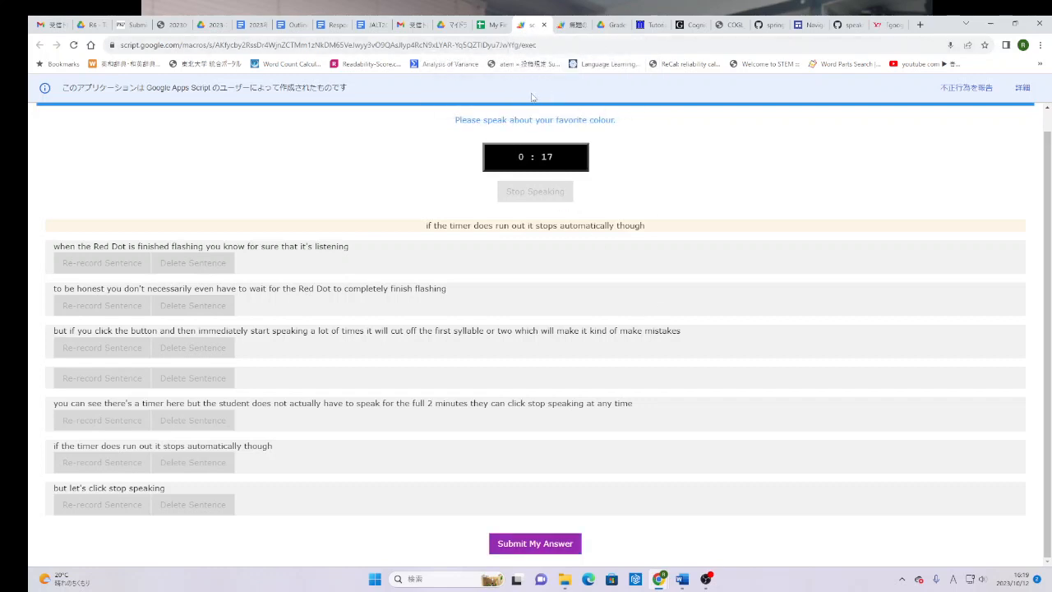
Inspect row 2 cells A2, B2, D2 and F2: date, 1234, Wednesday and the answer text.
click(534, 543)
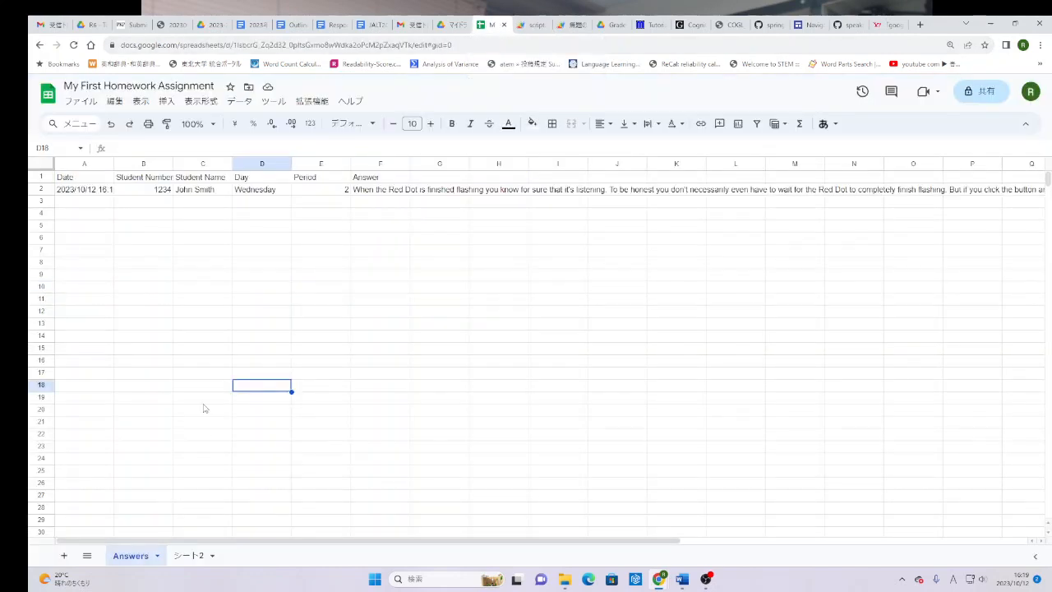
click(84, 189)
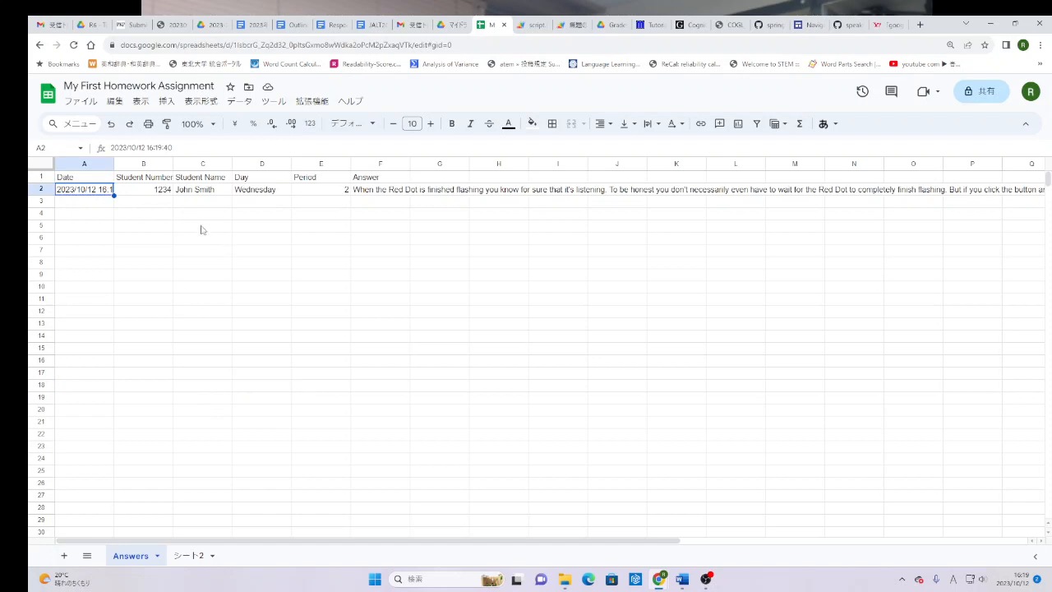
click(143, 189)
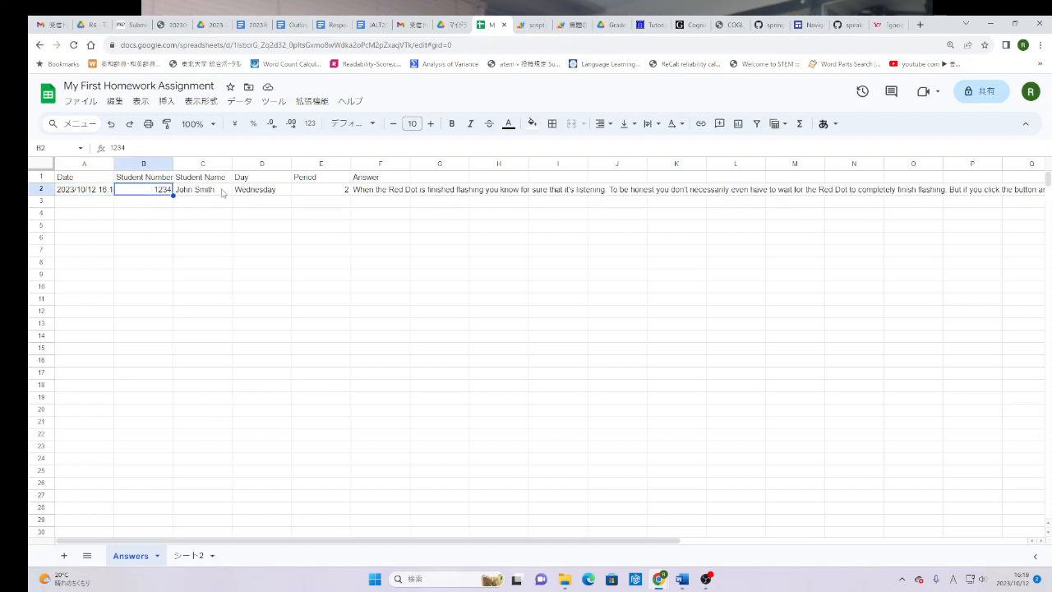
click(261, 189)
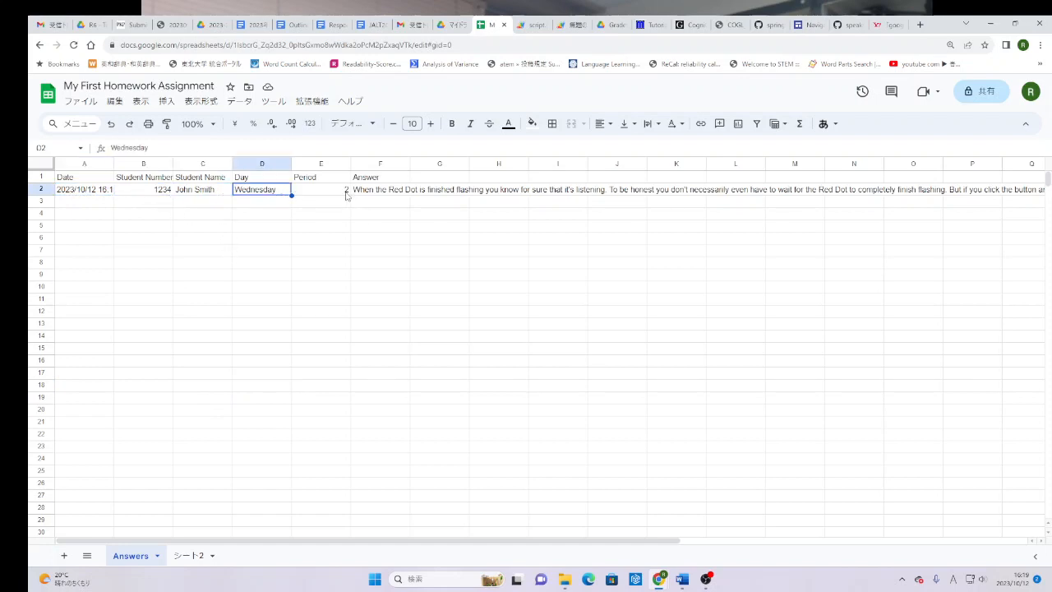
click(380, 189)
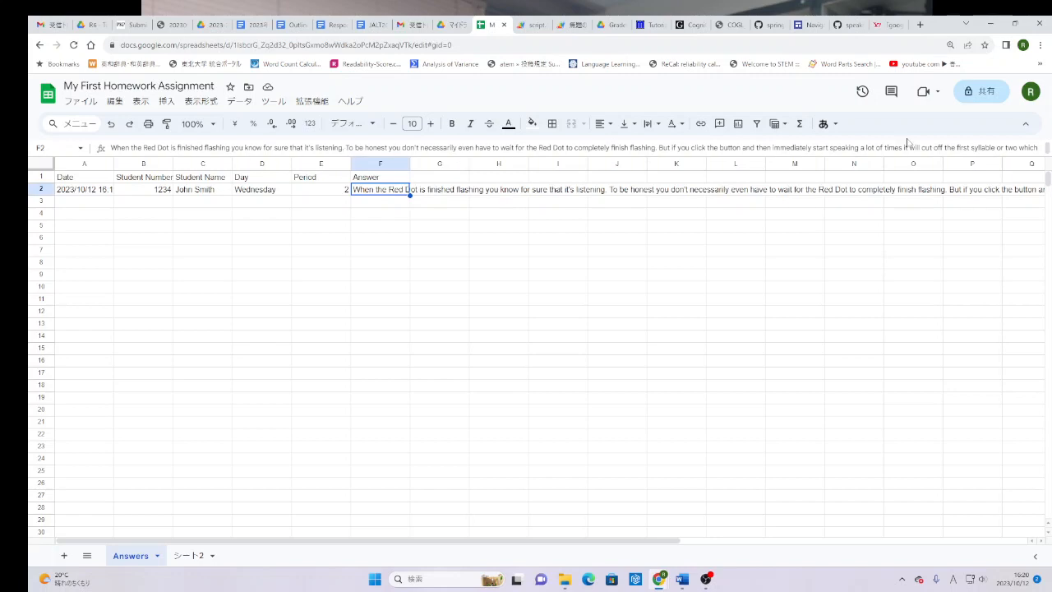
mouse_move(603, 214)
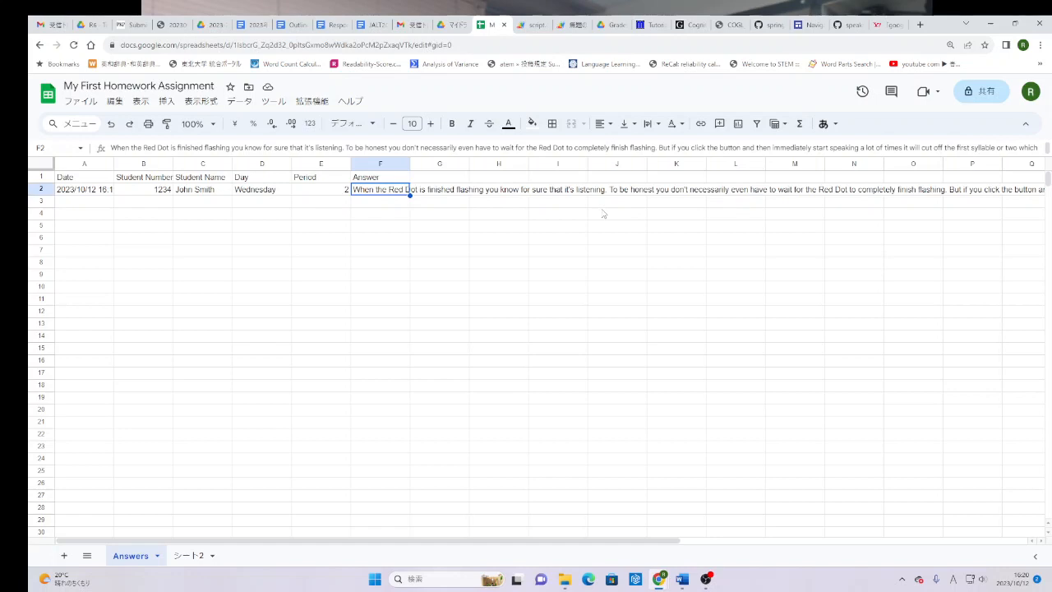
mouse_move(507, 230)
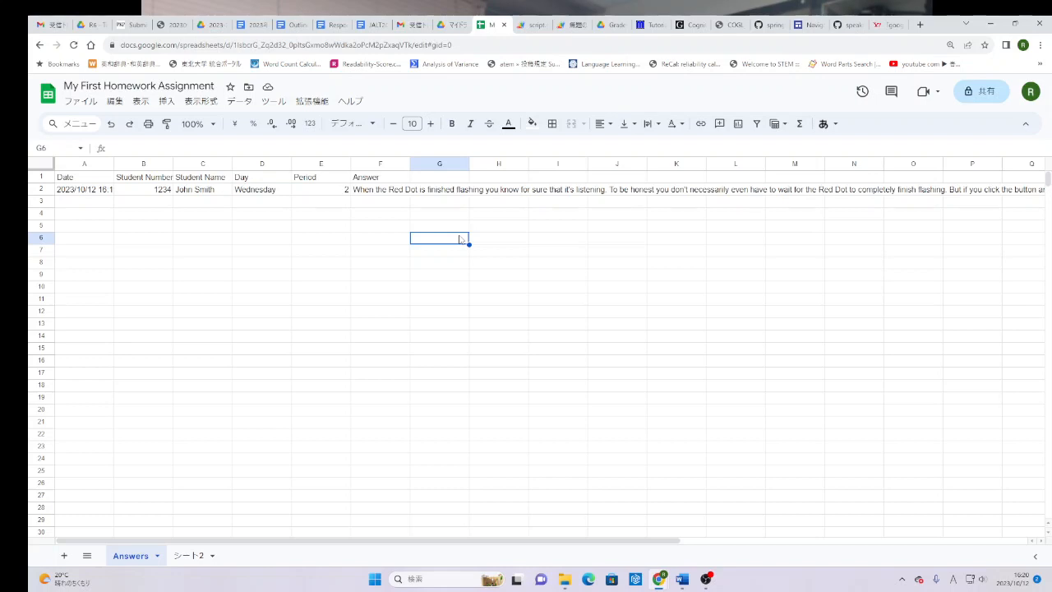
mouse_move(449, 194)
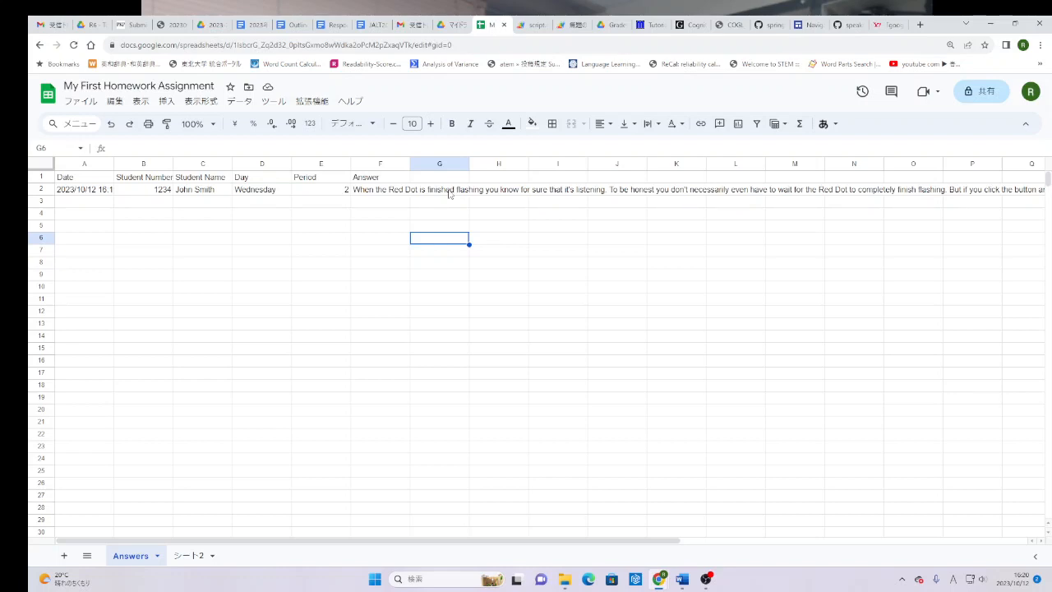
mouse_move(453, 198)
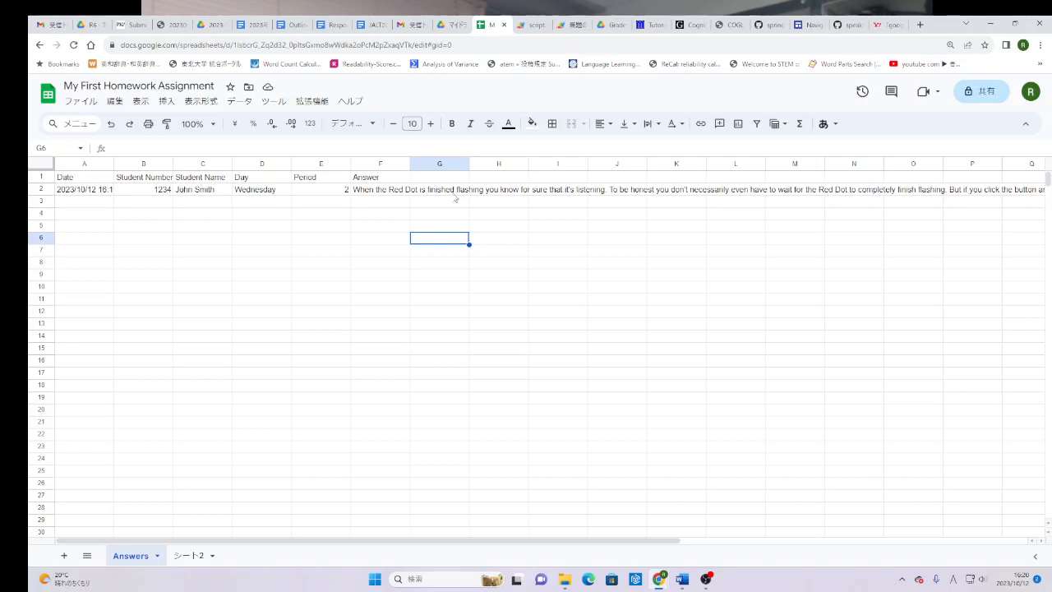
mouse_move(503, 209)
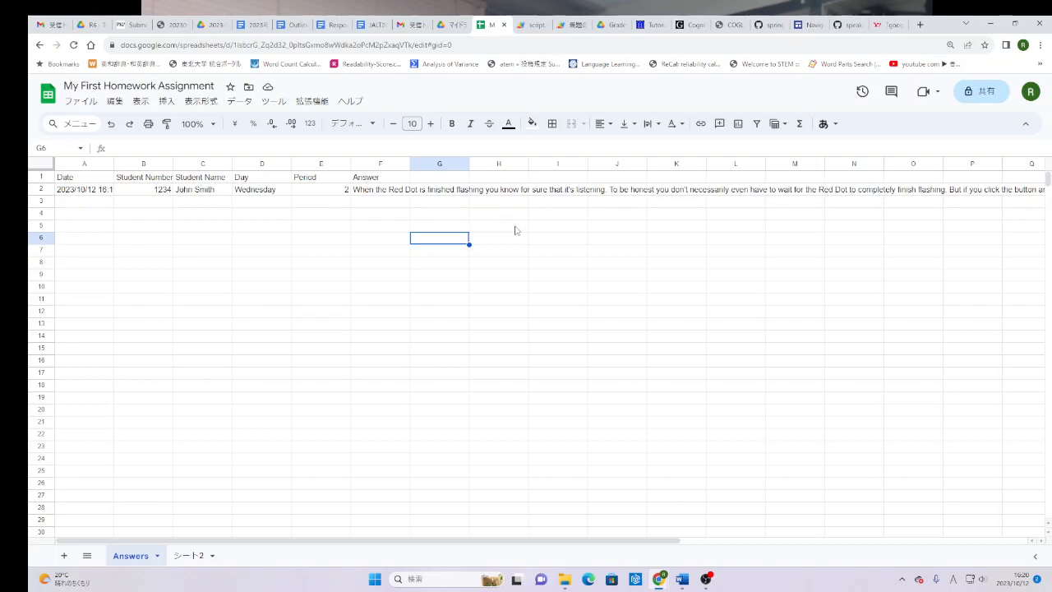
mouse_move(550, 238)
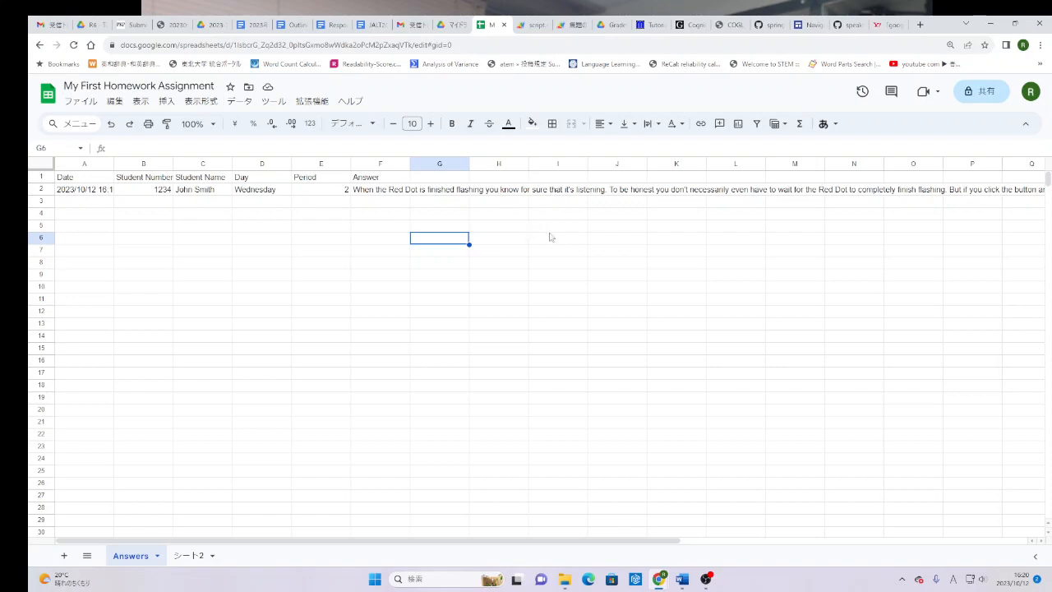